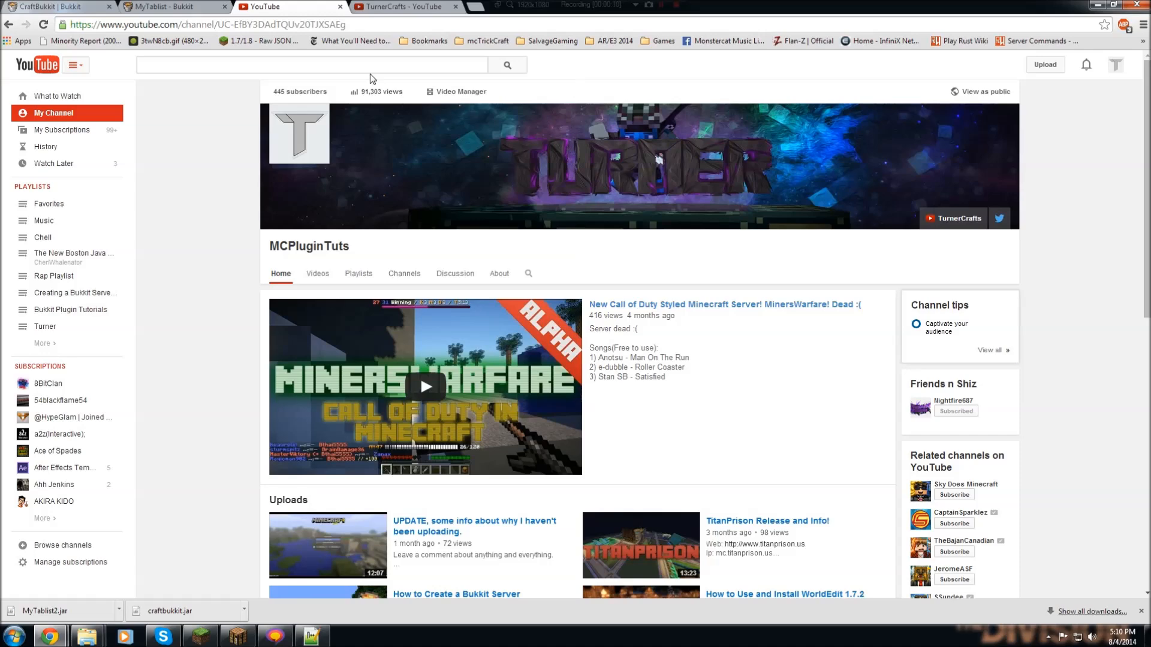
pyautogui.moveTo(739, 268)
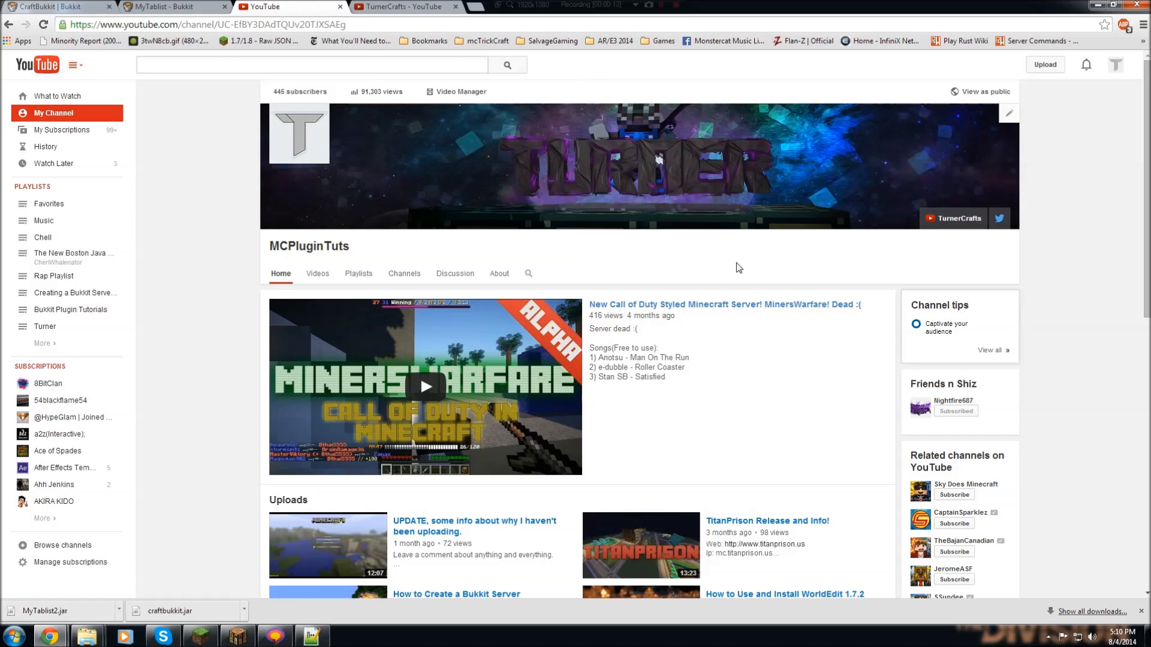
# Scroll the TurnerCrafts channel page, then return to the MCPluginTuts channel tab.
pyautogui.scroll(-3)
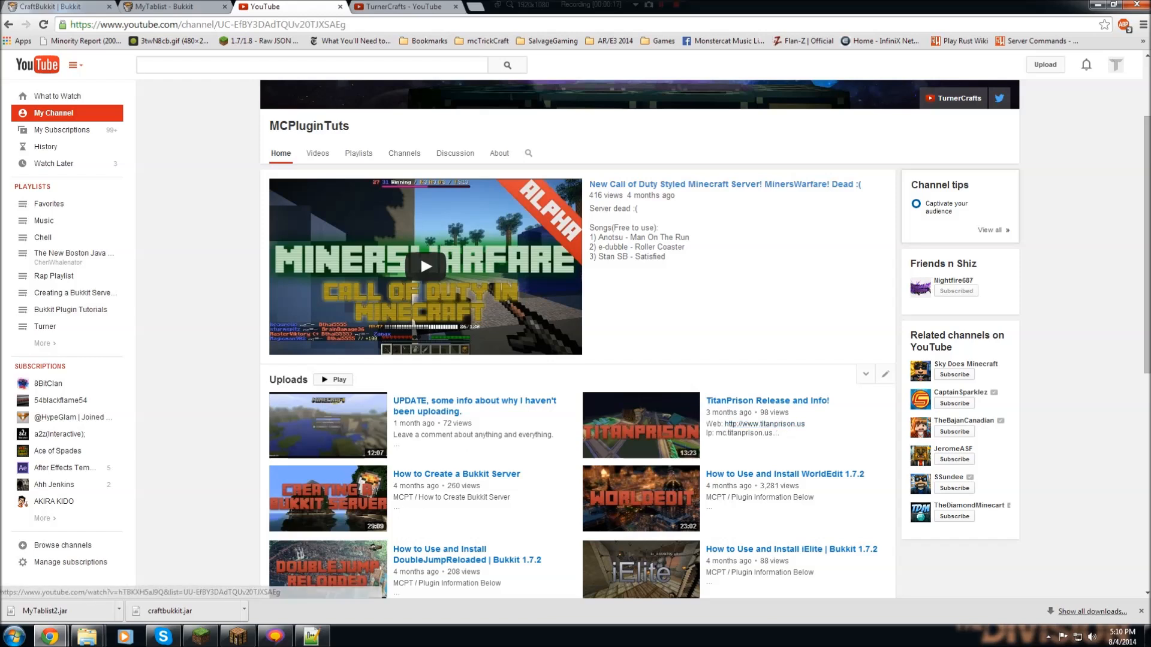
pyautogui.moveTo(487, 487)
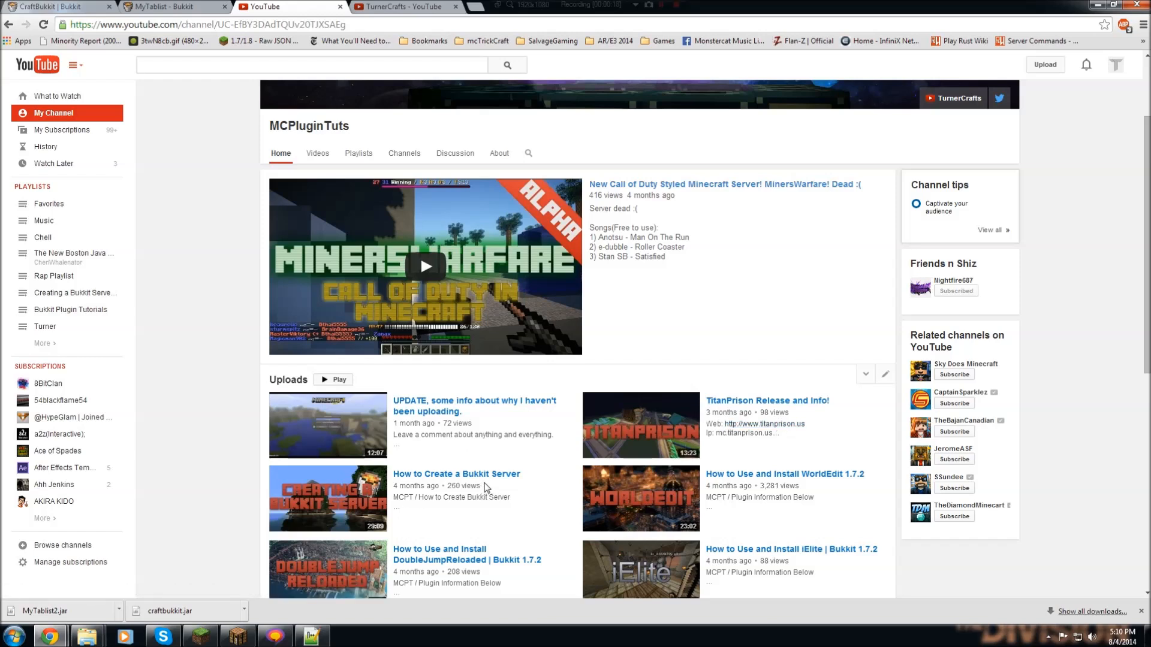
pyautogui.moveTo(529, 494)
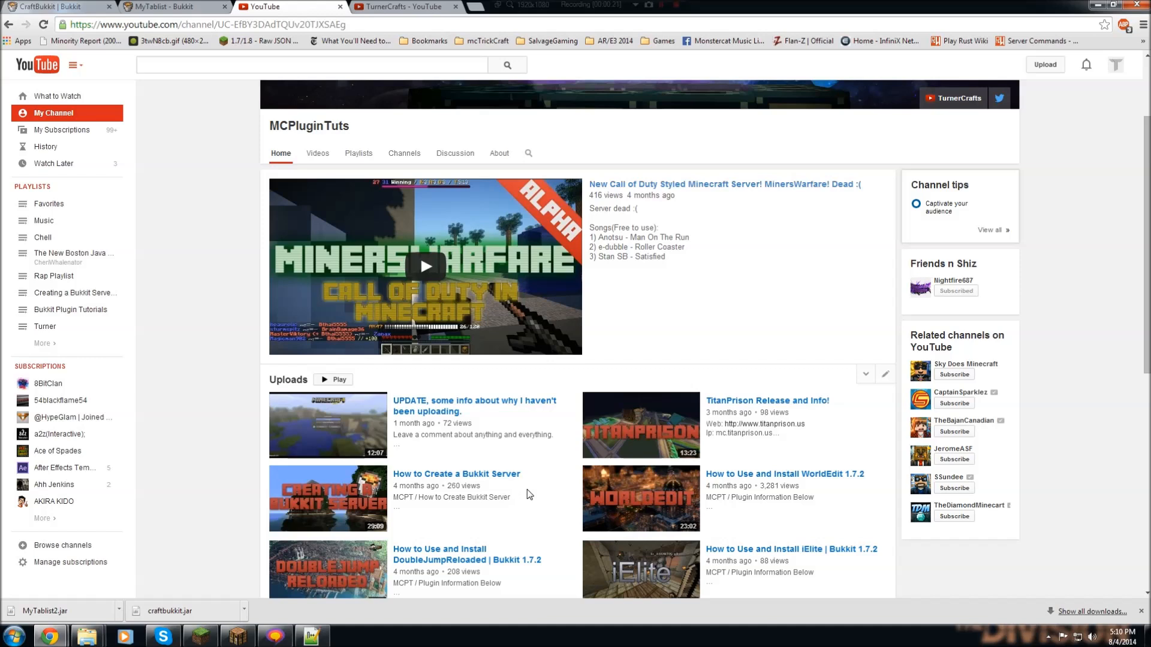
pyautogui.moveTo(543, 493)
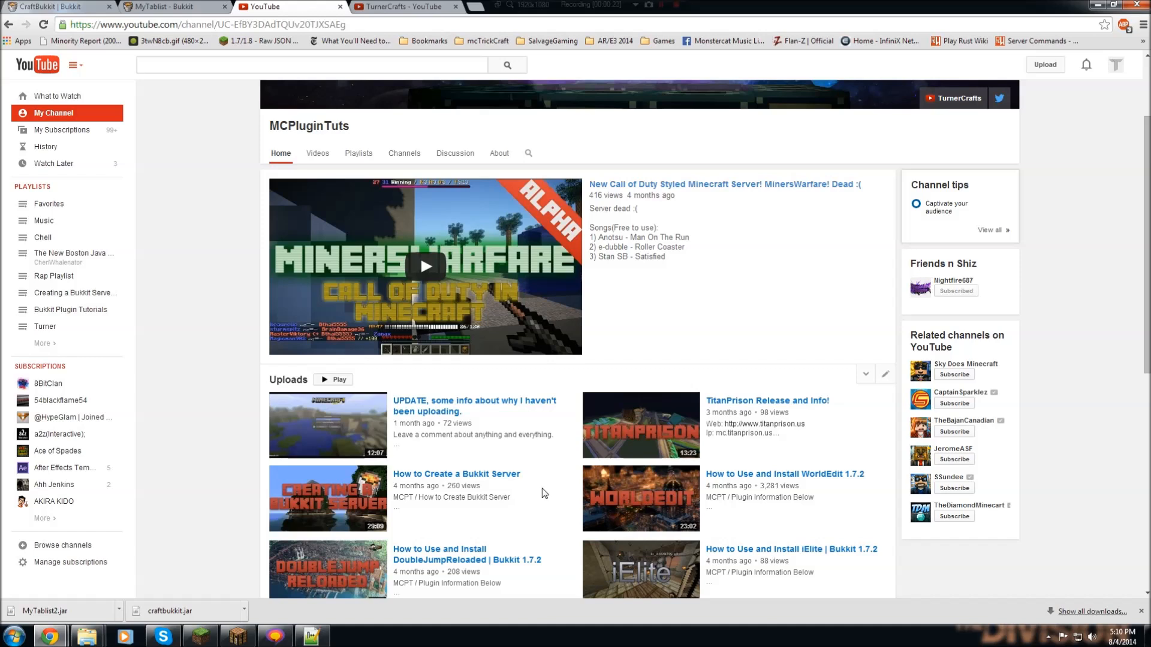
pyautogui.moveTo(457, 474)
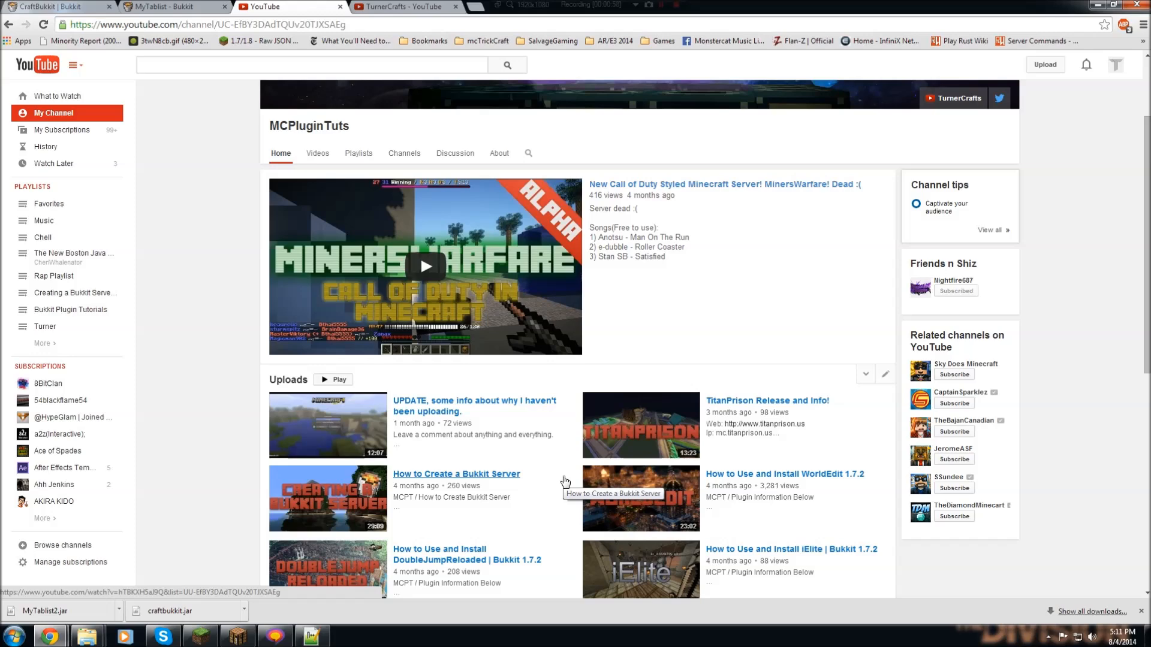
pyautogui.moveTo(683, 467)
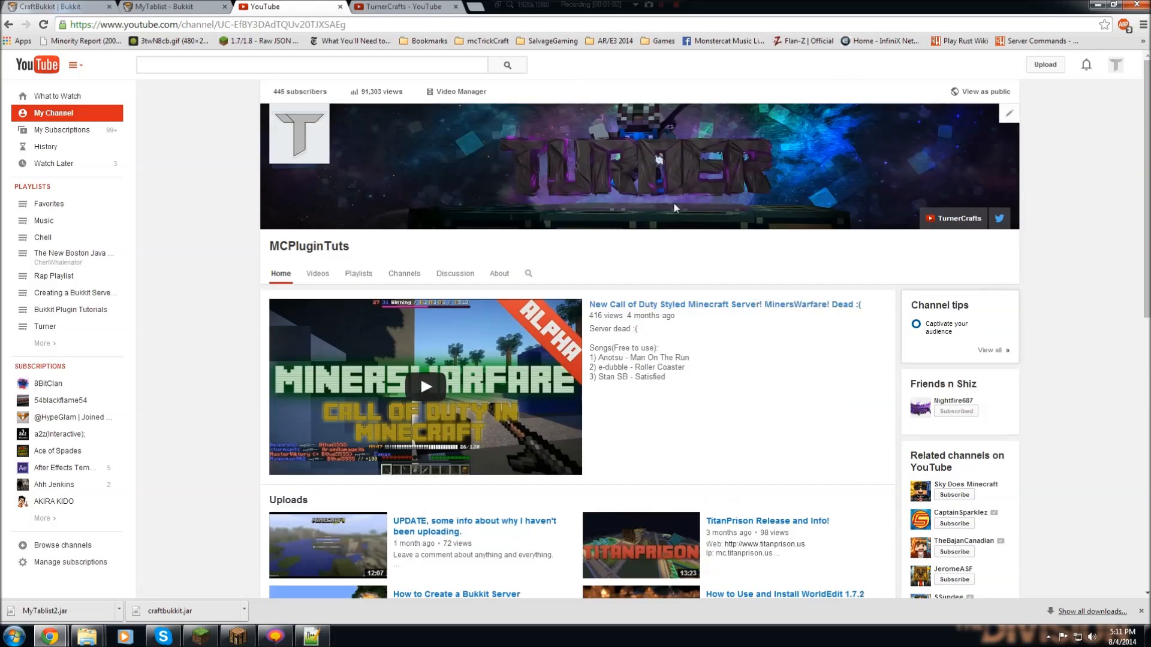
pyautogui.moveTo(710, 226)
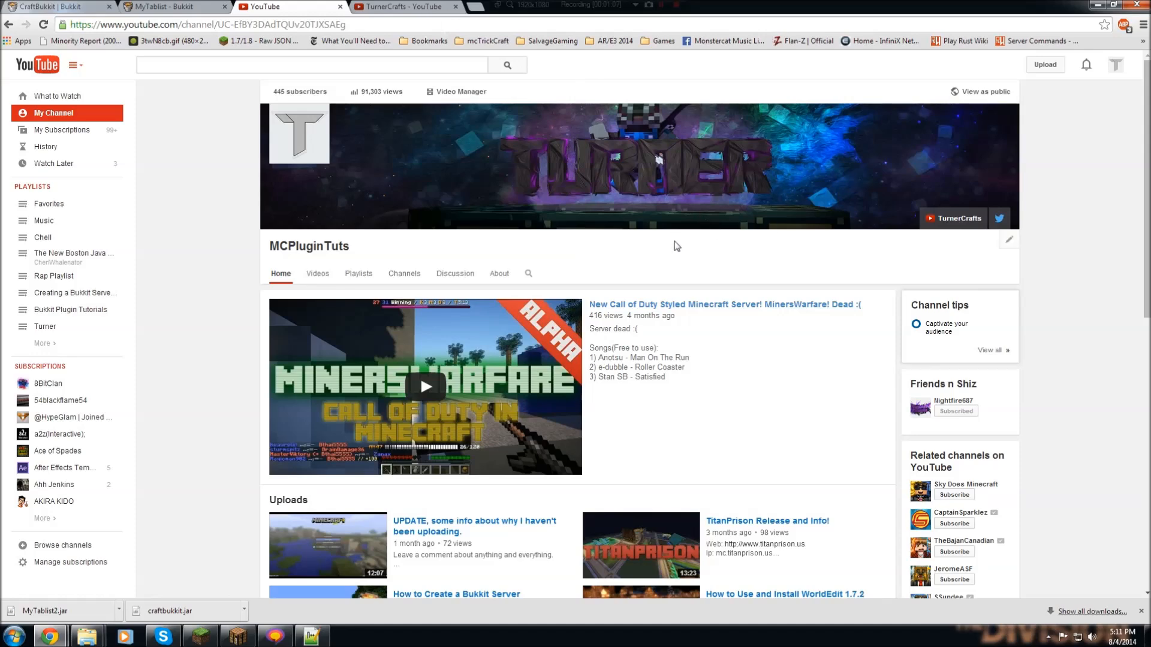
pyautogui.moveTo(554, 206)
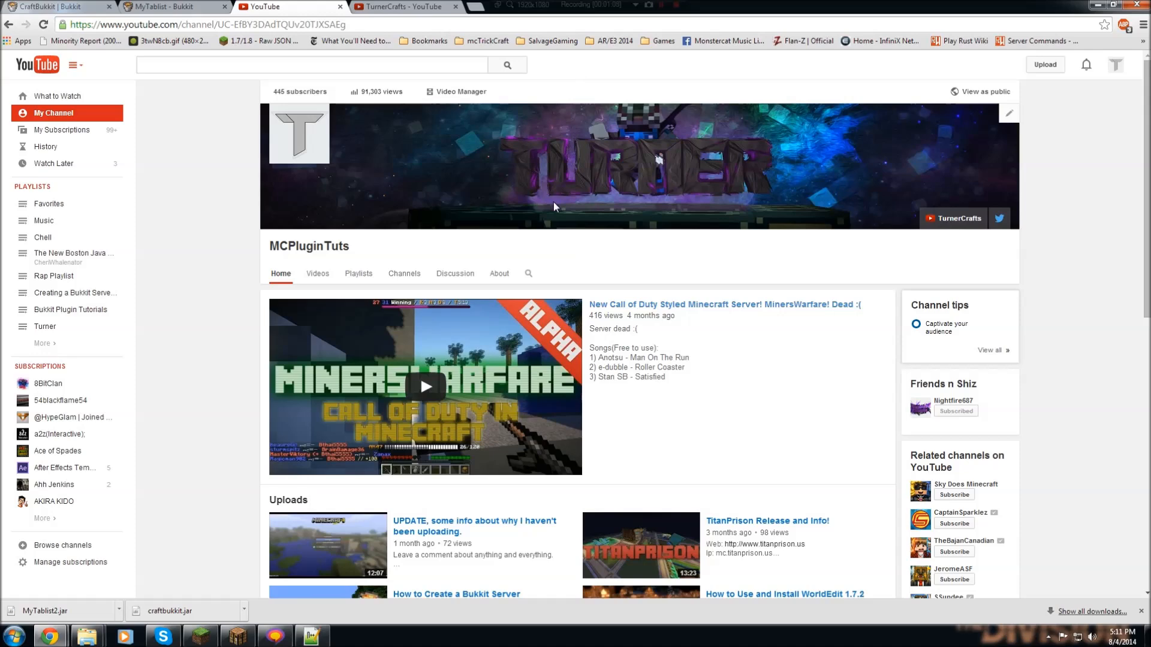
pyautogui.moveTo(566, 200)
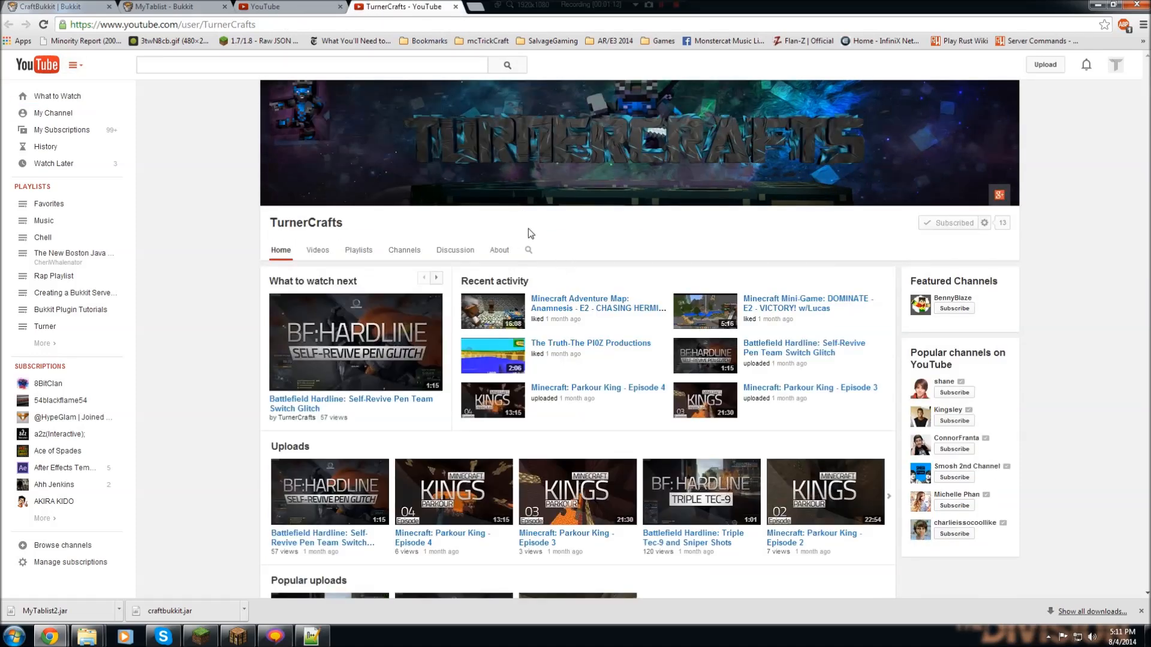
pyautogui.moveTo(557, 248)
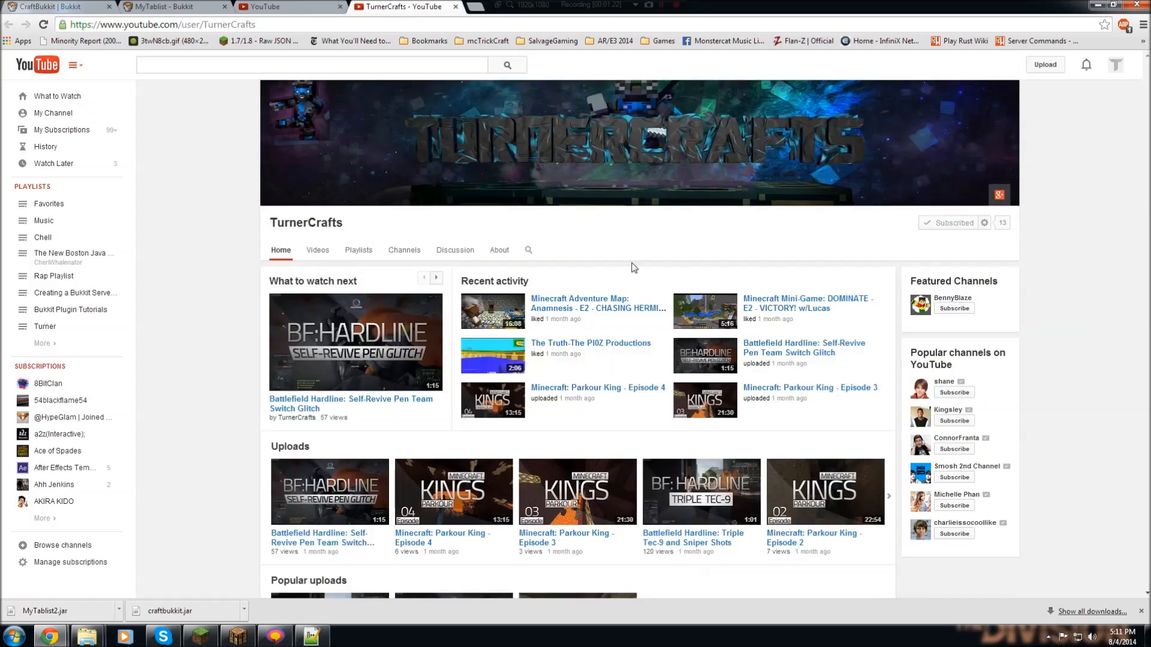
pyautogui.moveTo(557, 412)
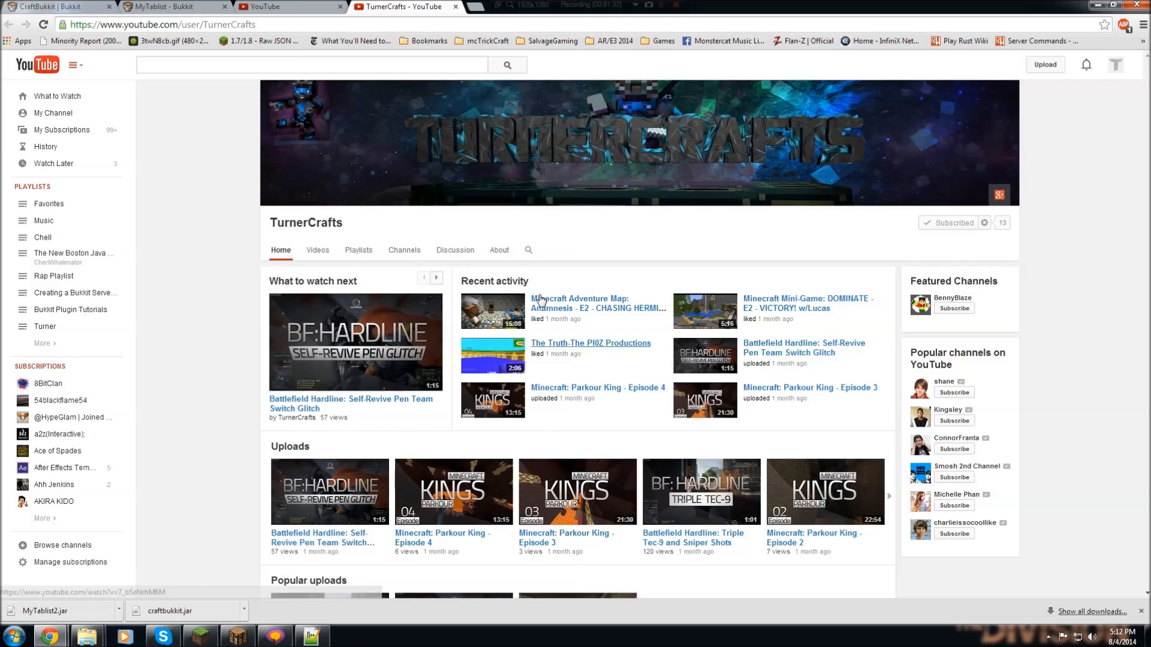
pyautogui.click(53, 113)
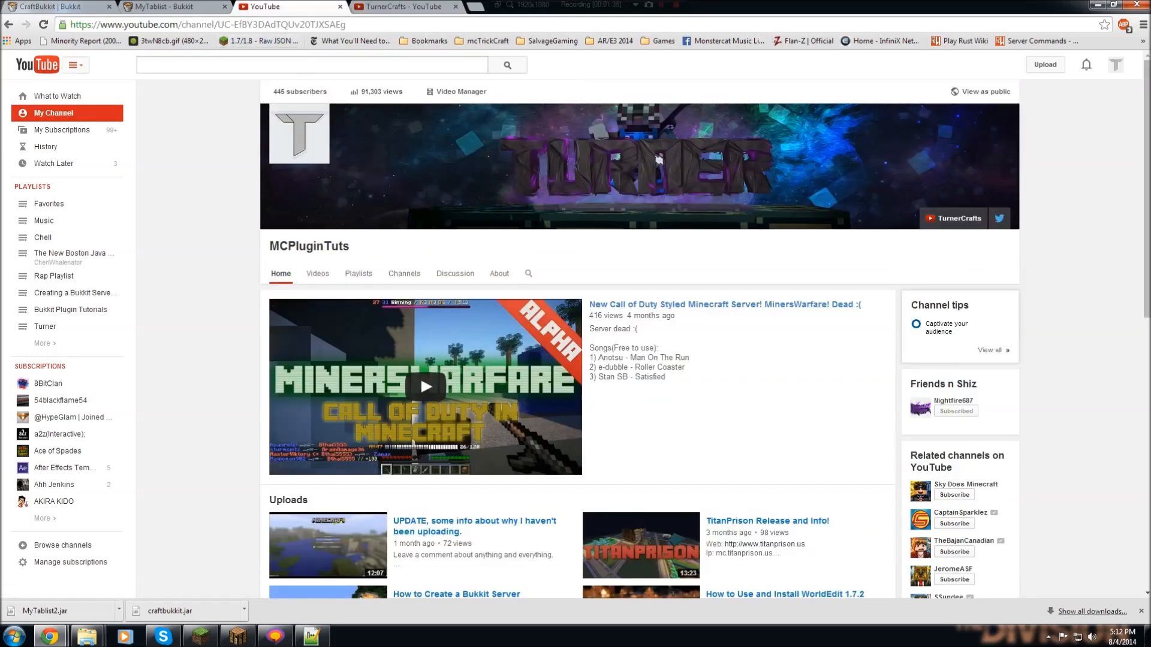
# Open the MyTablist BukkitDev page and scroll through its Codes and Images sections.
pyautogui.click(175, 6)
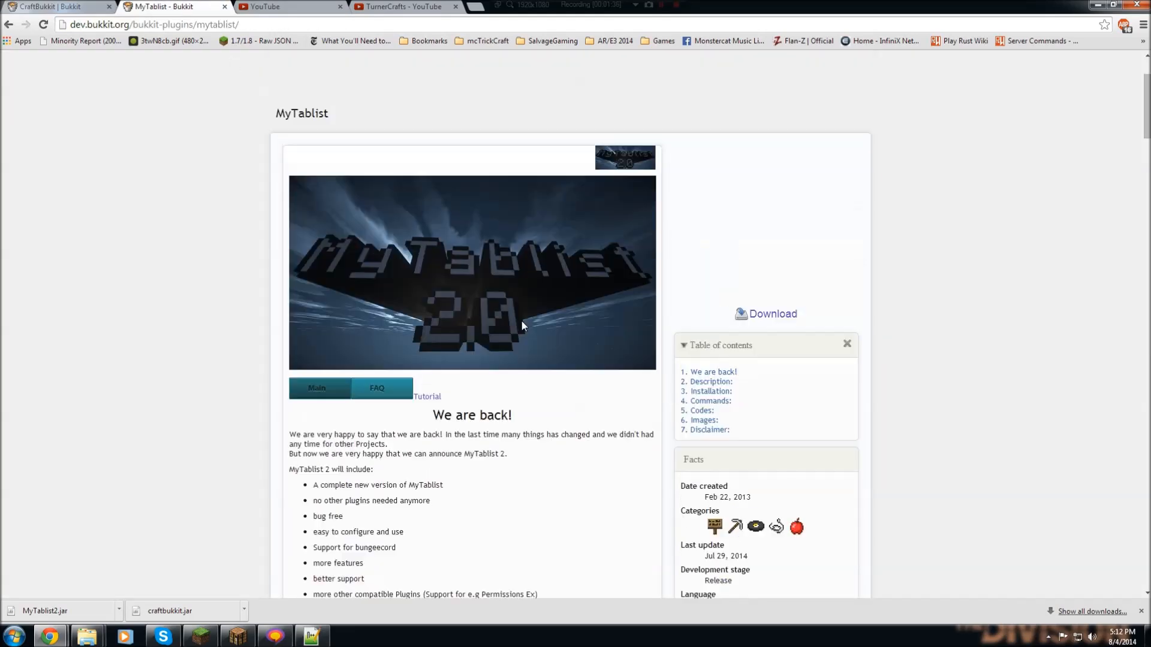
pyautogui.moveTo(520, 327)
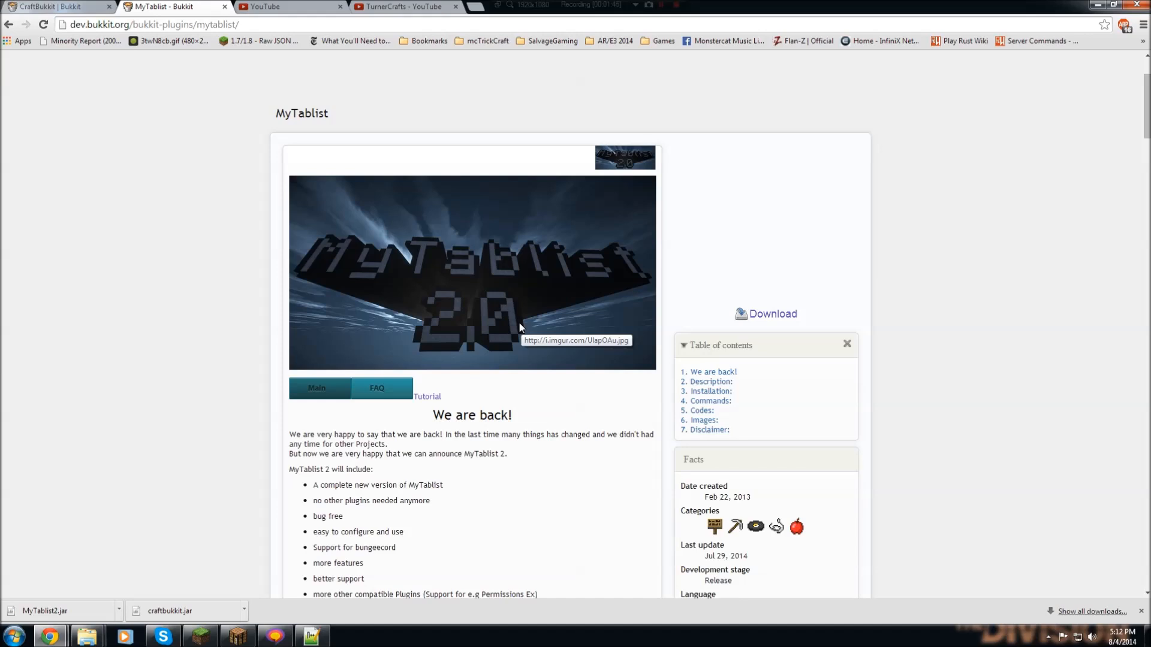
pyautogui.scroll(-3)
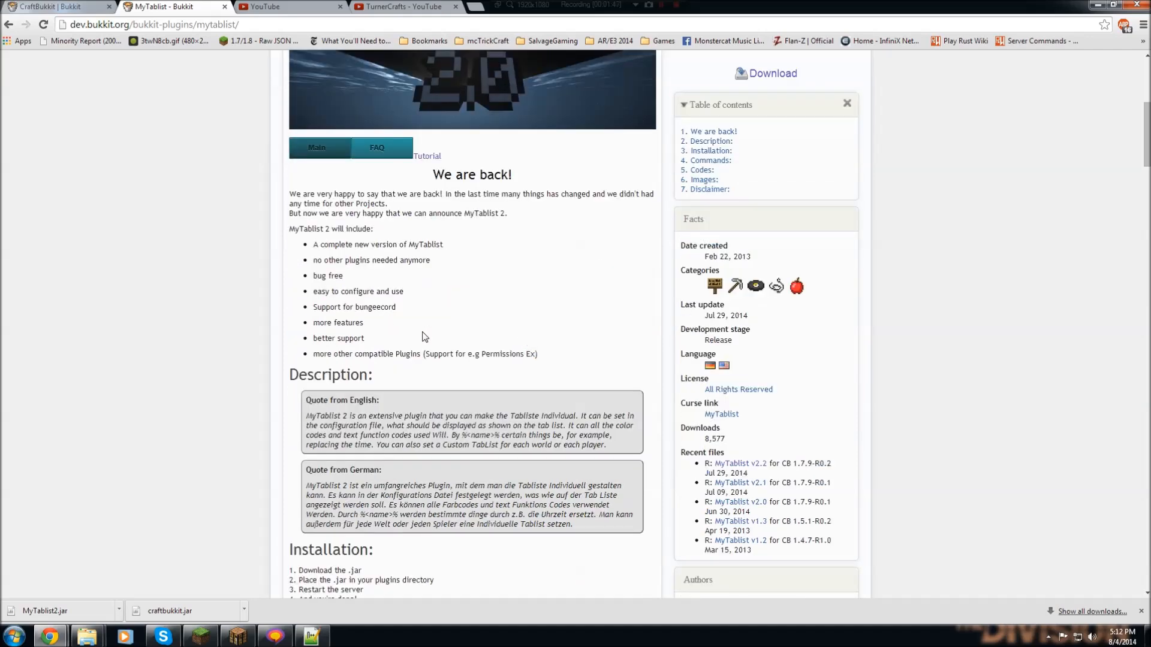
pyautogui.scroll(-3)
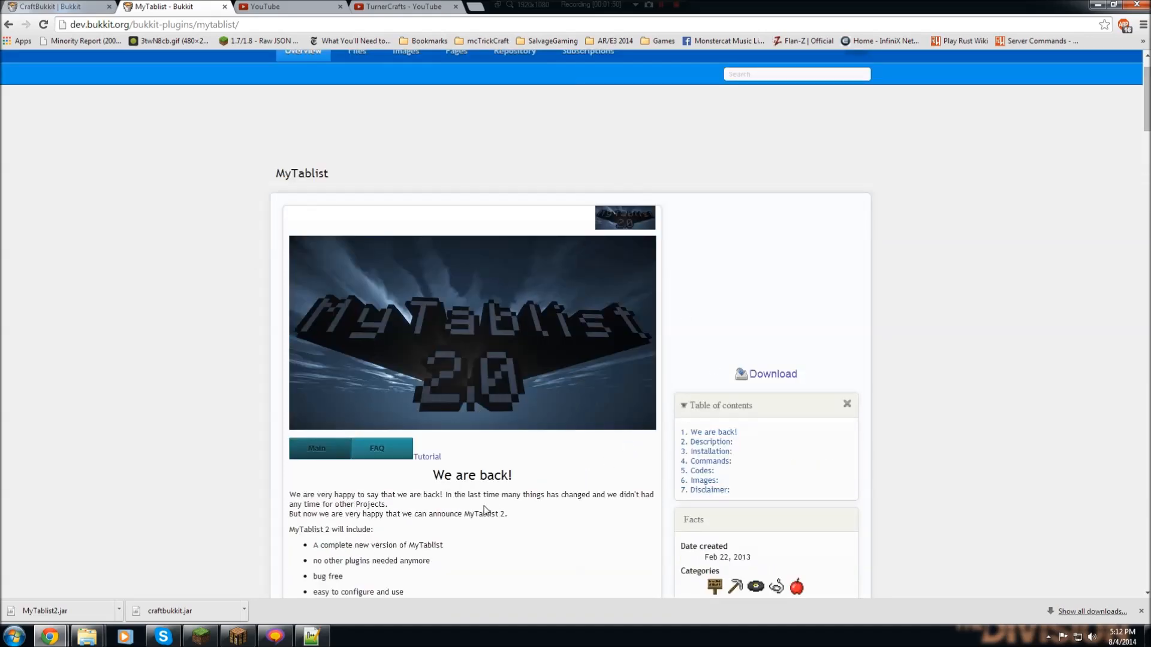
pyautogui.scroll(-3)
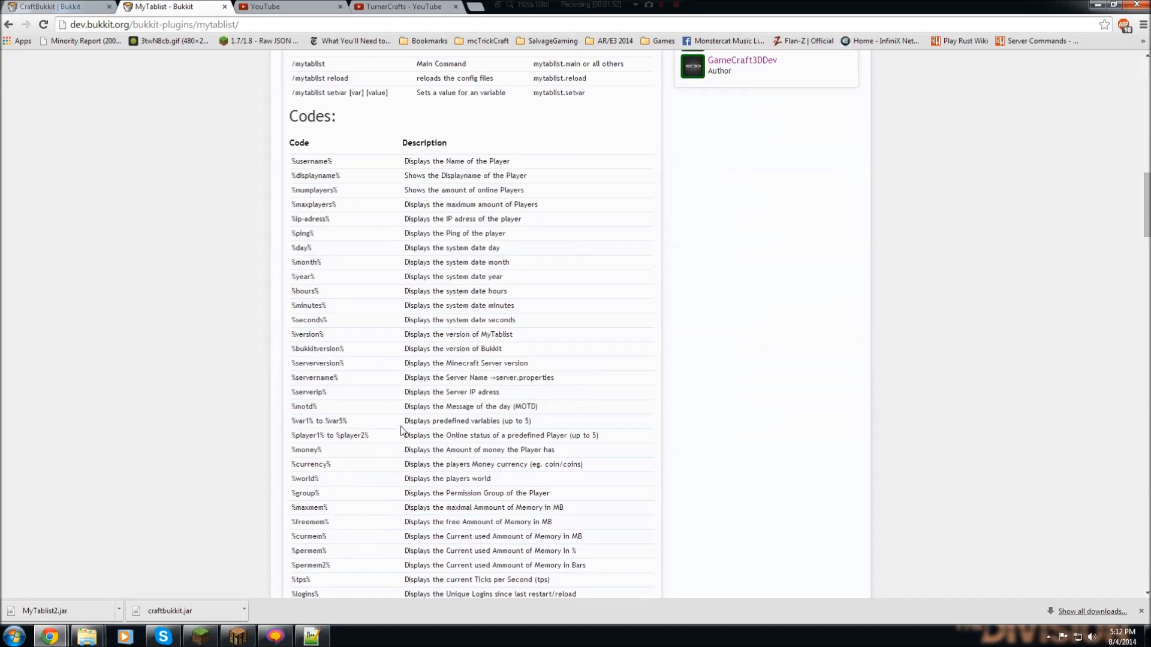
pyautogui.scroll(-3)
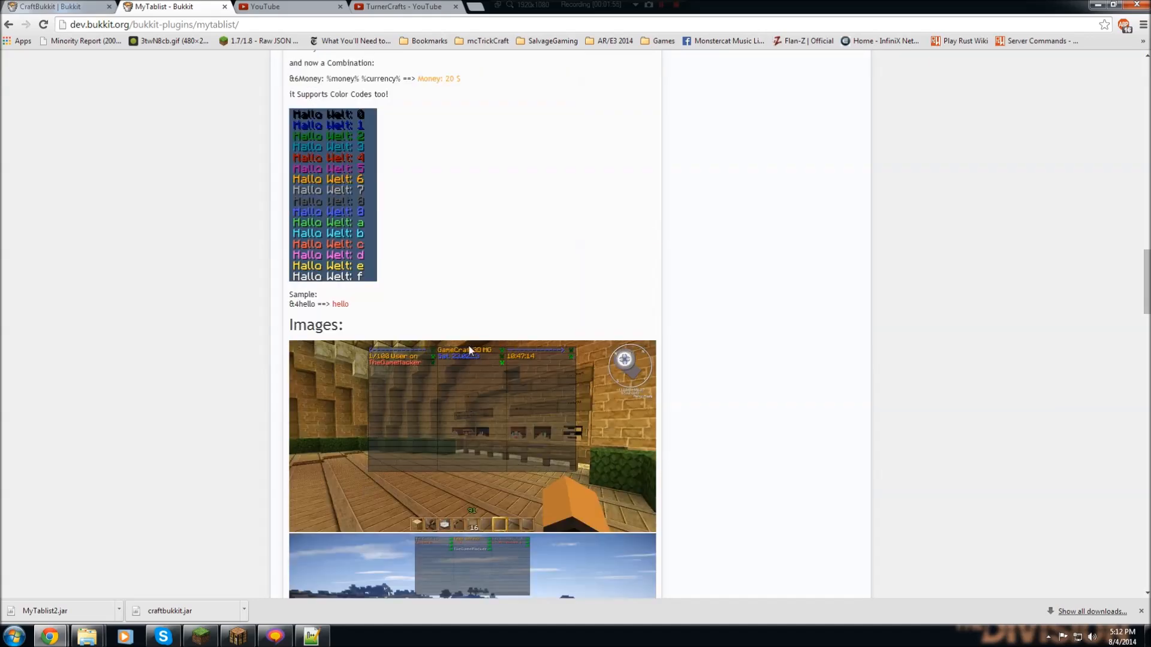
pyautogui.moveTo(512, 407)
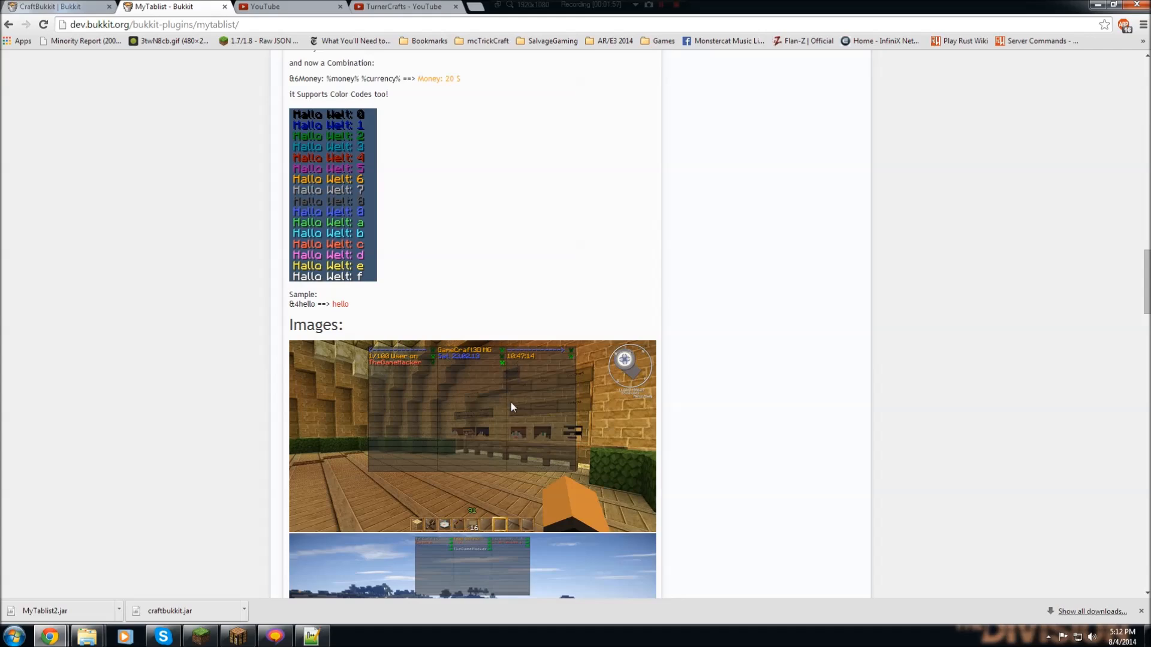
pyautogui.scroll(-3)
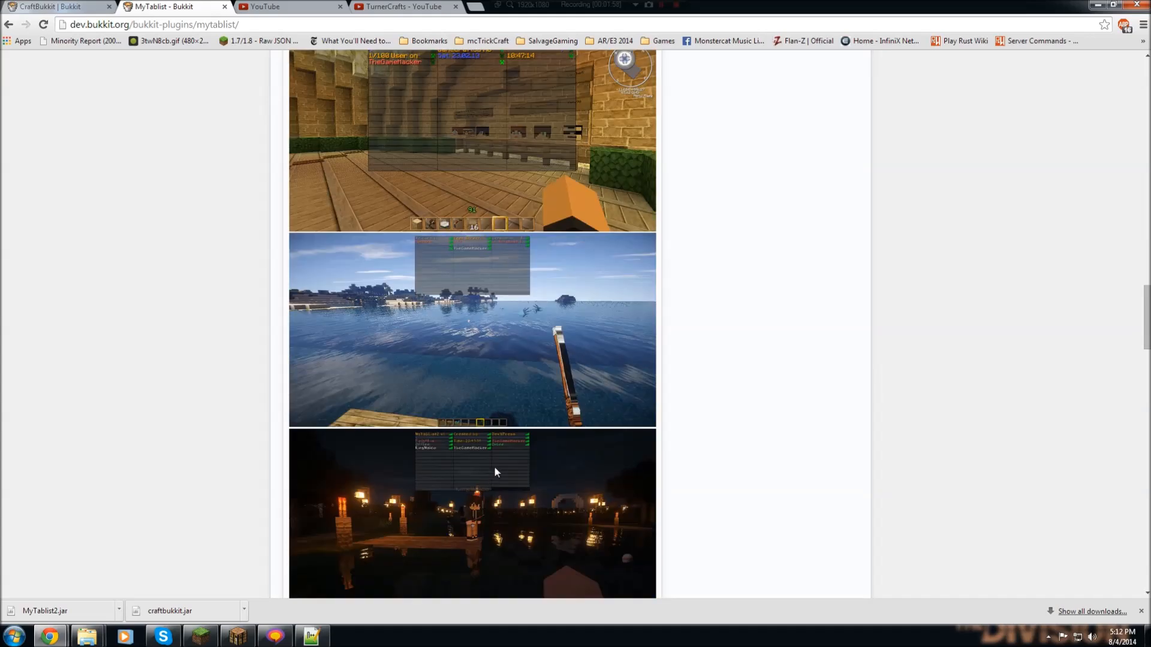
pyautogui.scroll(-3)
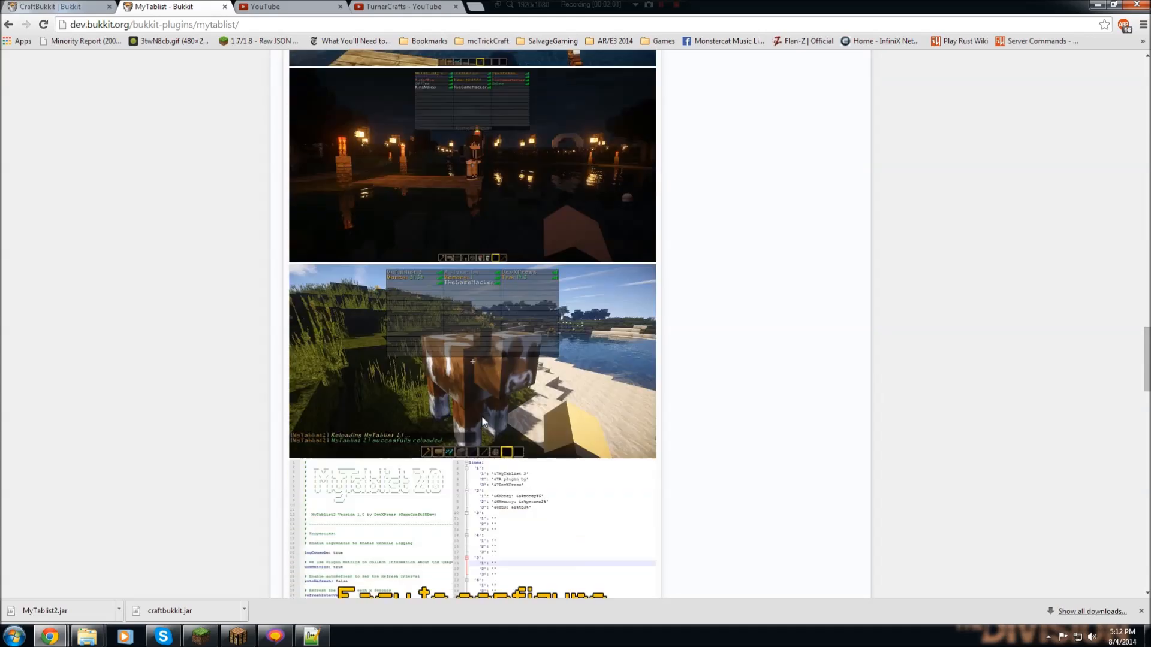
pyautogui.scroll(-3)
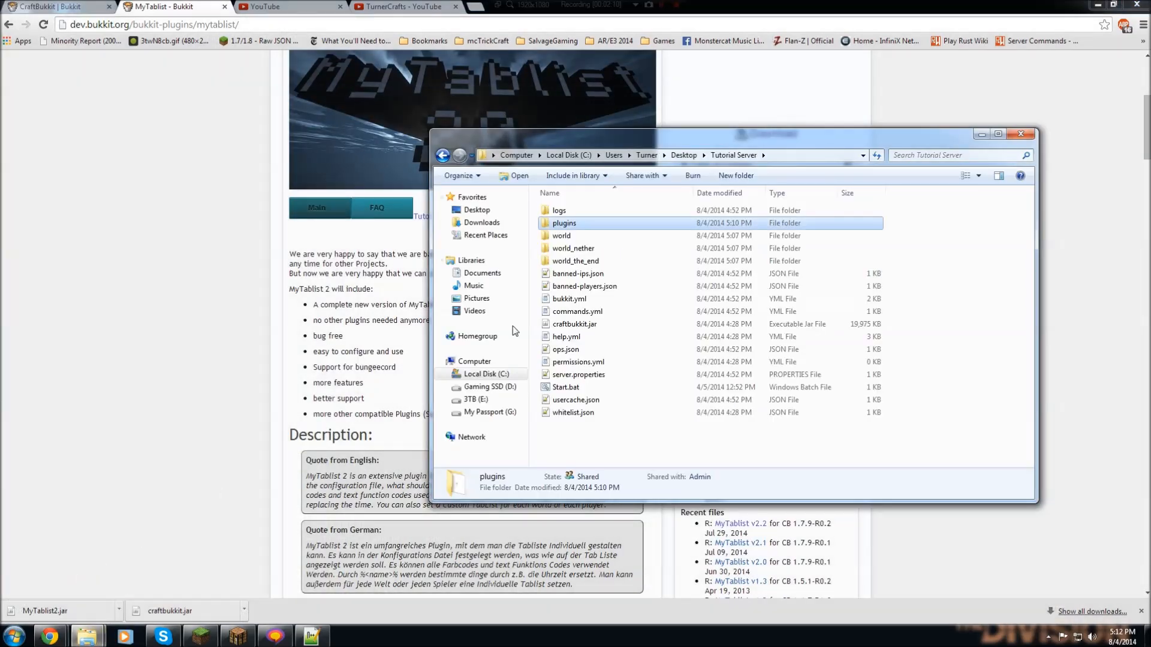
pyautogui.doubleClick(564, 223)
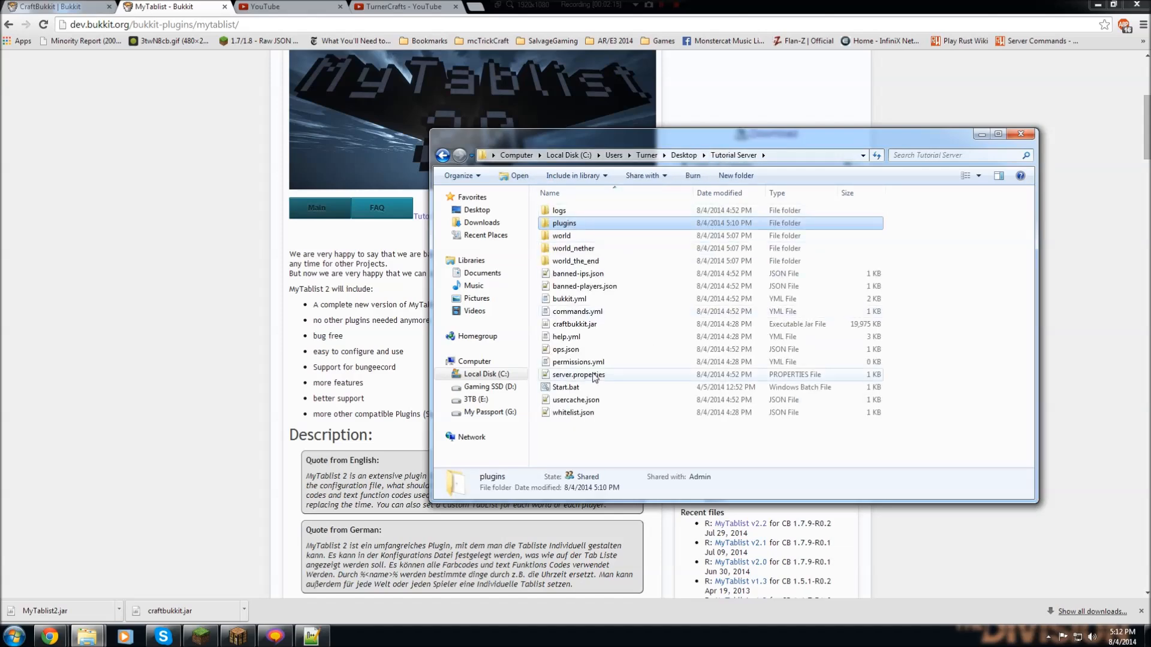
pyautogui.doubleClick(578, 374)
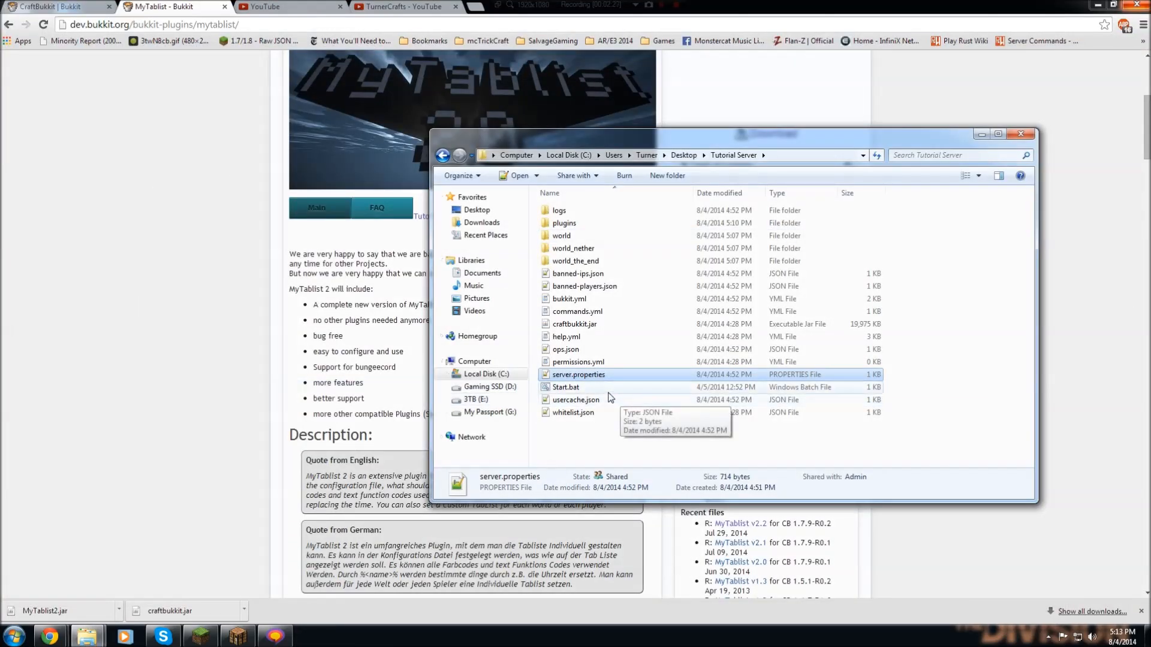
# Direct-connect to localhost, view the MyTablist 2 tab list, then pause the game.
pyautogui.doubleClick(565, 387)
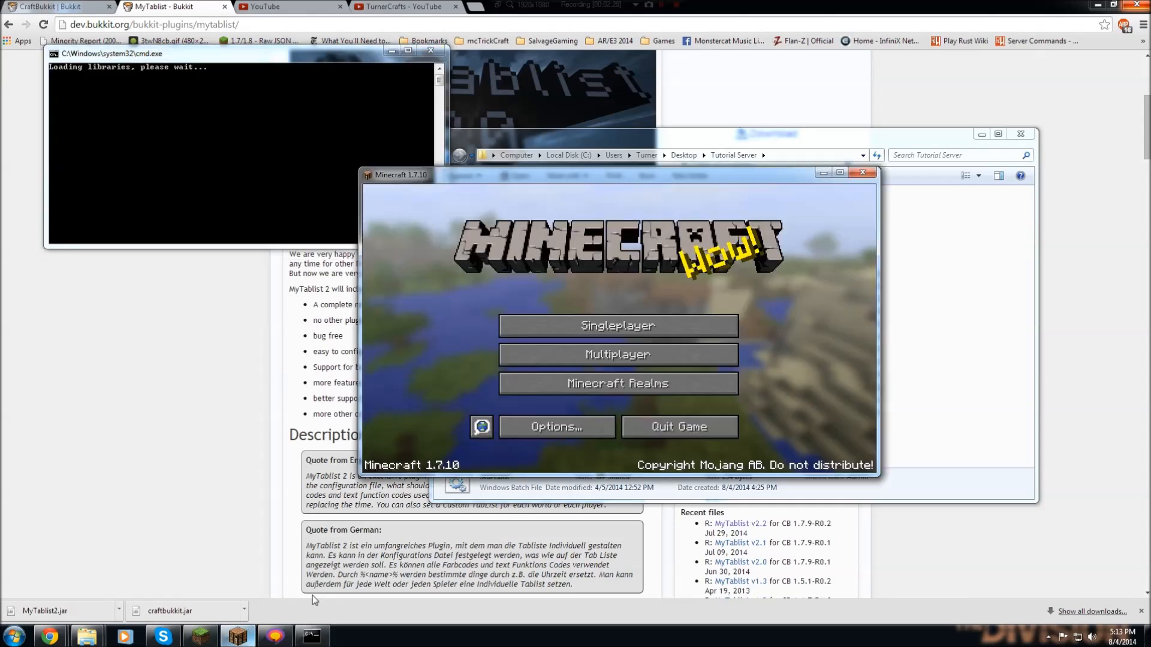
pyautogui.click(617, 354)
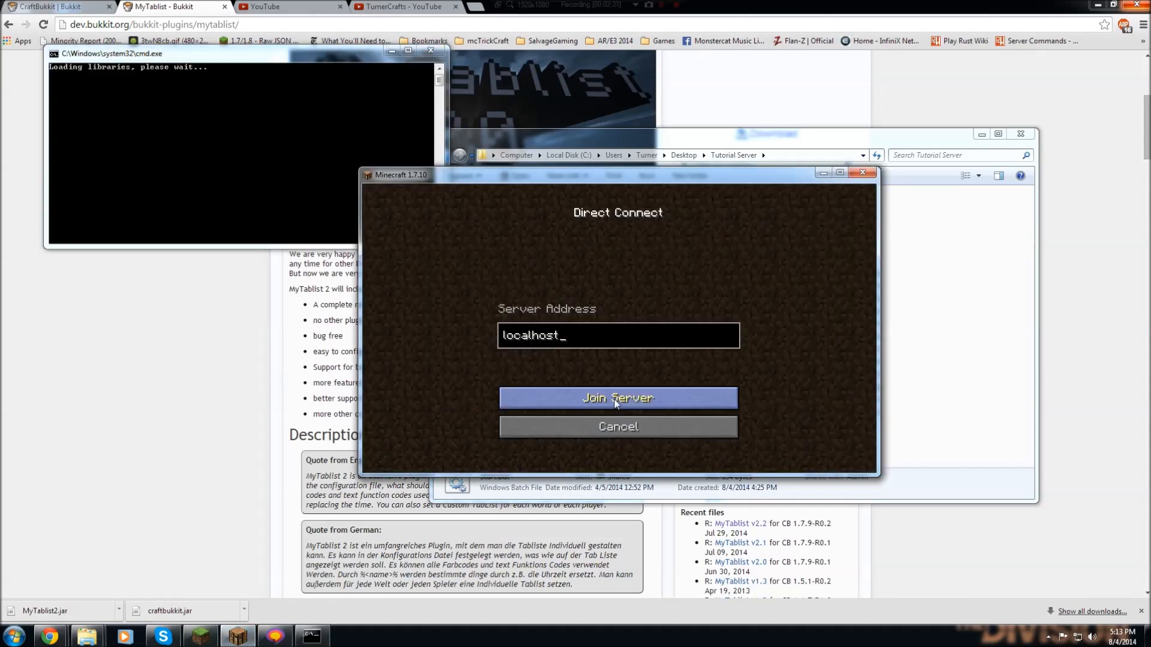
pyautogui.click(617, 398)
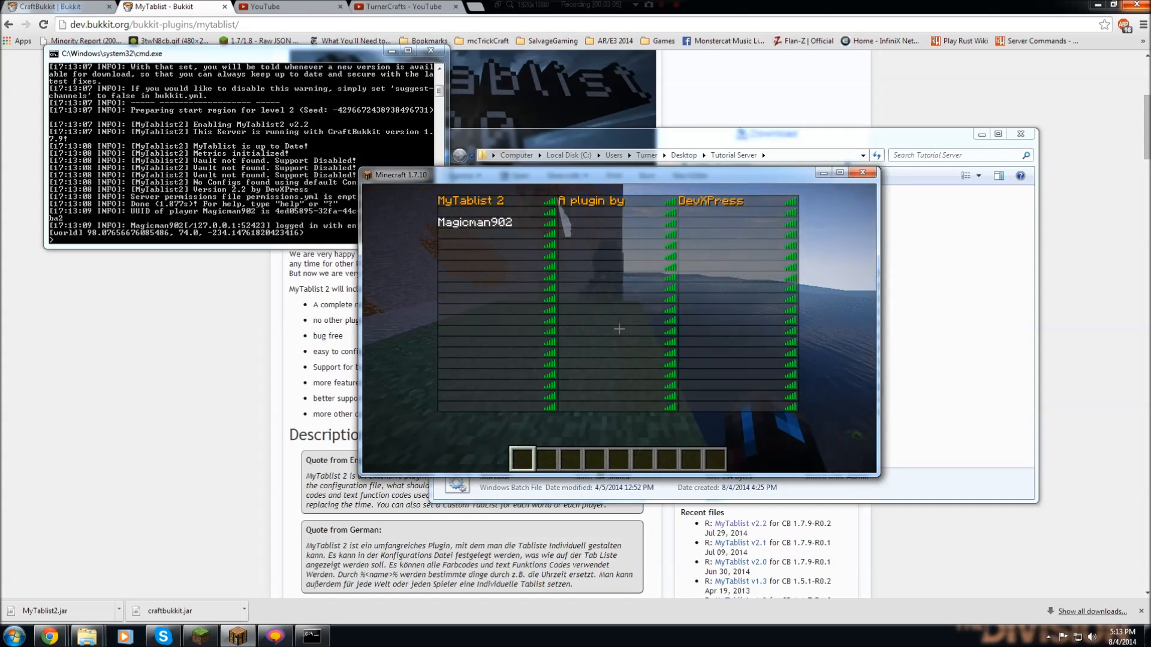
pyautogui.press('Tab')
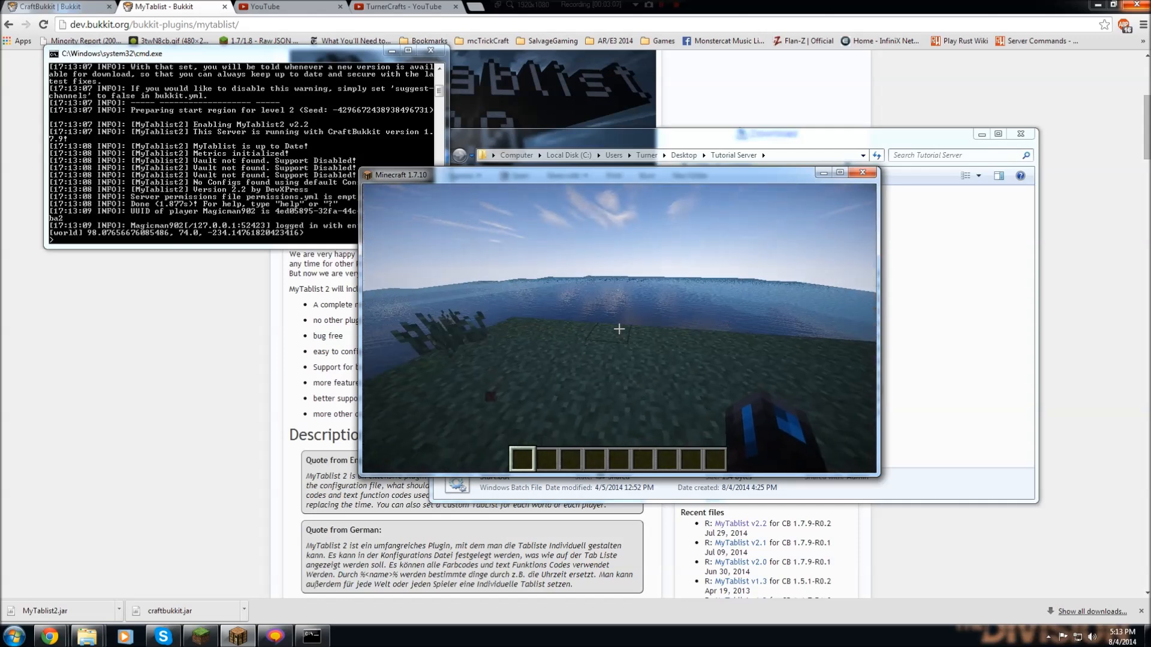
pyautogui.press('Escape')
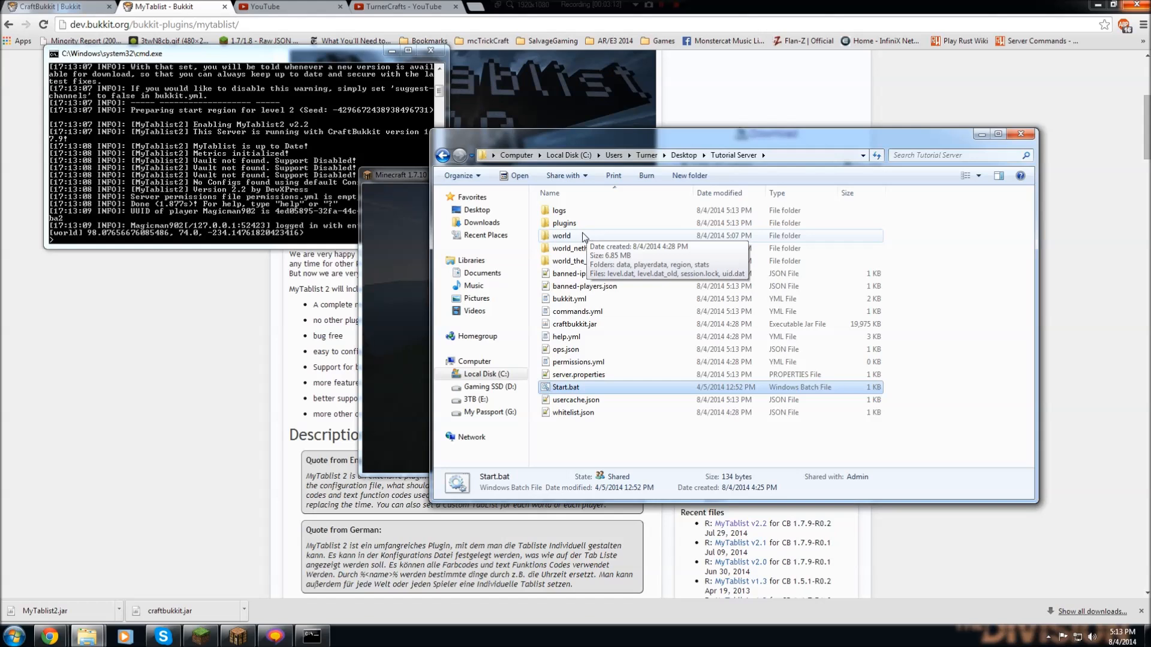
# Open the Tutorial Server plugins folder and select the MyTablist2 folder.
pyautogui.doubleClick(563, 222)
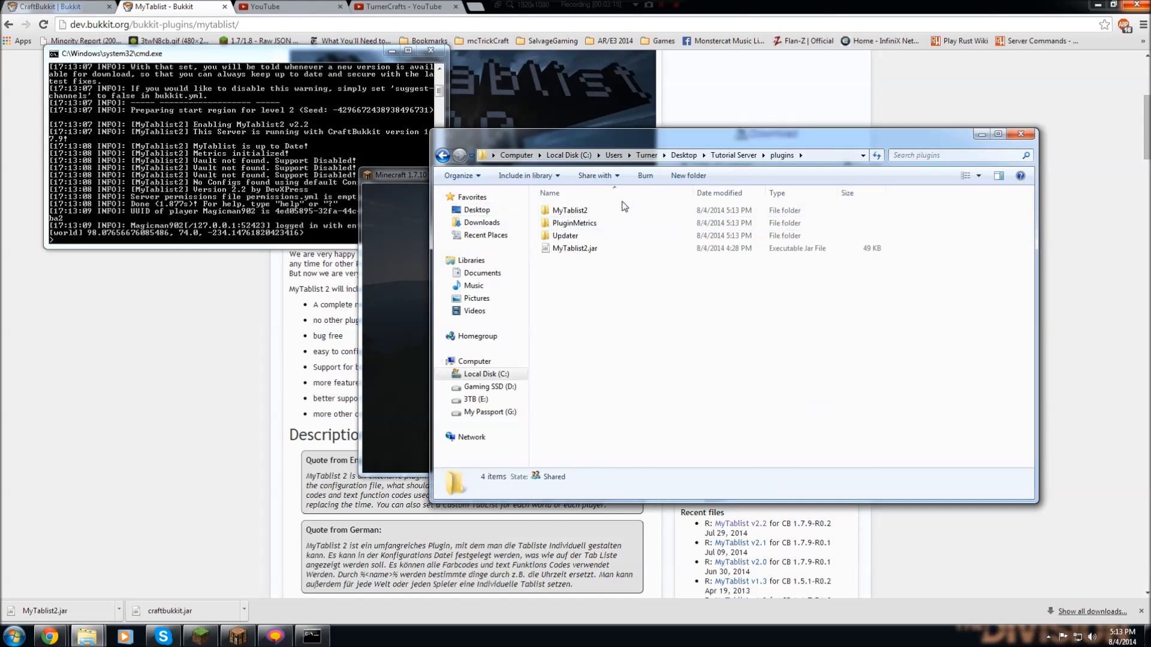
pyautogui.click(572, 210)
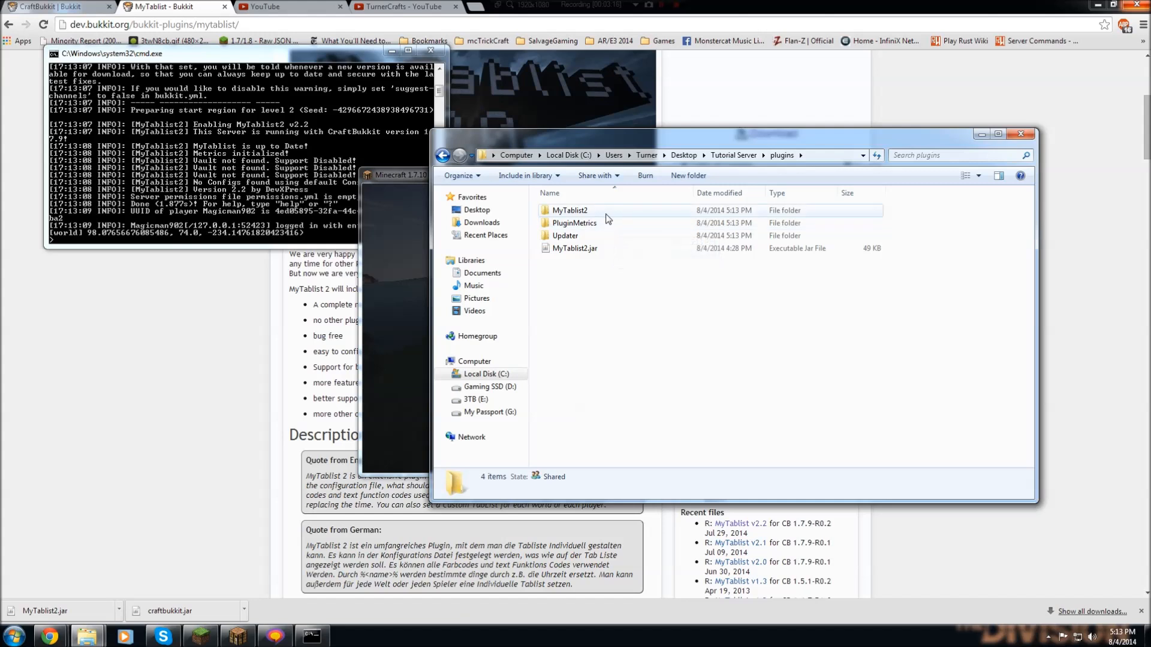
pyautogui.moveTo(622, 223)
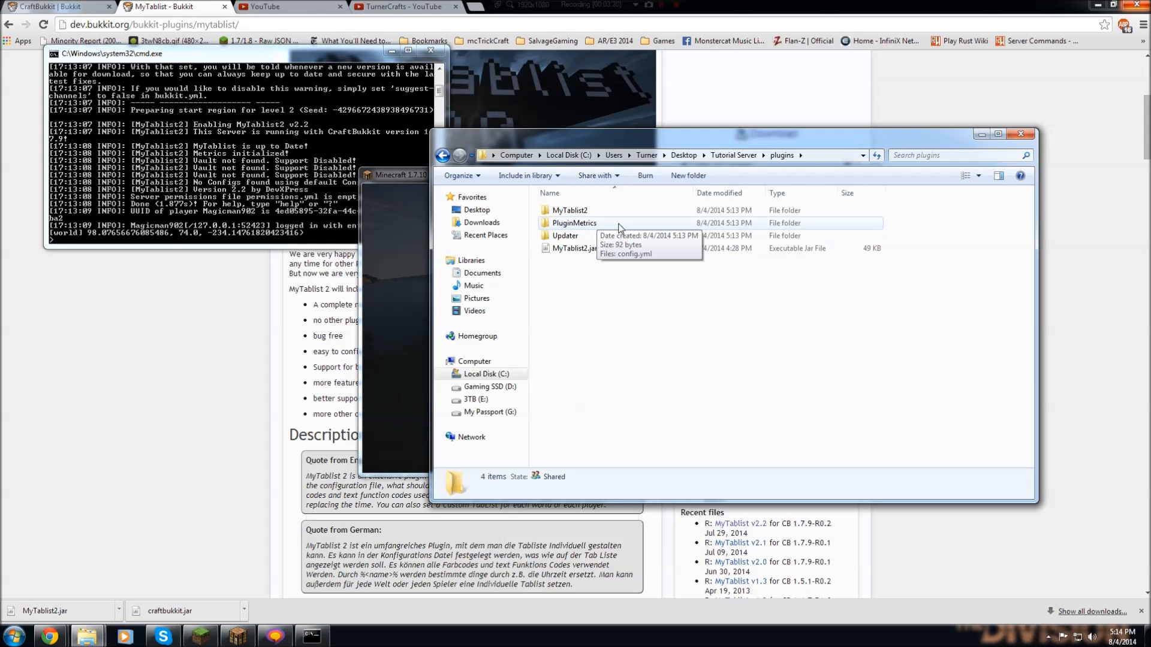
pyautogui.moveTo(612, 236)
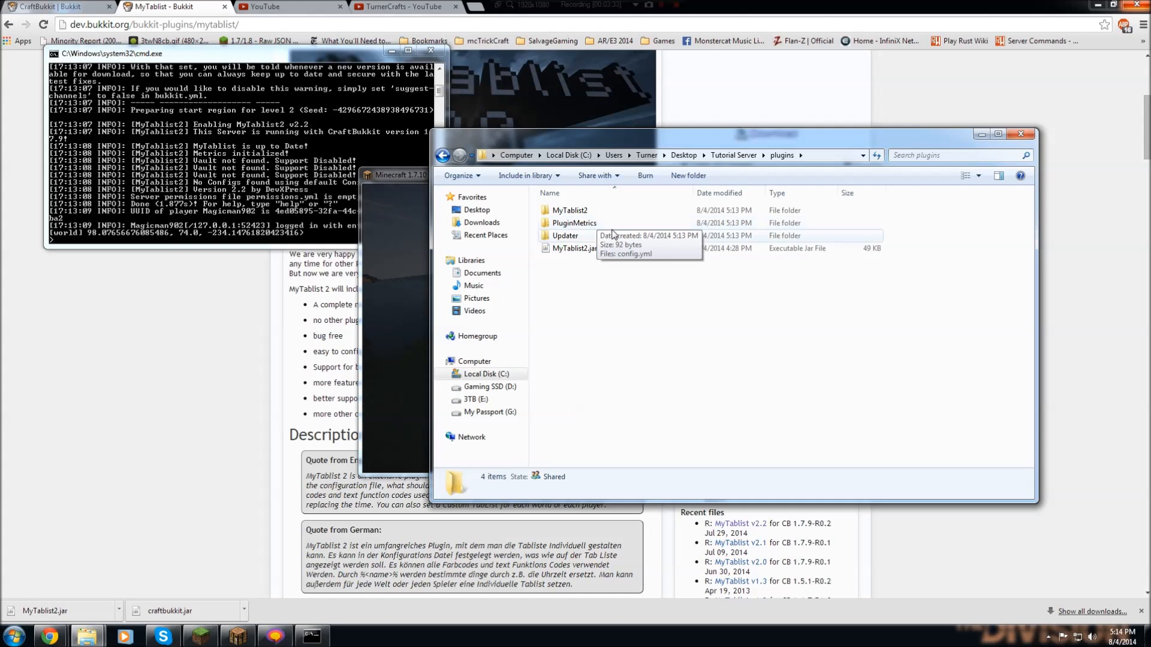
# Open the Updater config.yml in Notepad++ and change disable to true.
pyautogui.doubleClick(565, 236)
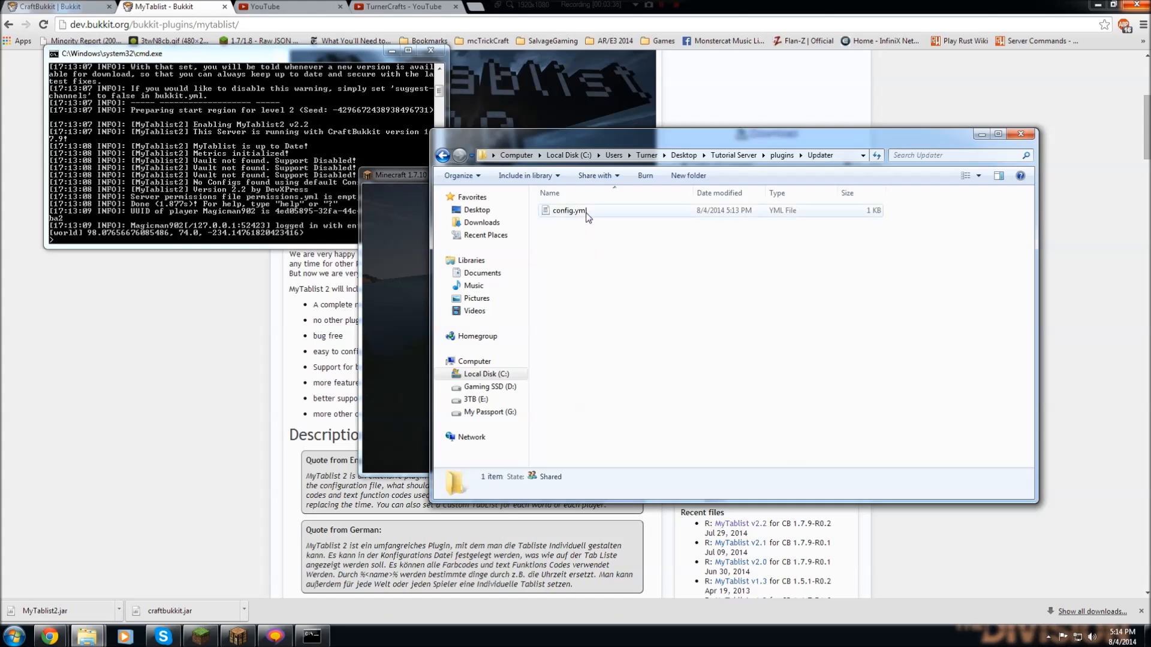
pyautogui.rightClick(568, 210)
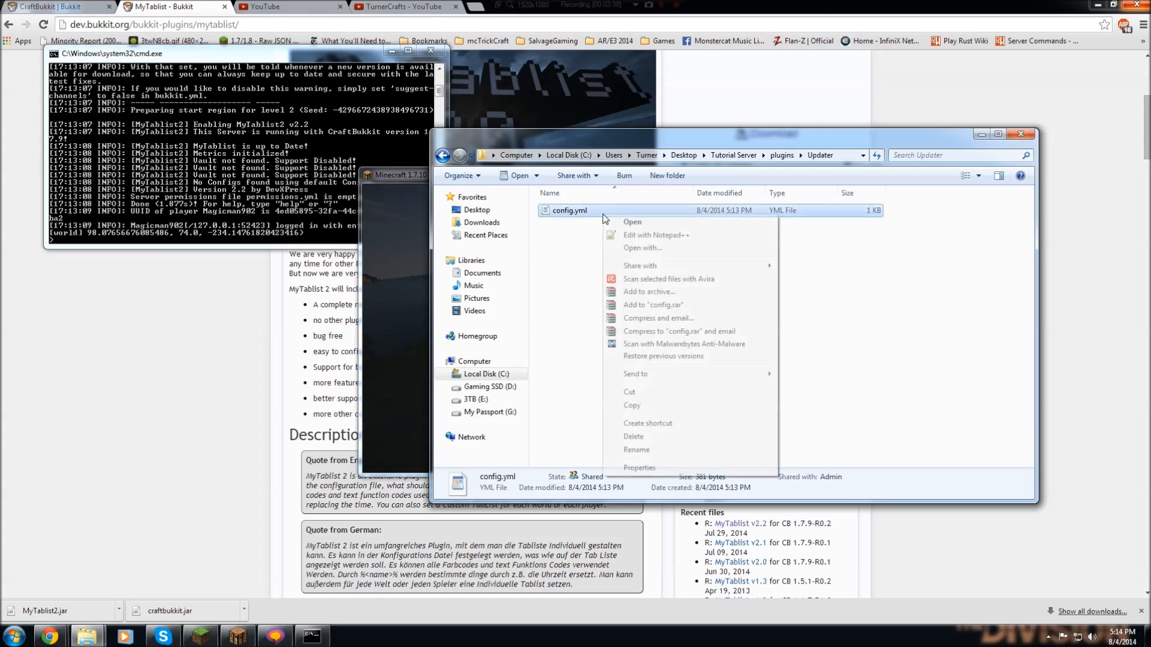
pyautogui.click(655, 235)
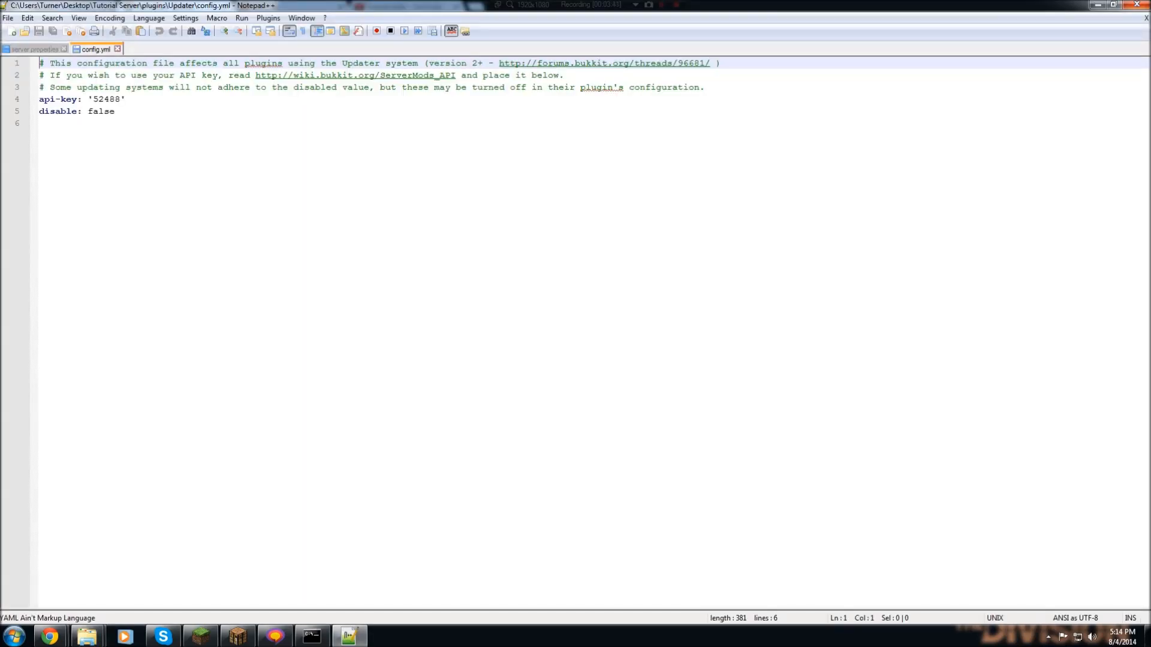
pyautogui.write('ftrue')
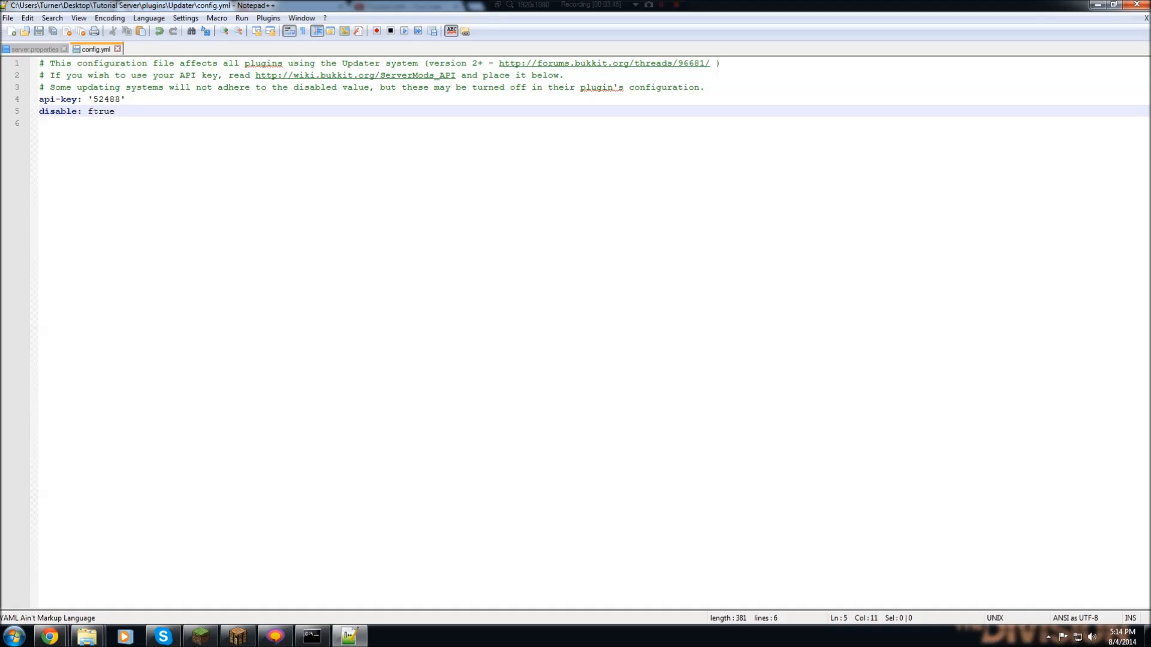
pyautogui.press('Backspace')
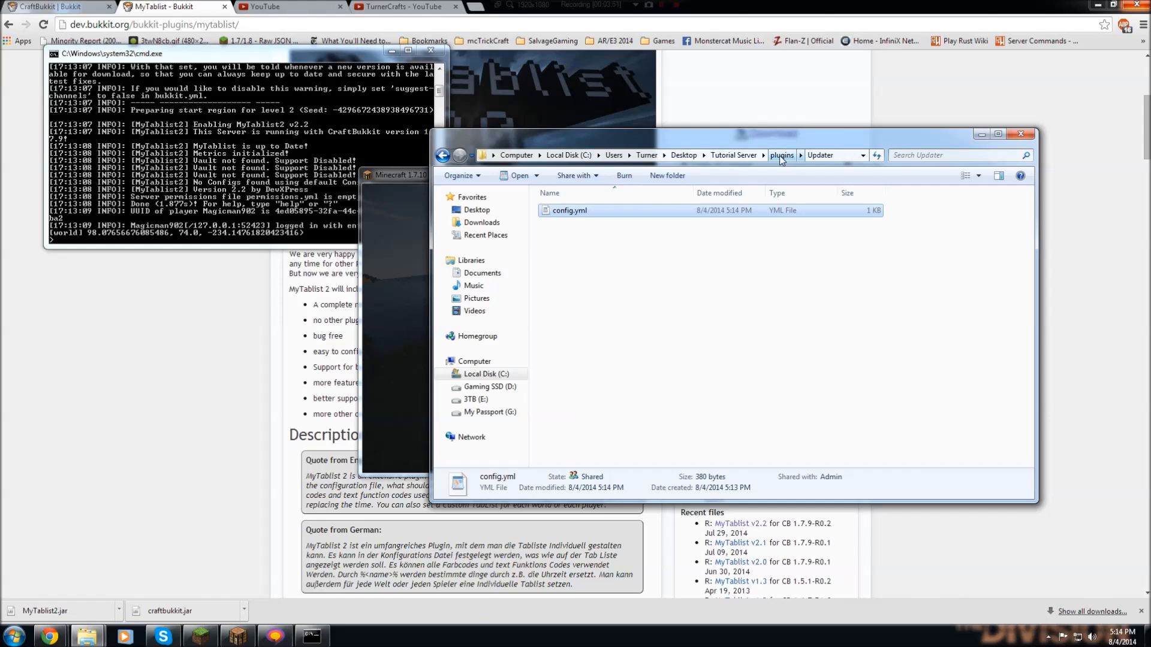
# Go back to plugins, enter MyTablist2, and right-click its config.yml.
pyautogui.click(781, 155)
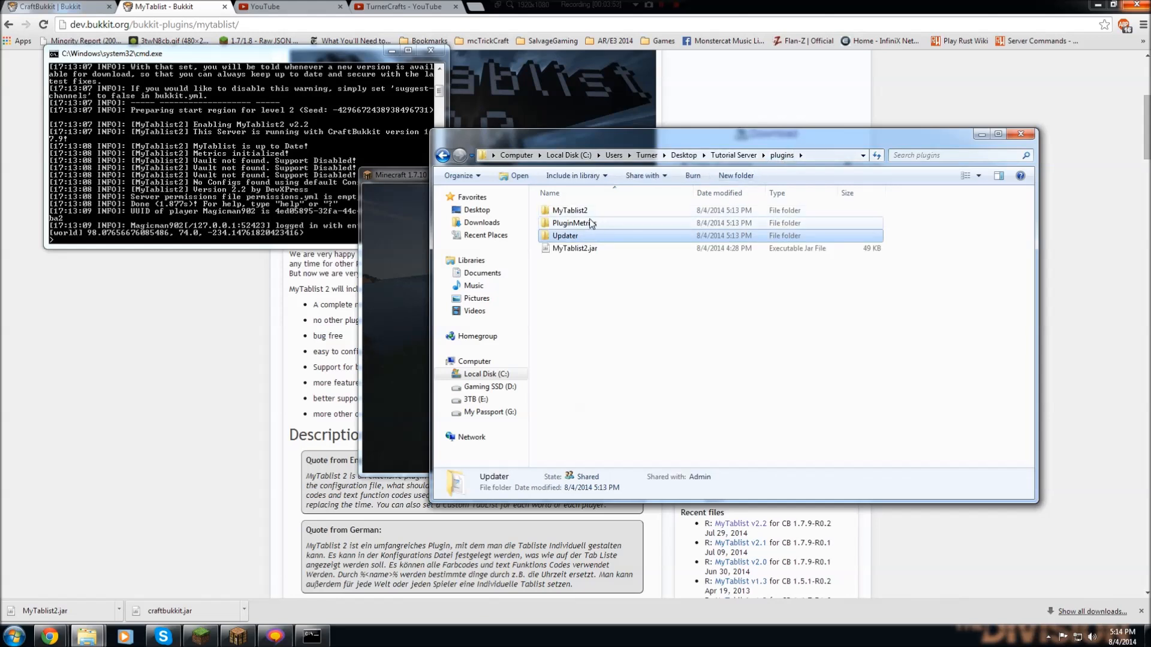
pyautogui.doubleClick(569, 210)
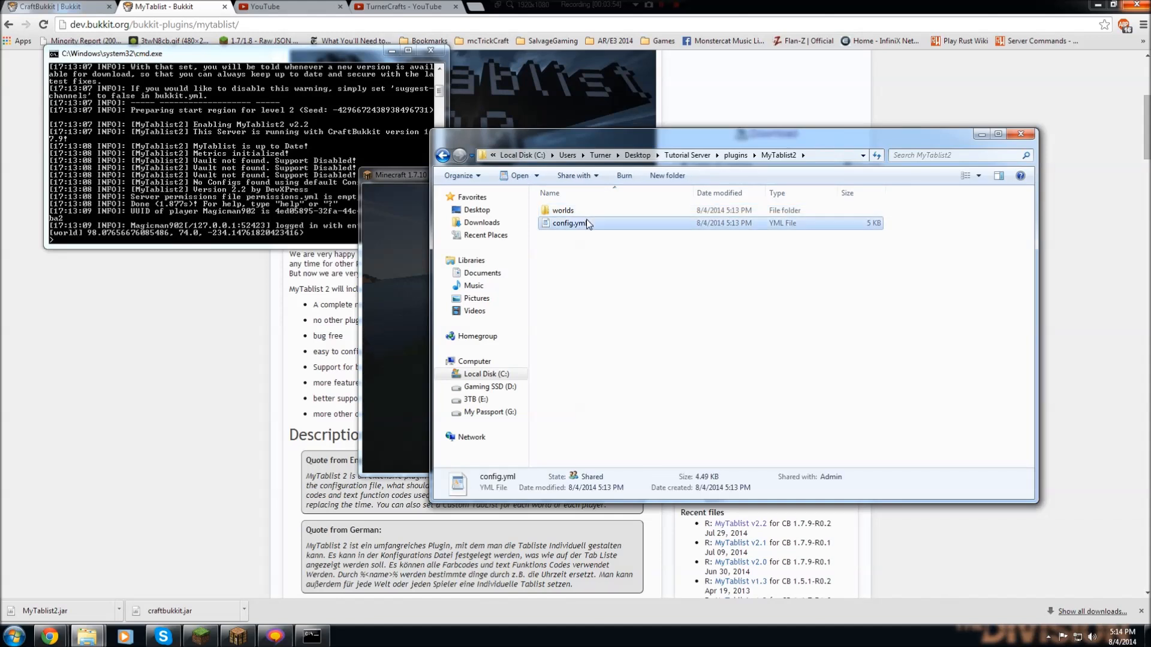
pyautogui.rightClick(569, 223)
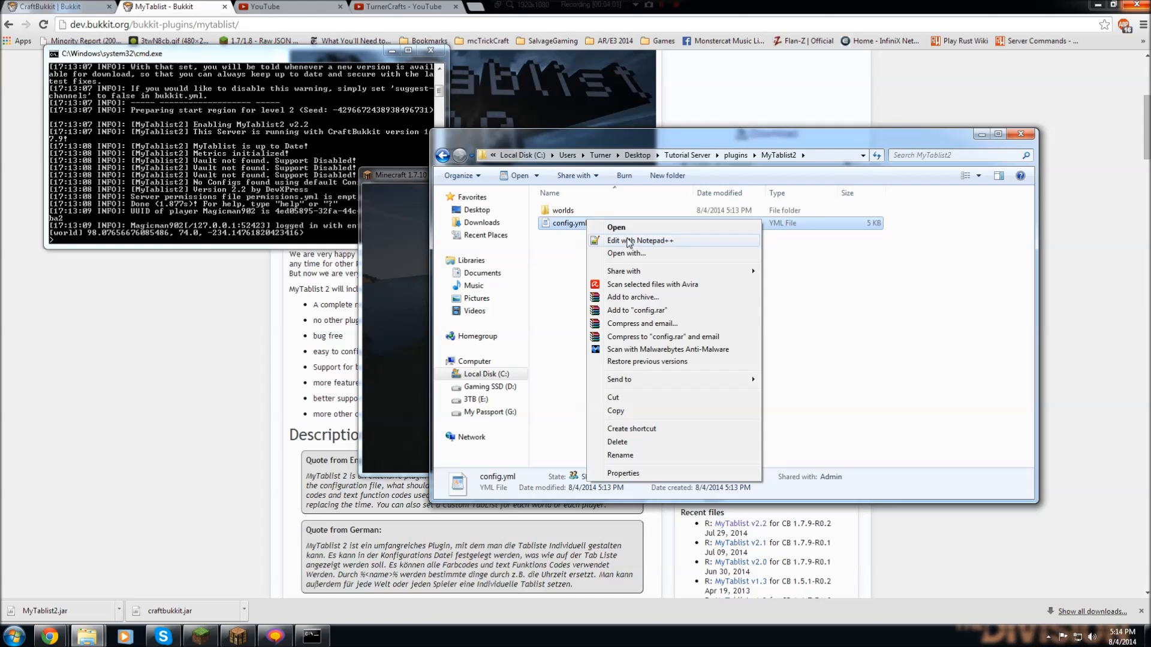
pyautogui.moveTo(653, 245)
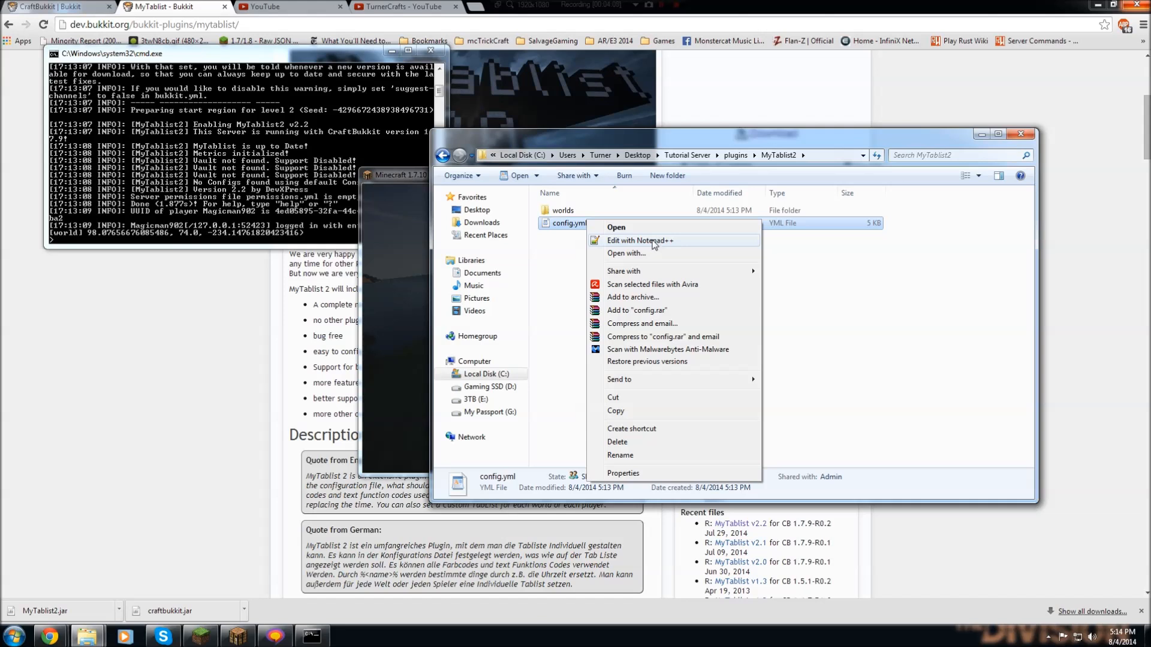
# Open MyTablist2 config.yml in Notepad++ and change logConsole from true to false.
pyautogui.click(640, 241)
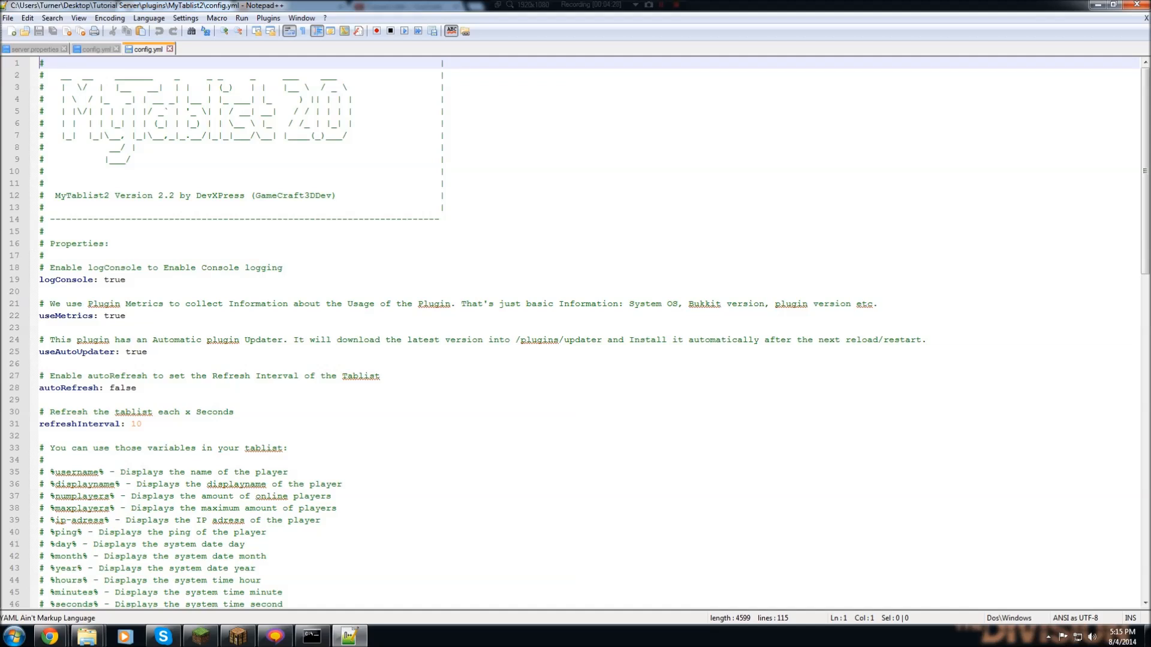
pyautogui.doubleClick(111, 280)
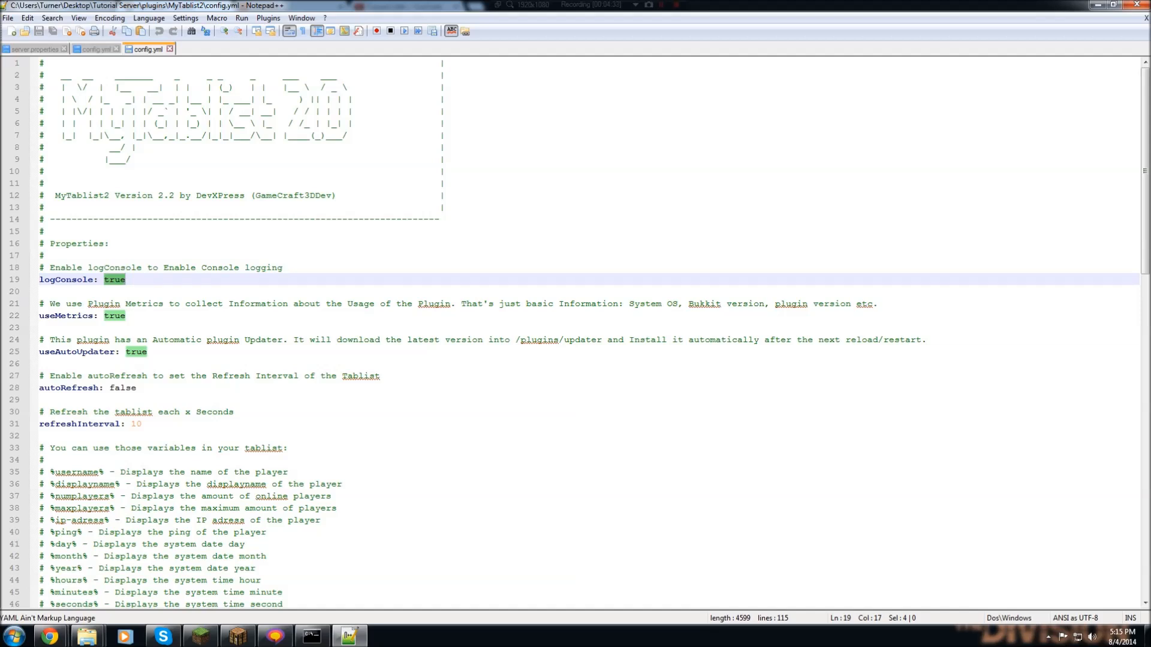
pyautogui.doubleClick(66, 280)
pyautogui.write('f')
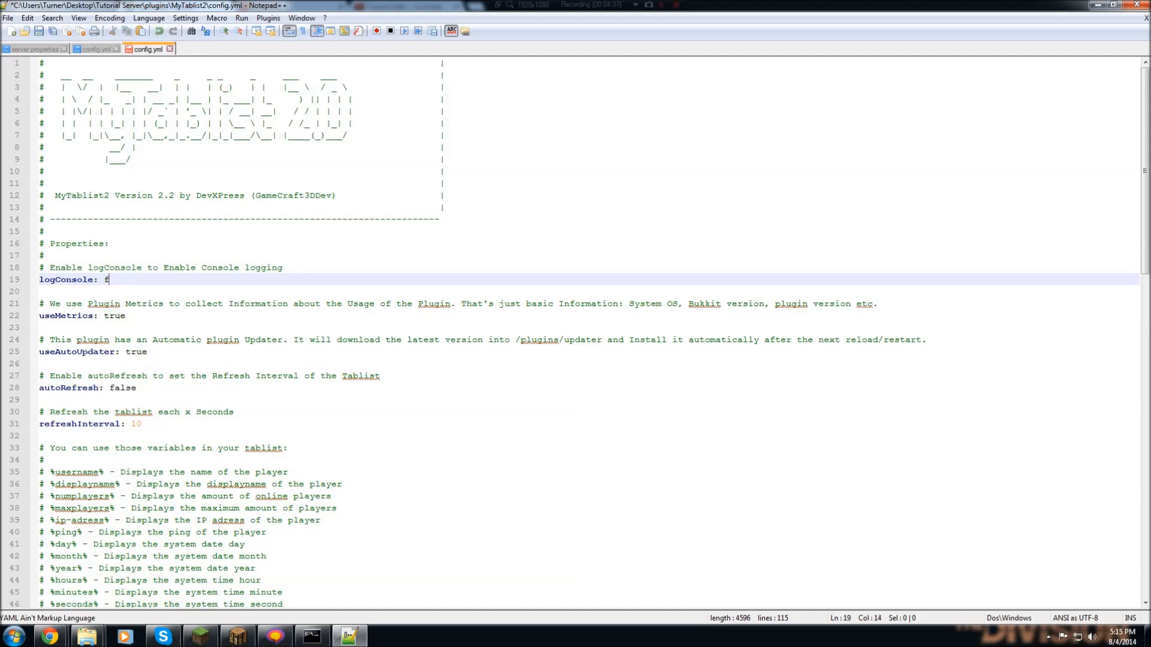
pyautogui.write('alse')
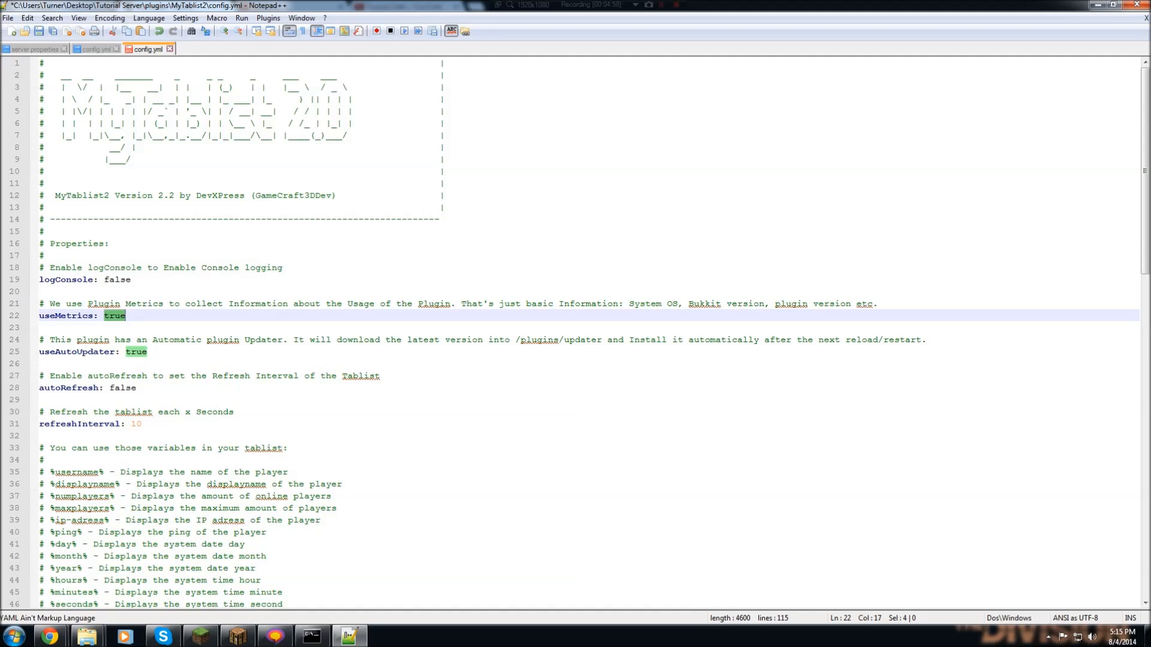
# Set useAutoUpdater to false and re-enter 10 as the refreshInterval value.
pyautogui.scroll(-3)
pyautogui.write('fa')
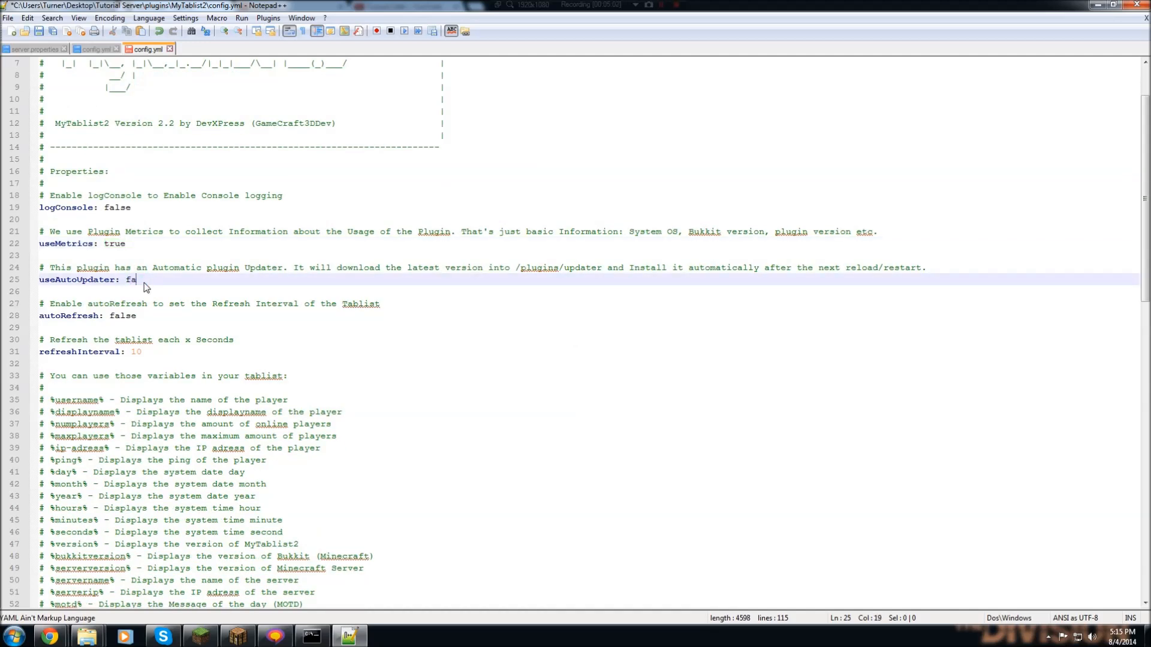
pyautogui.write('lse')
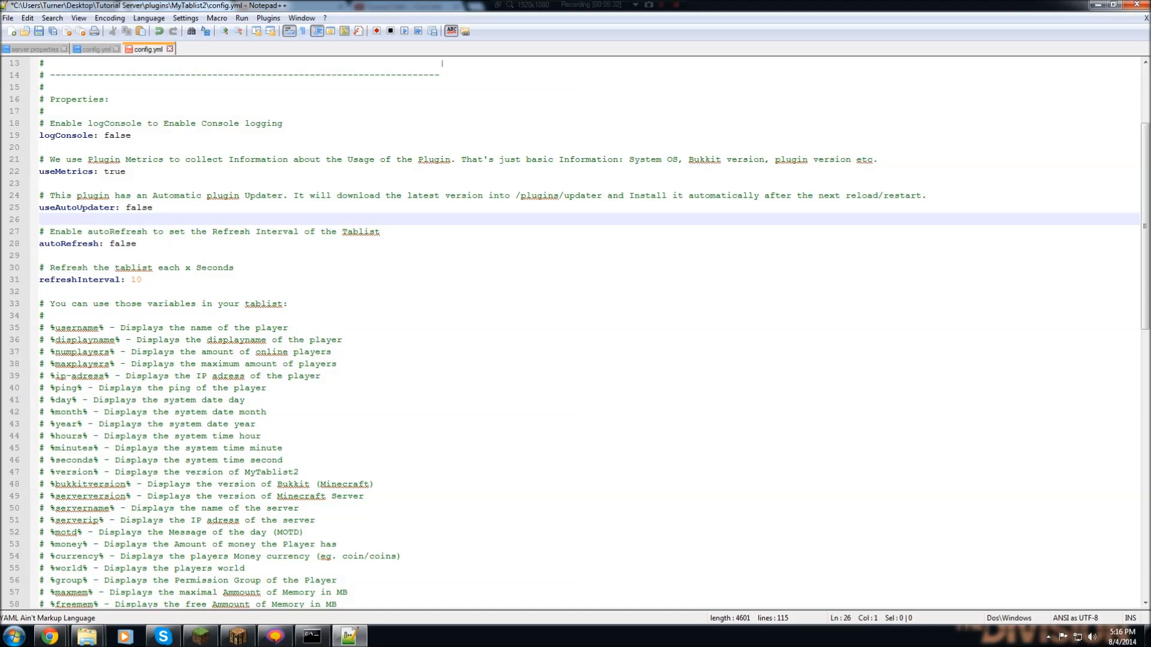
pyautogui.doubleClick(133, 280)
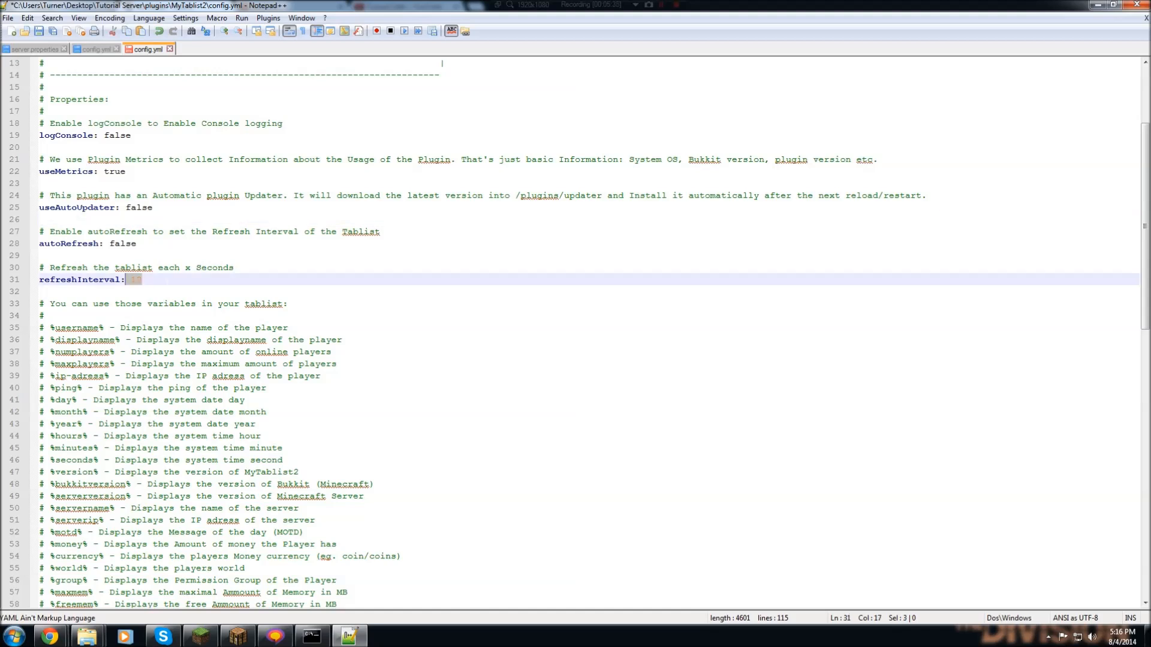
pyautogui.write('10')
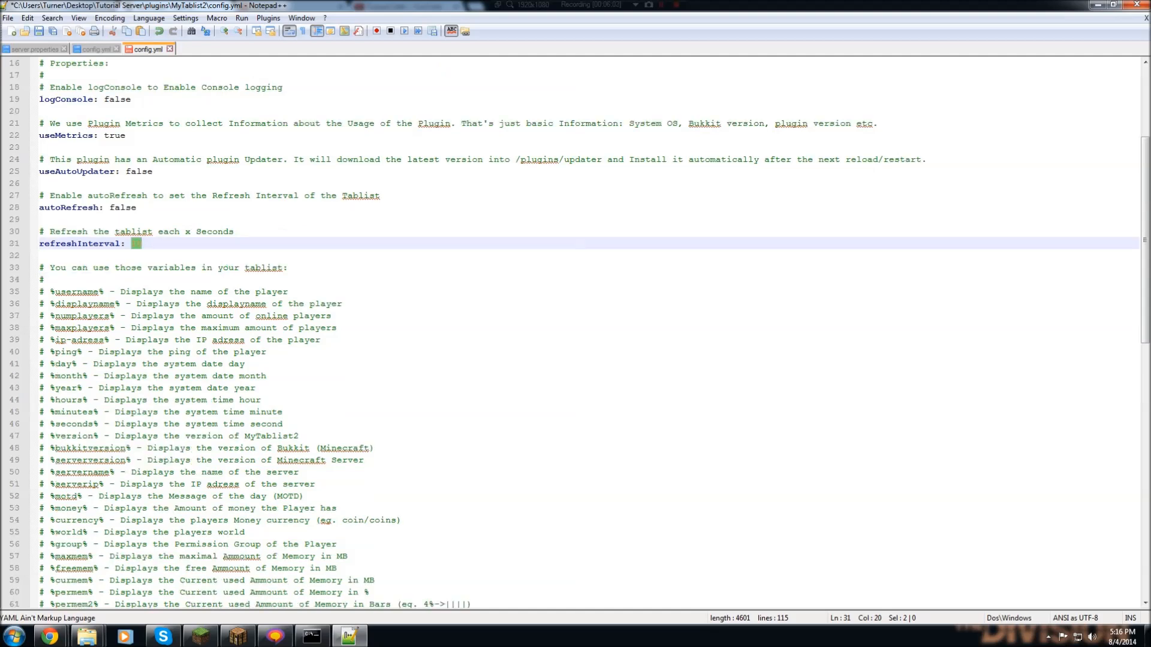
pyautogui.scroll(-3)
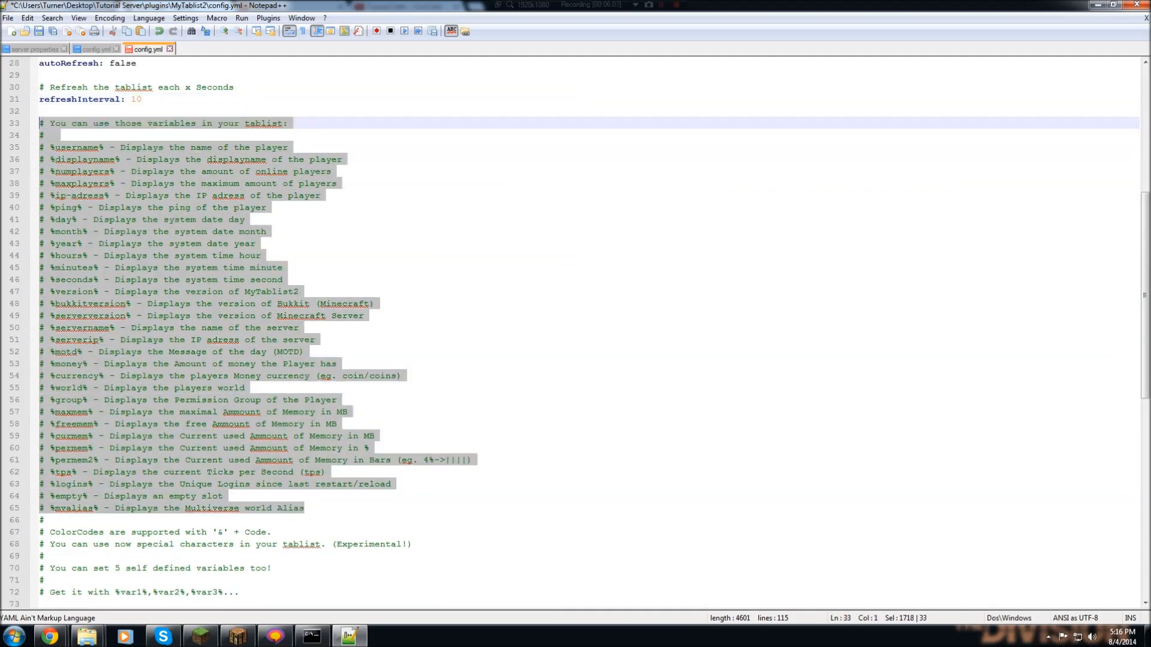
pyautogui.click(233, 303)
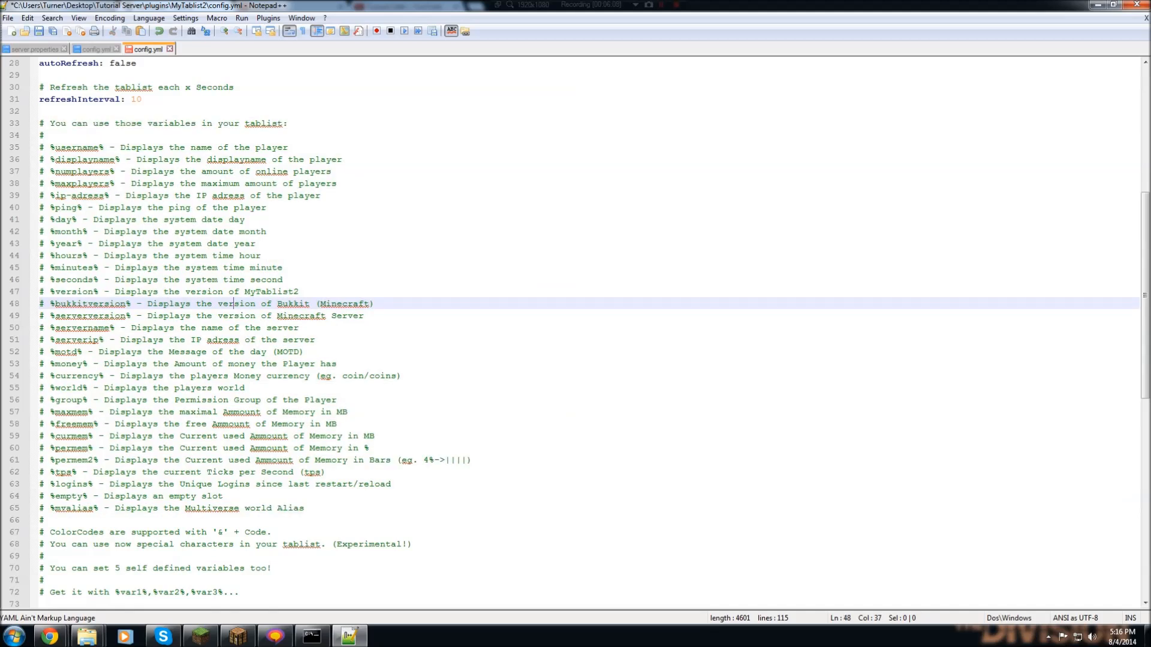
pyautogui.click(81, 363)
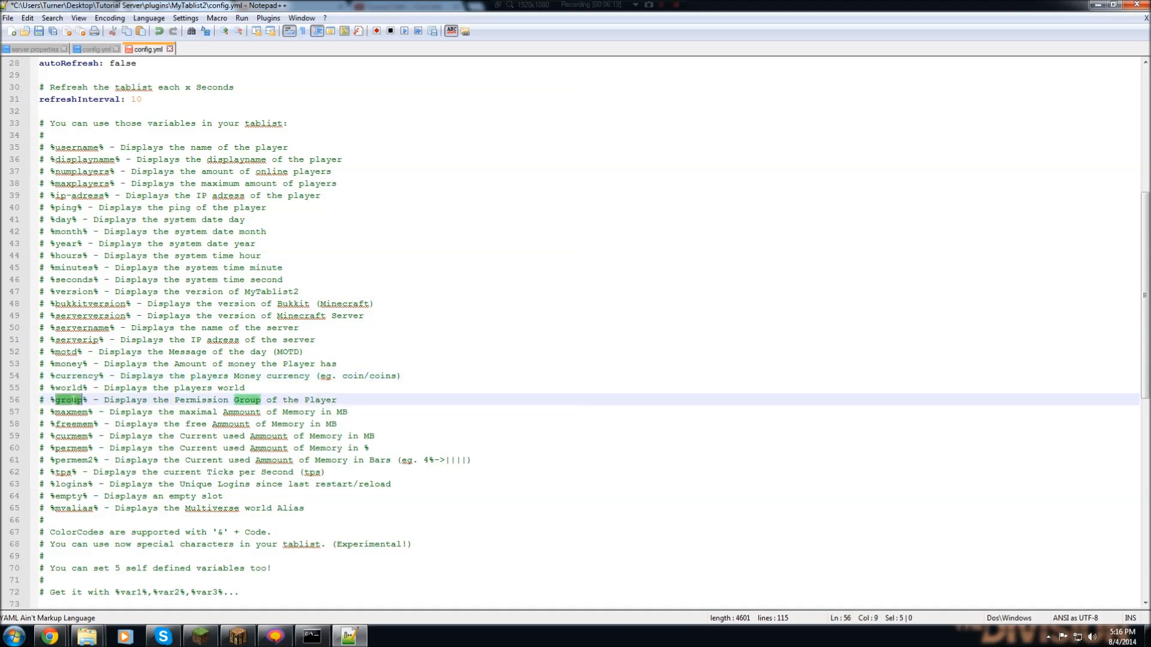
pyautogui.scroll(-3)
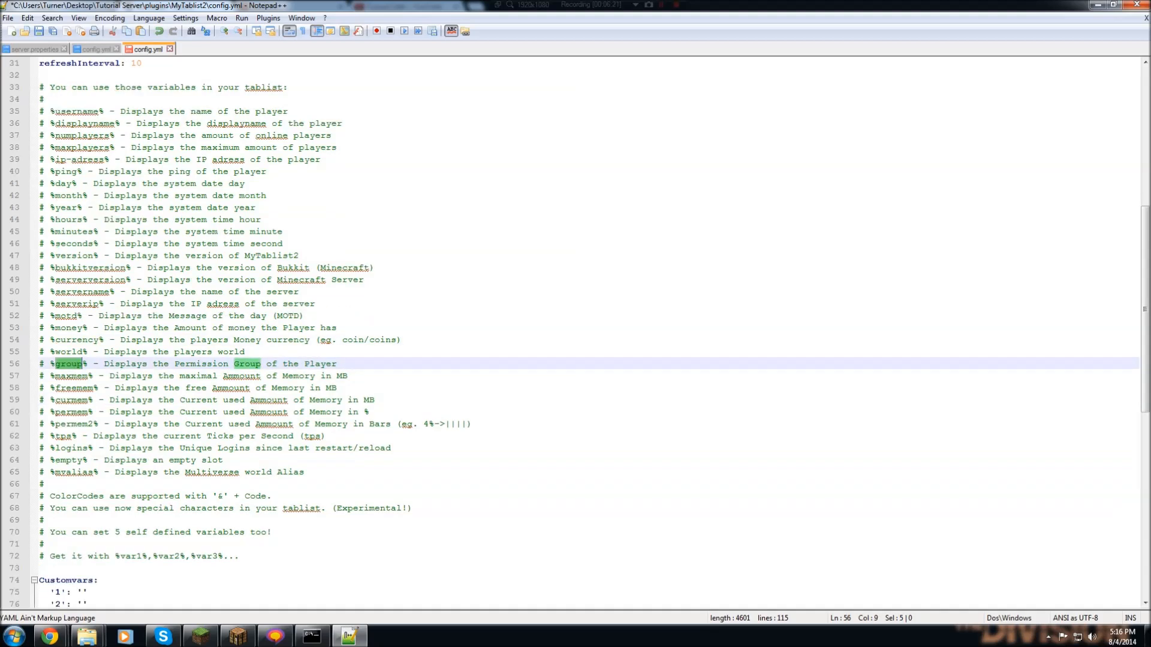
pyautogui.scroll(-3)
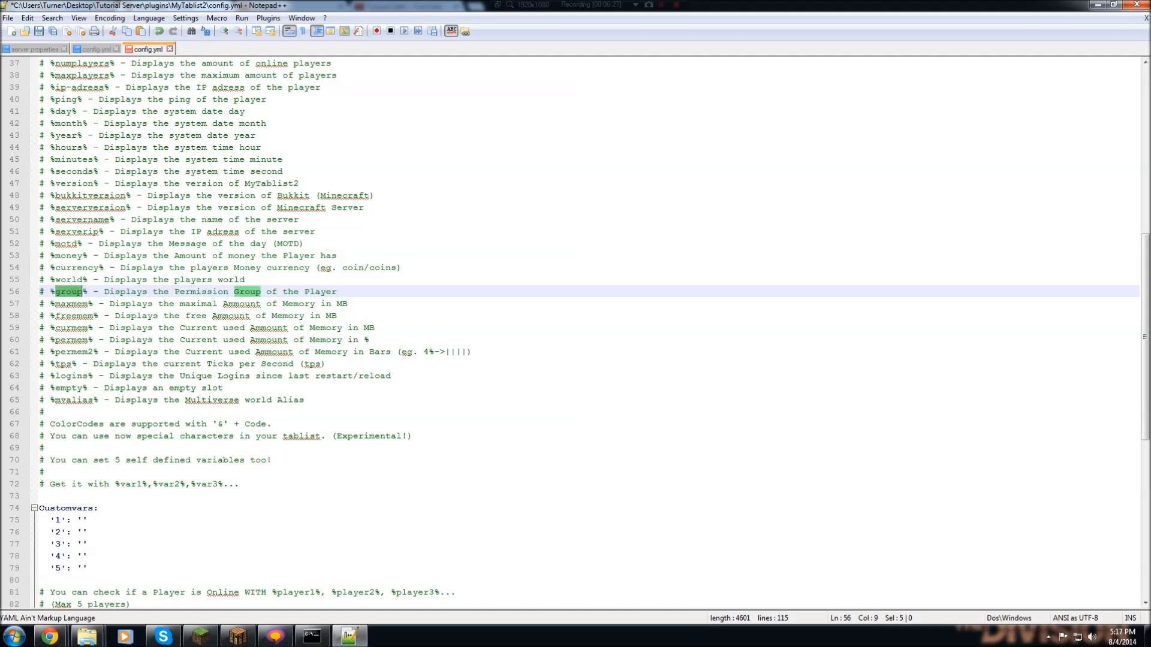
pyautogui.scroll(-3)
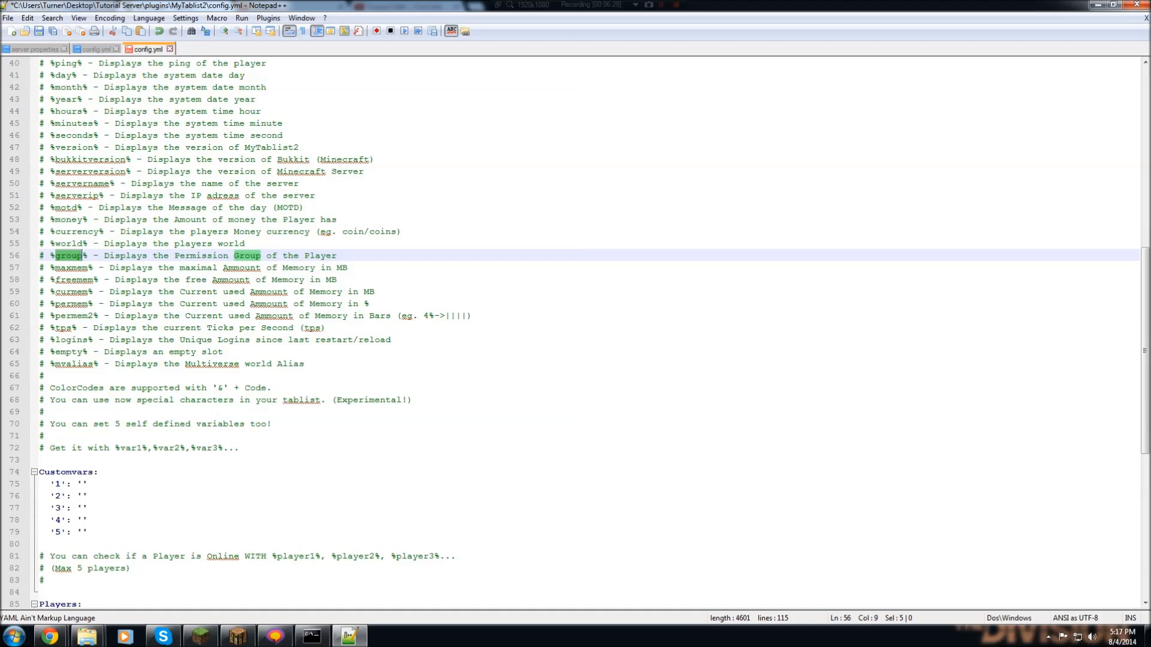
pyautogui.scroll(-3)
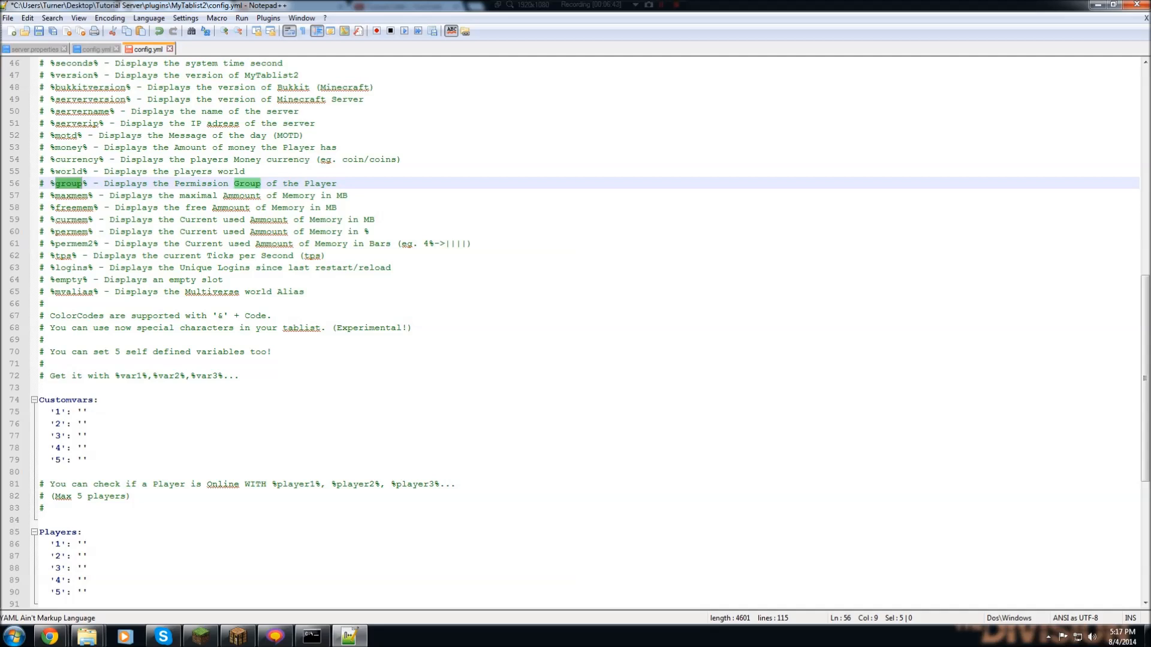
pyautogui.moveTo(51, 412); pyautogui.dragTo(86, 460)
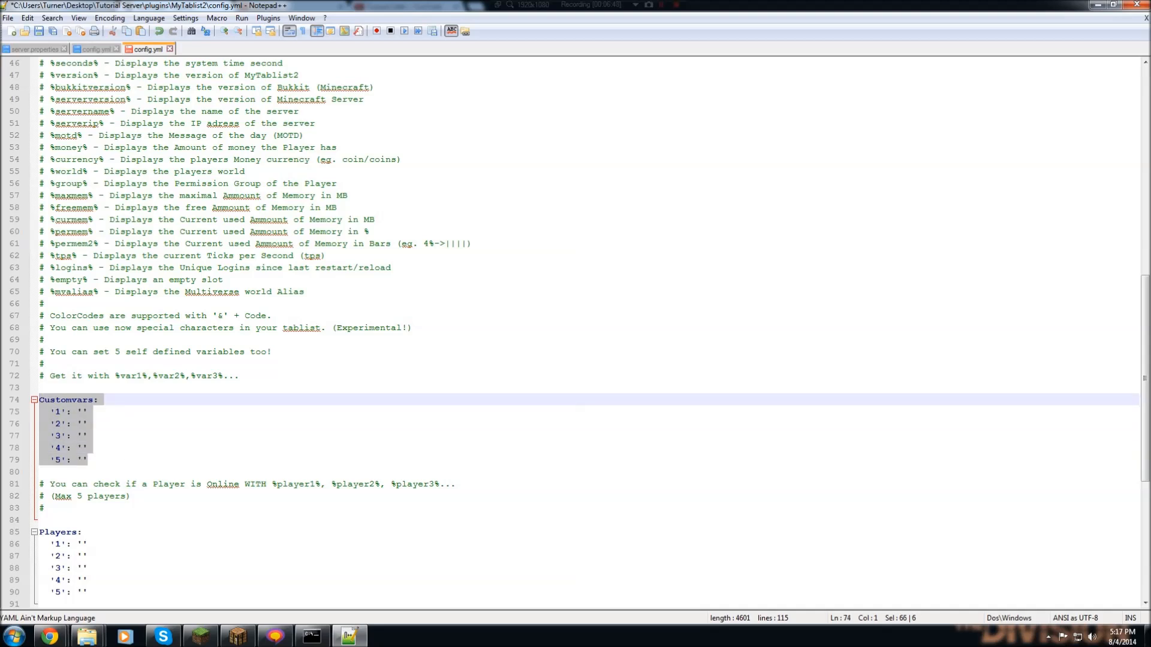
pyautogui.scroll(-3)
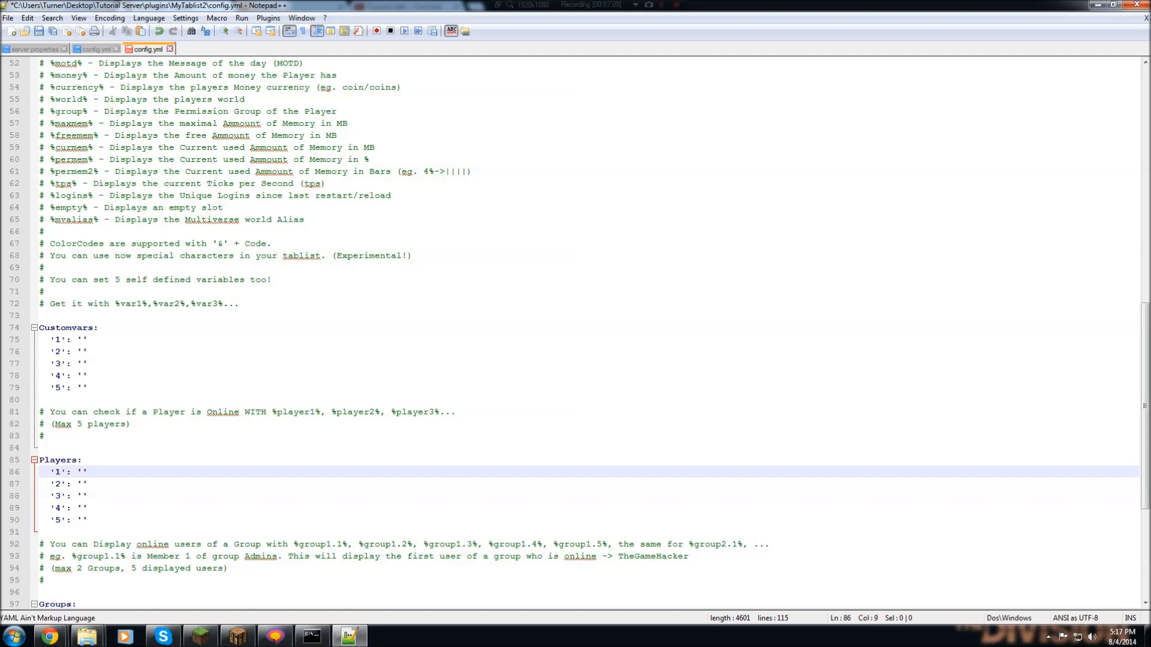
# Enter 'Magicman902' in Players slot '1' and scroll to the Groups section.
pyautogui.write('ma')
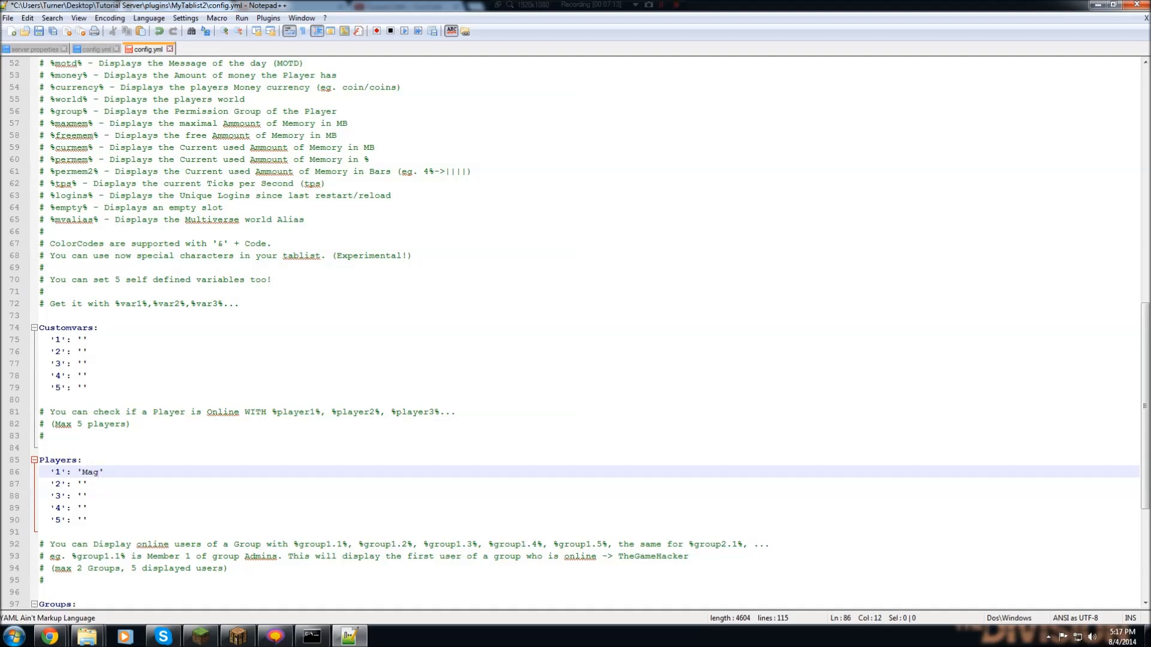
pyautogui.write('icman')
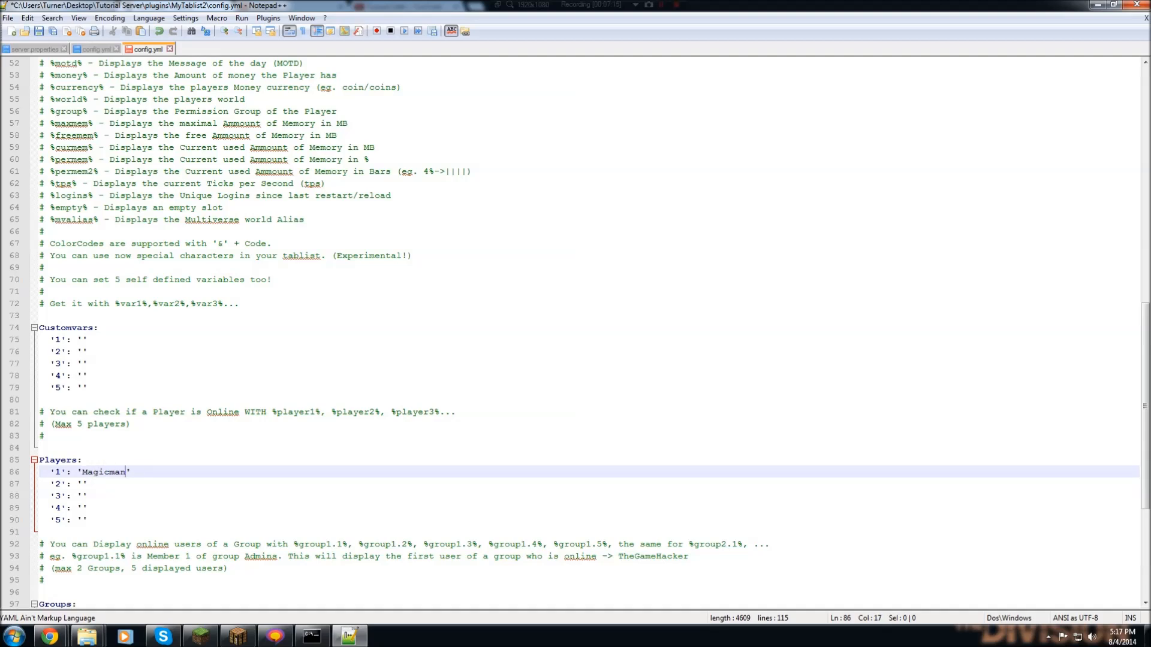
pyautogui.write('903')
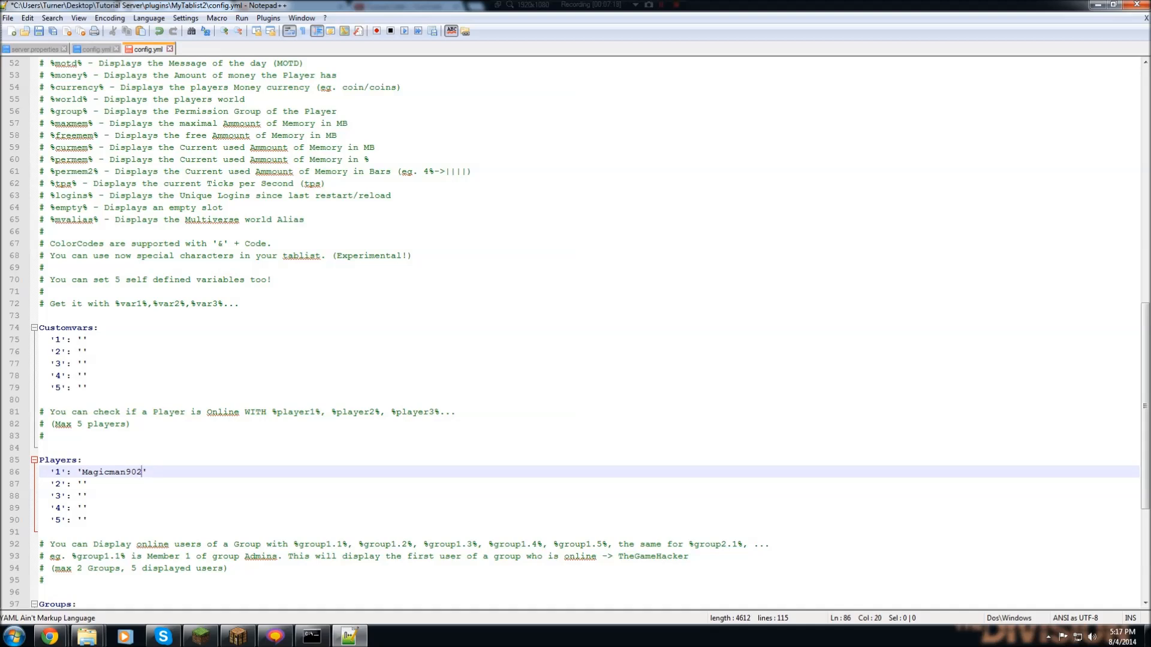
pyautogui.doubleClick(111, 472)
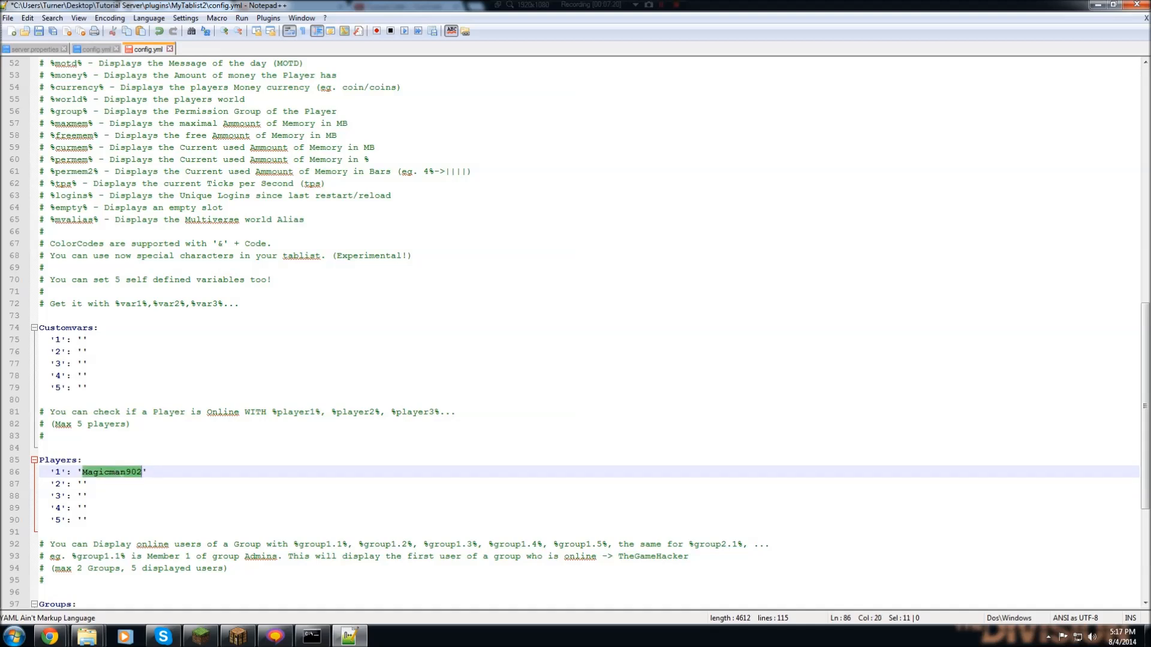
pyautogui.scroll(-3)
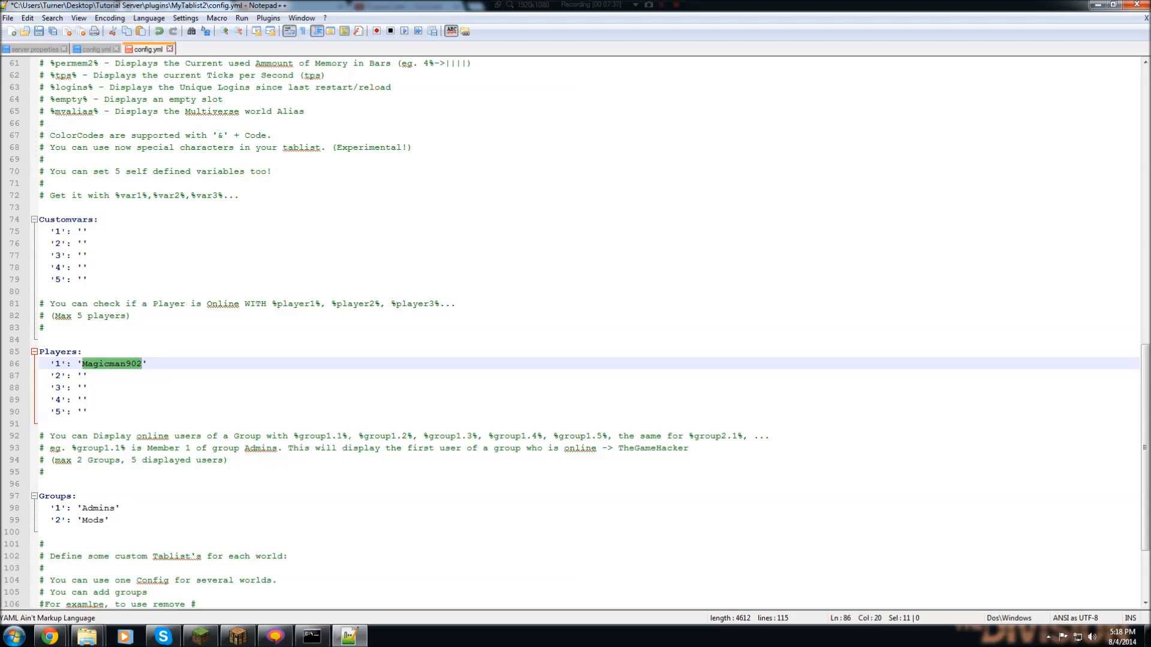
# Highlight and then deselect the per-world tab list notes in config.yml.
pyautogui.doubleClick(320, 436)
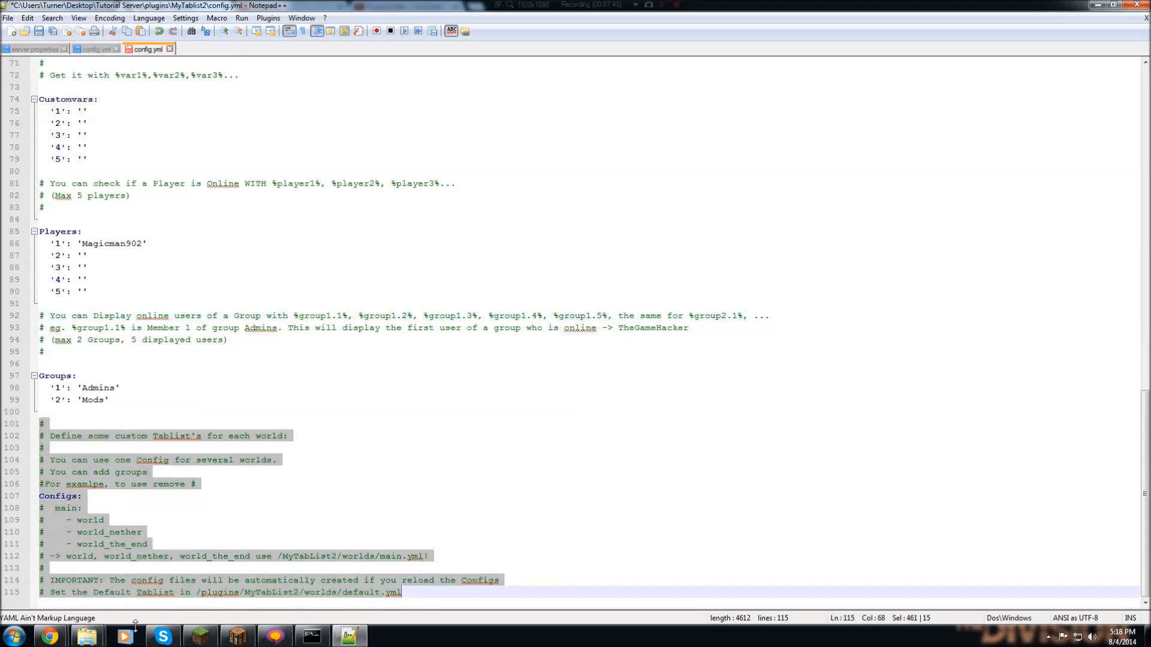
pyautogui.moveTo(185, 525)
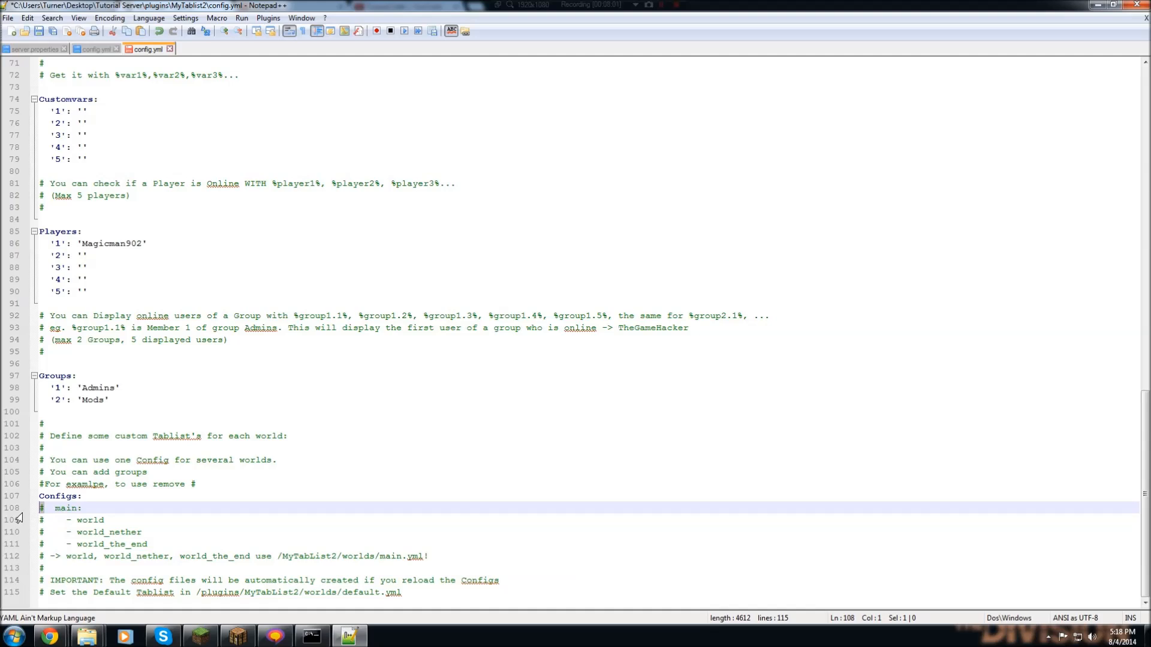
pyautogui.click(42, 533)
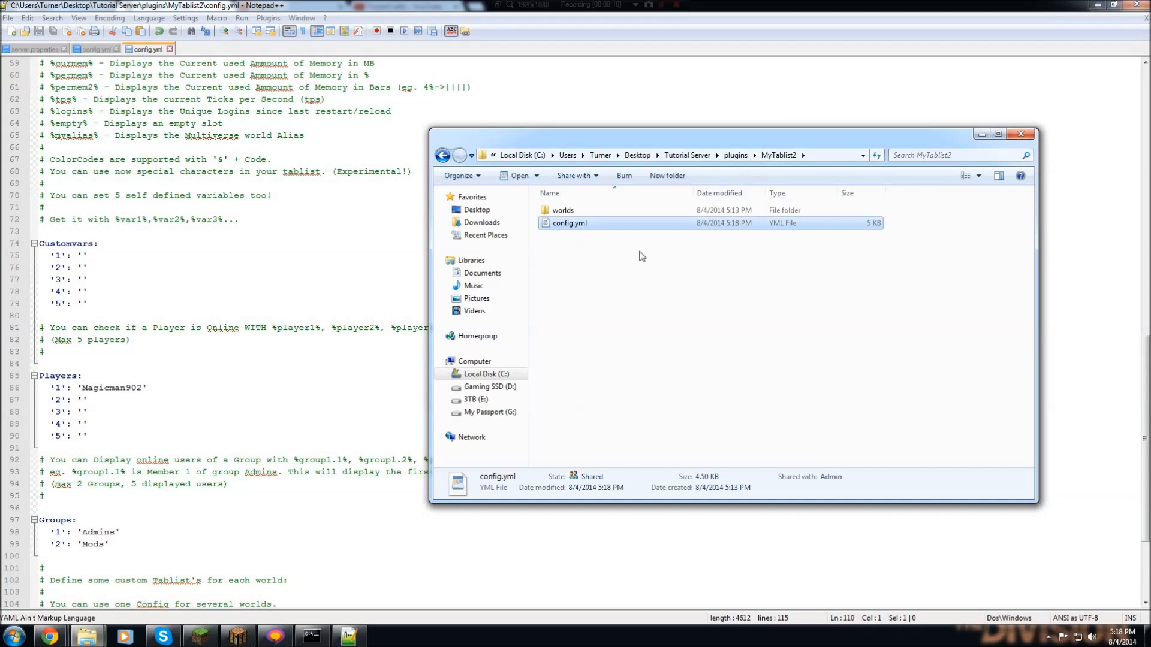
# Open the worlds folder's default.yml in Notepad++ via Edit with Notepad++.
pyautogui.doubleClick(562, 210)
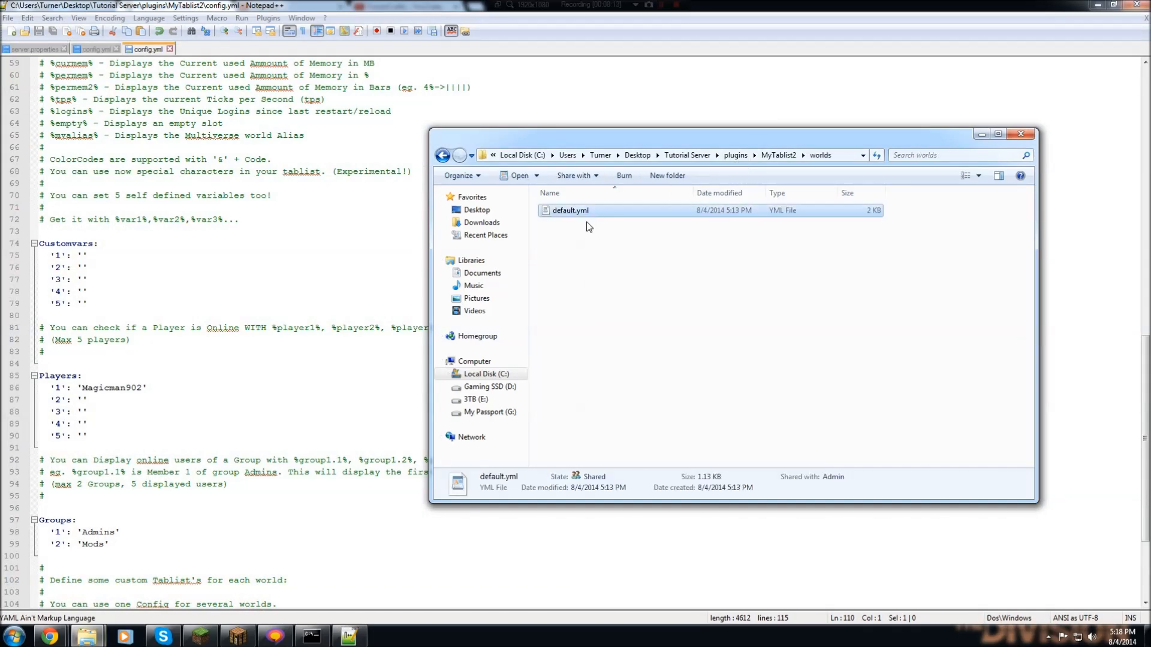
pyautogui.rightClick(570, 210)
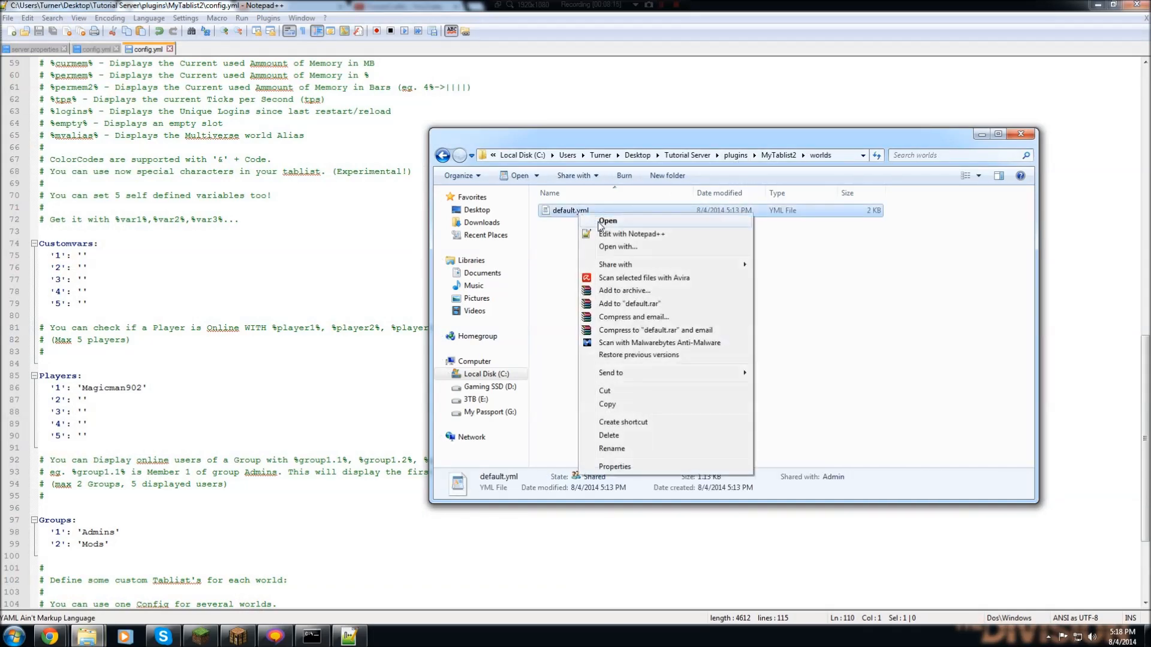
pyautogui.click(630, 233)
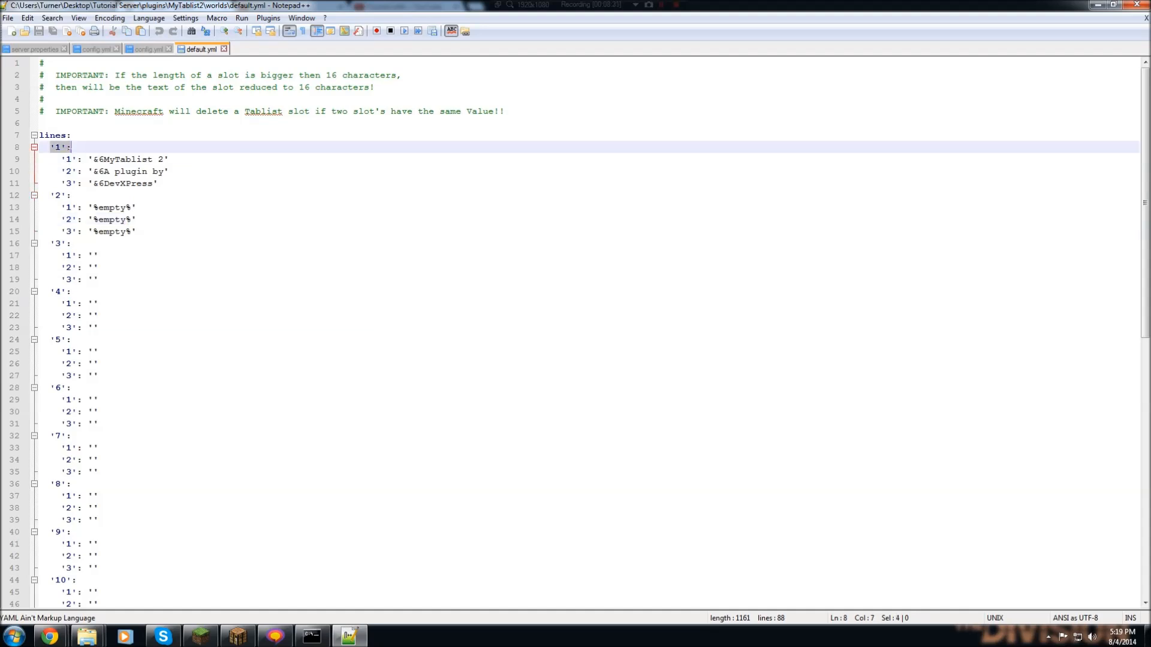
# Check the player tab list in Minecraft before returning to edit row 3.
pyautogui.click(57, 195)
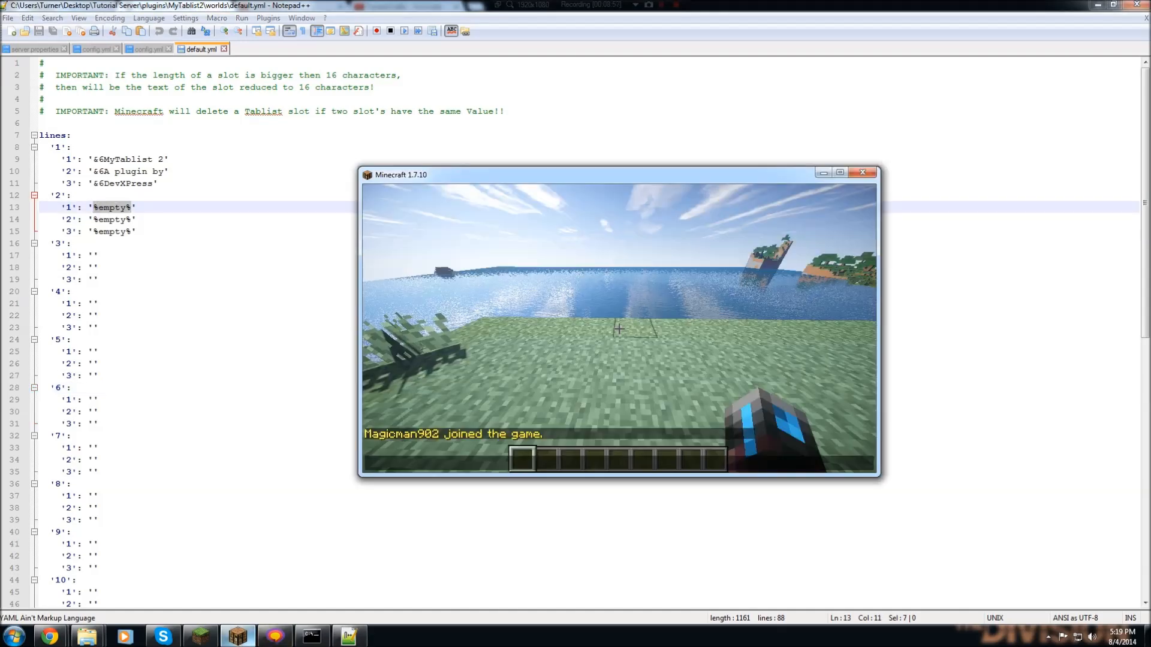
pyautogui.press('Tab')
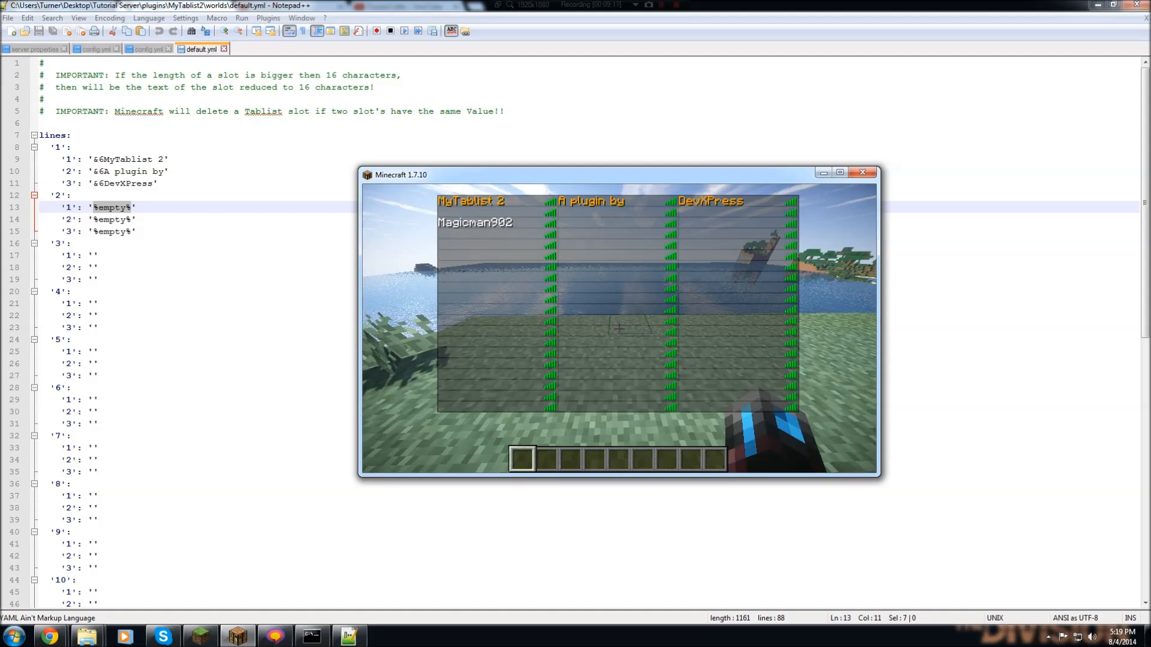
pyautogui.press('Escape')
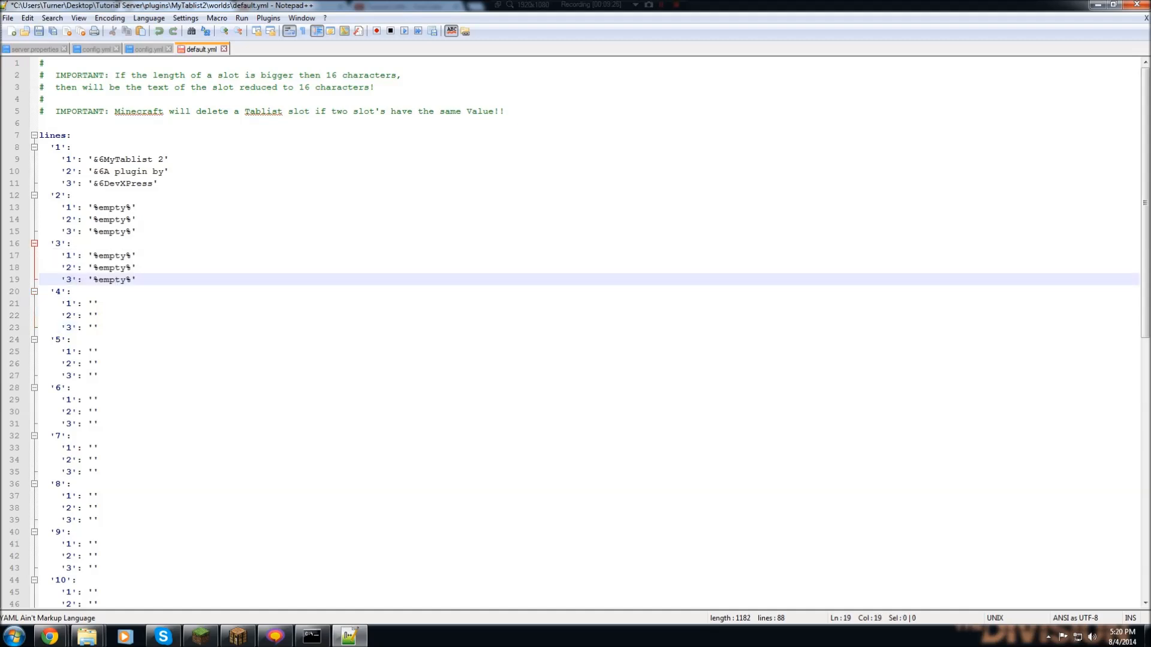
# Overwrite row 1's MyTablist credit with '//===========', 'My Server' and '===========\\'.
pyautogui.doubleClick(110, 206)
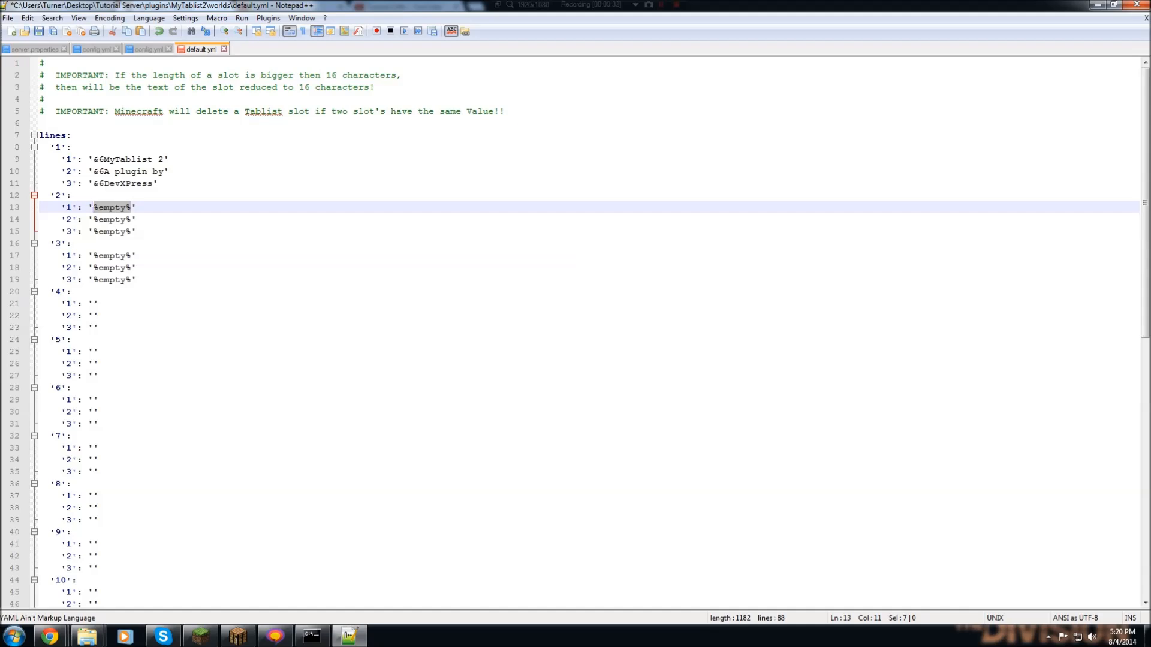
pyautogui.click(93, 160)
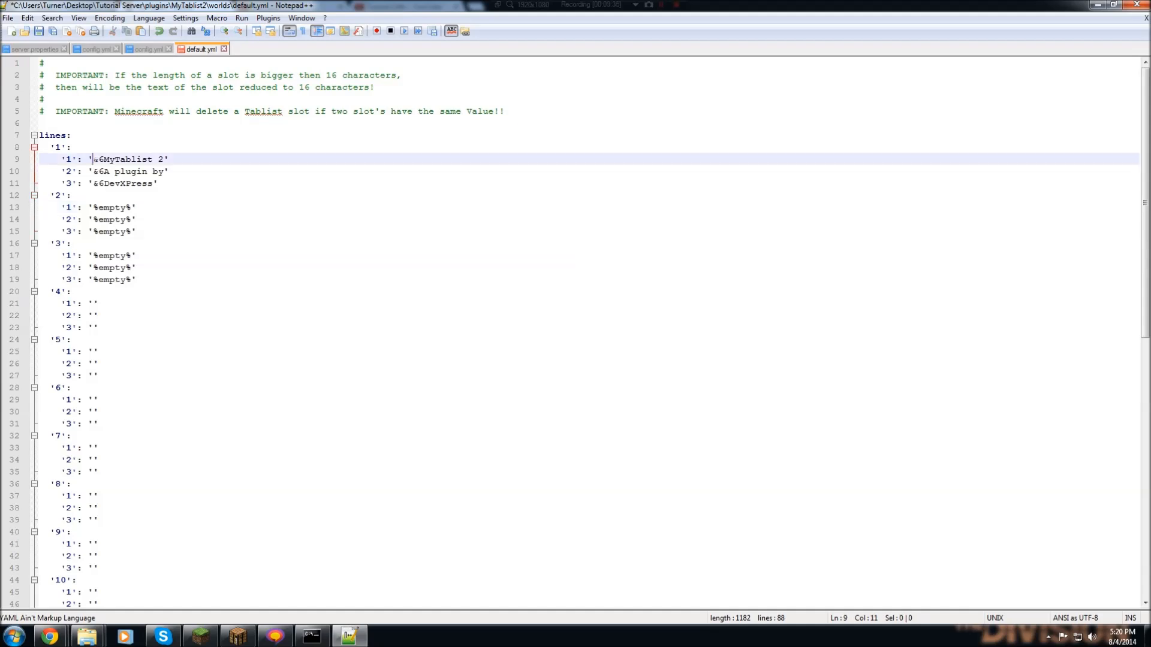
pyautogui.moveTo(92, 159); pyautogui.dragTo(164, 159)
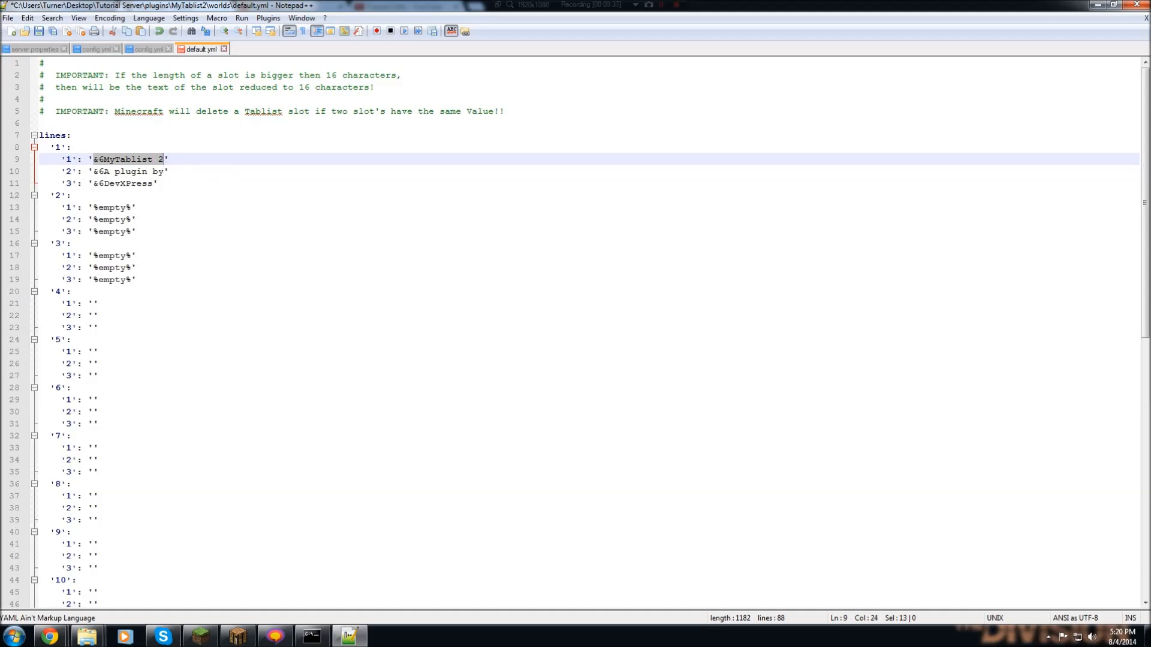
pyautogui.write("//'")
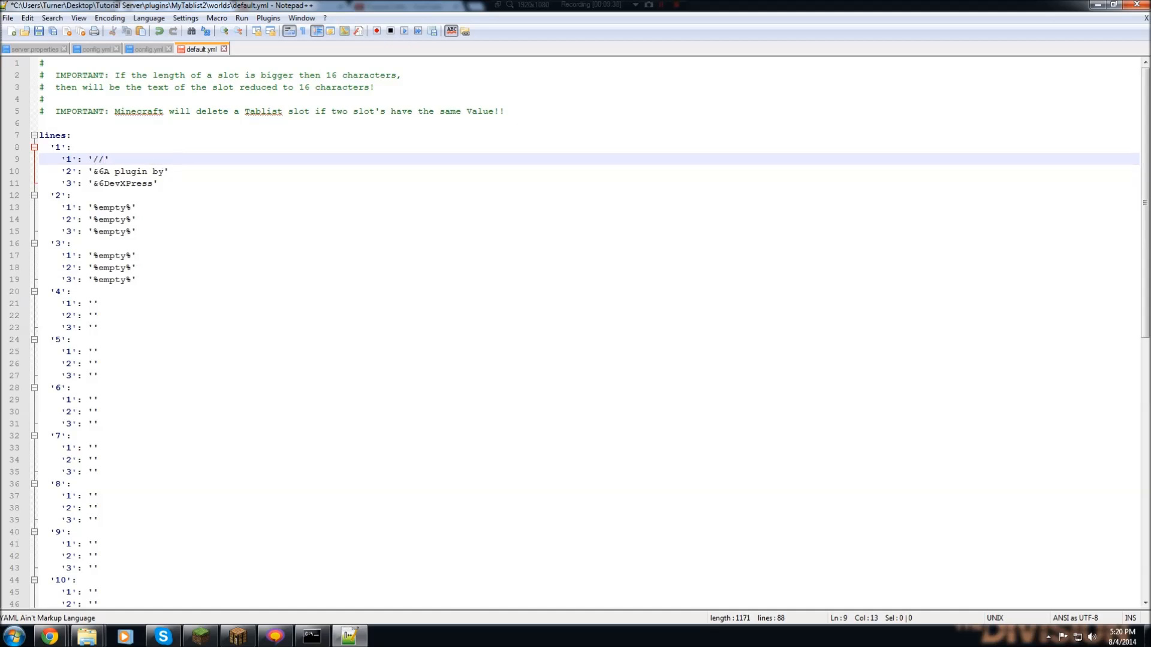
pyautogui.write('=========')
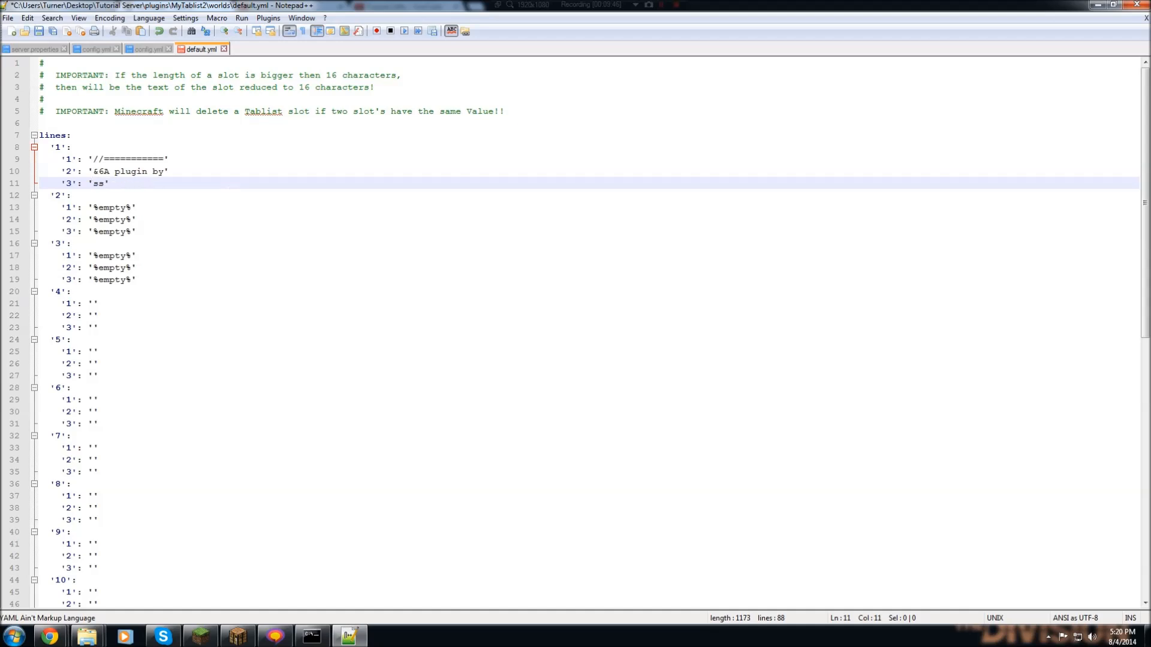
pyautogui.write('===========\\\\')
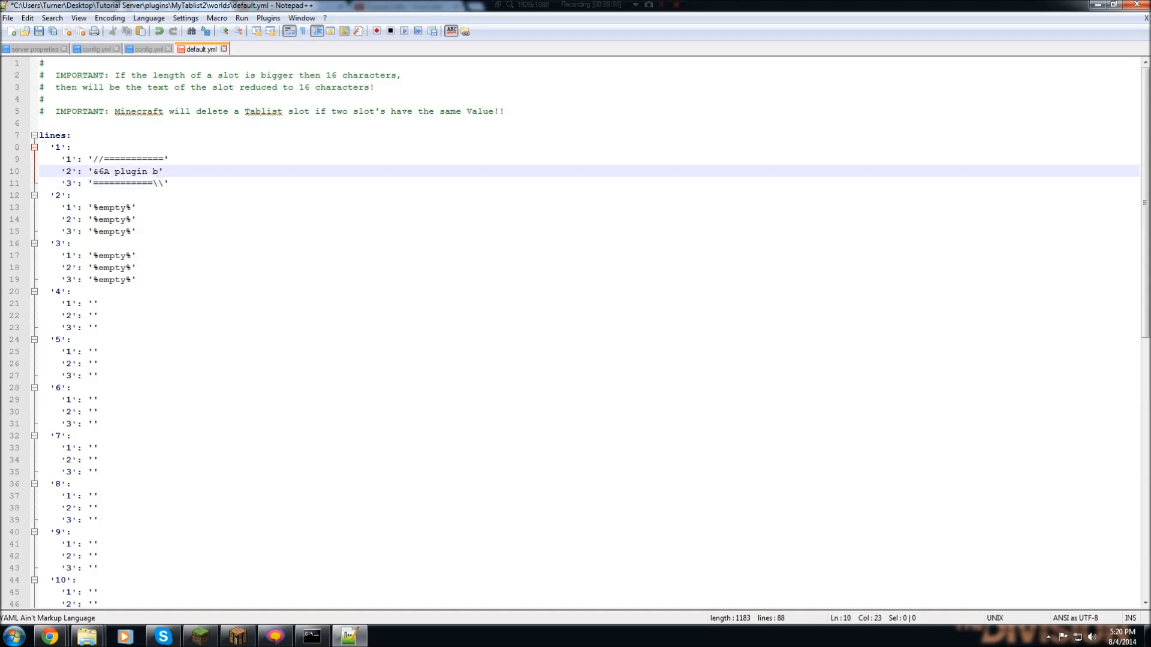
pyautogui.write("M Server'")
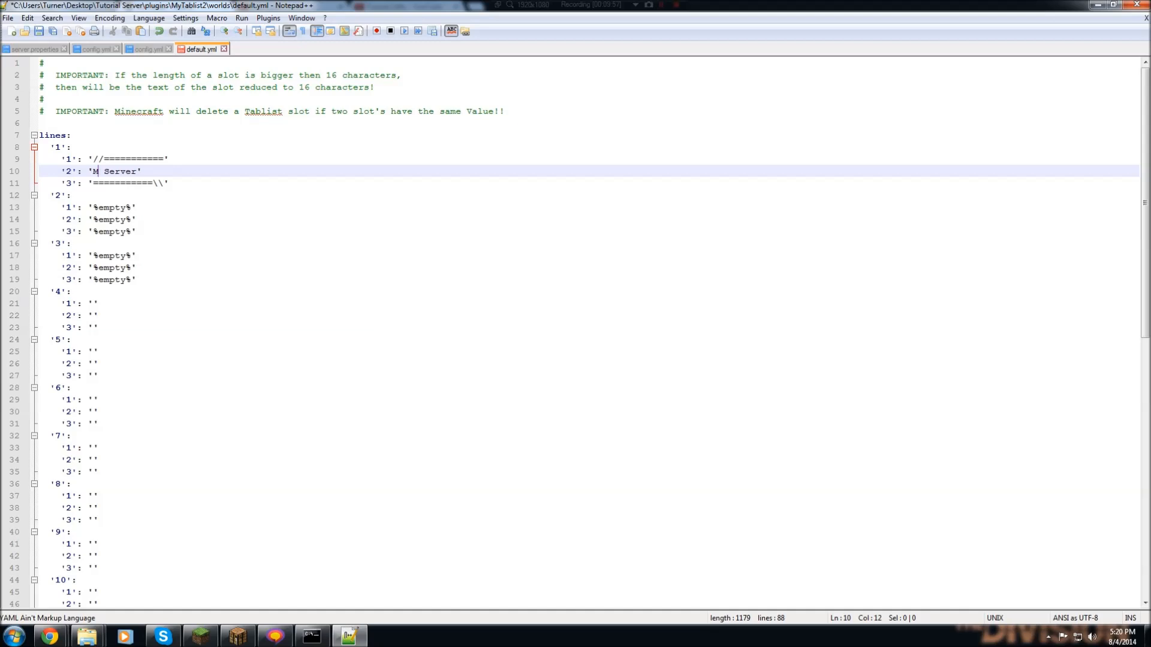
pyautogui.write('y')
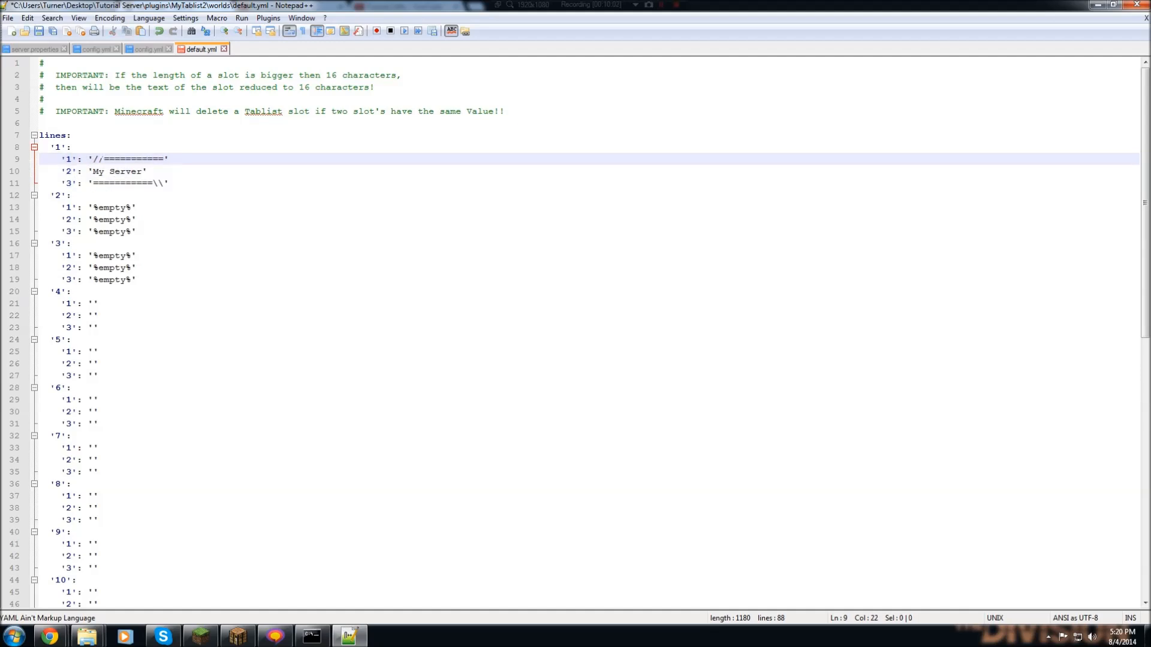
pyautogui.moveTo(88, 159); pyautogui.dragTo(166, 158)
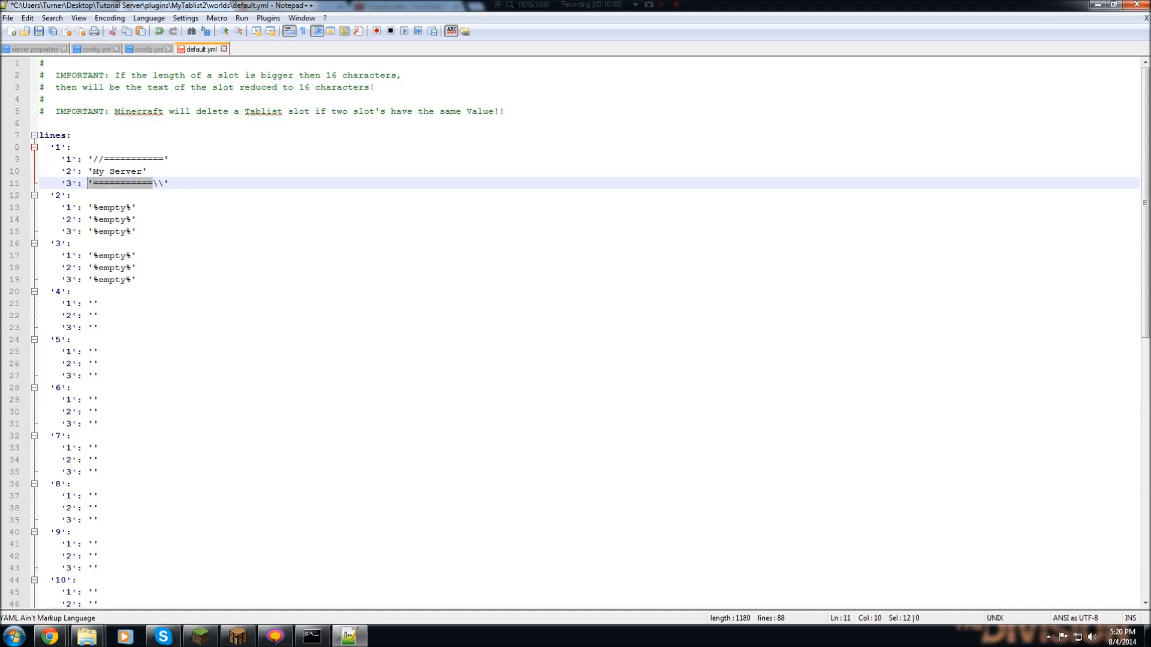
pyautogui.click(154, 182)
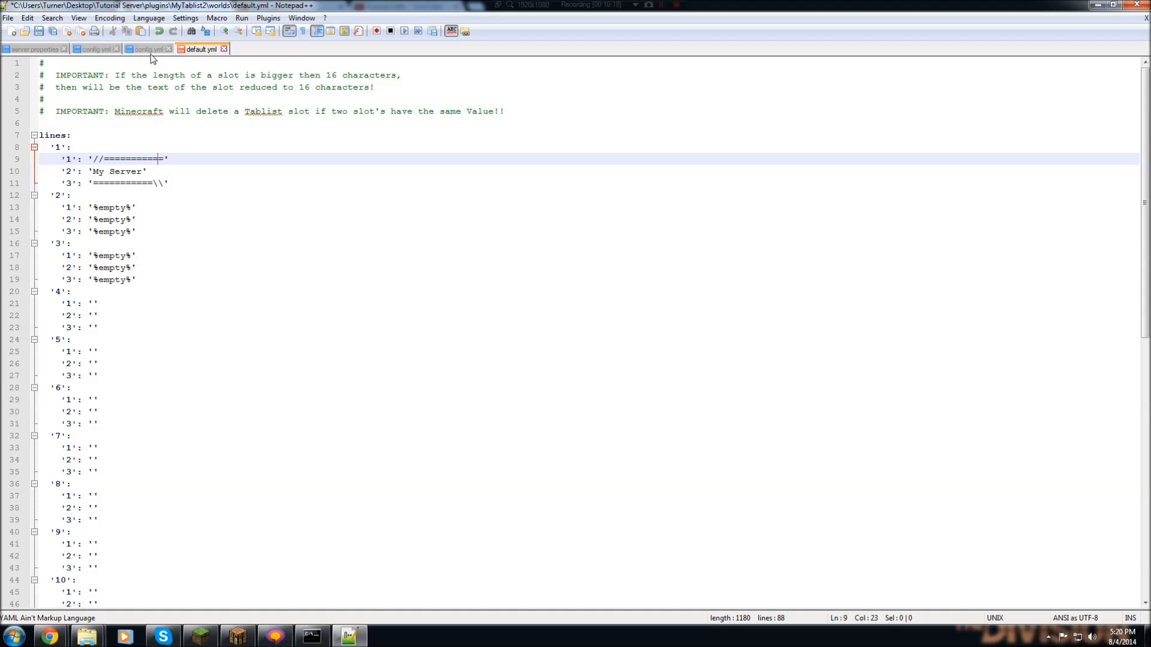
# Check config.yml's variable list and type 'Ping: %ping%' into row 4's first slot.
pyautogui.click(145, 49)
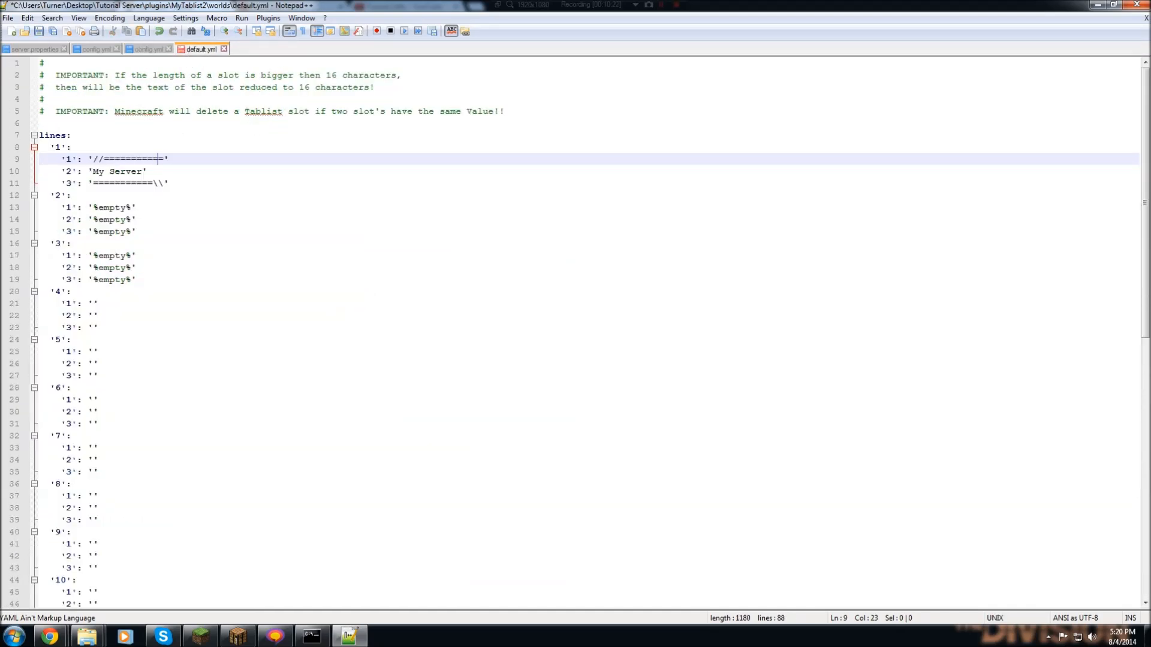
pyautogui.click(96, 303)
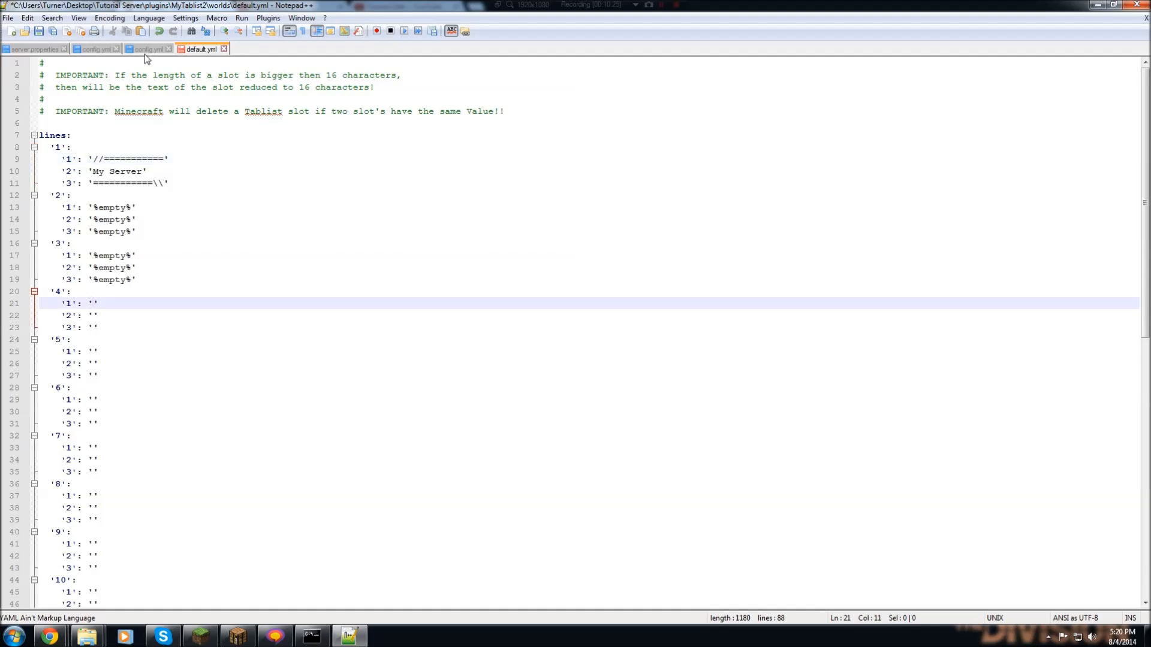
pyautogui.click(147, 48)
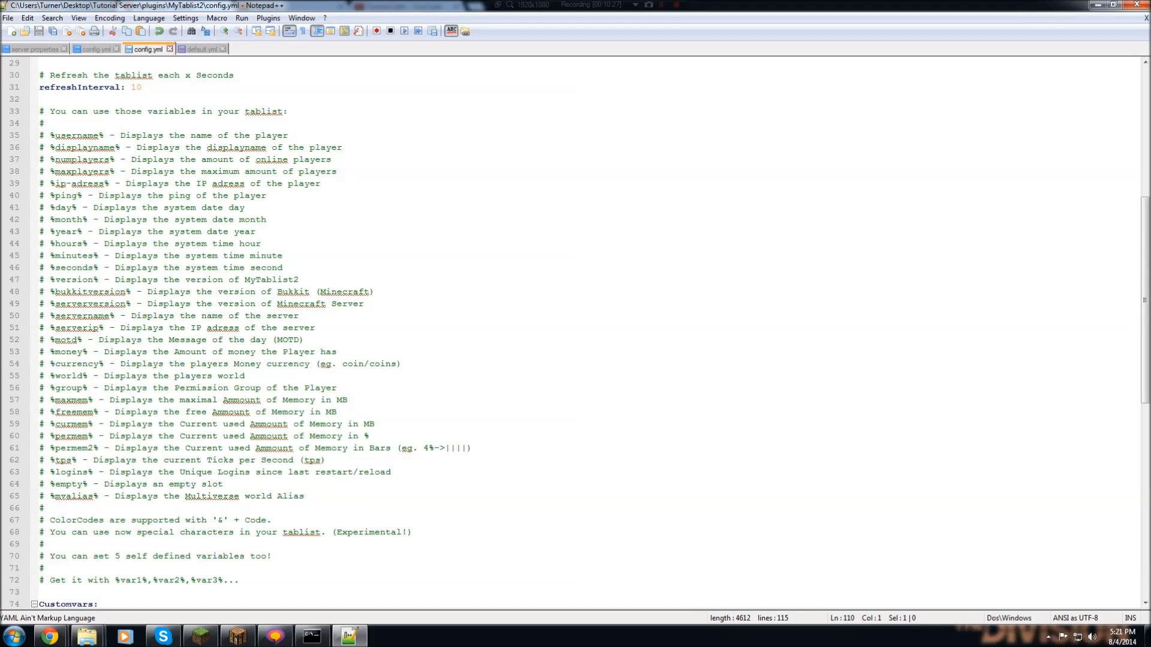
pyautogui.click(199, 48)
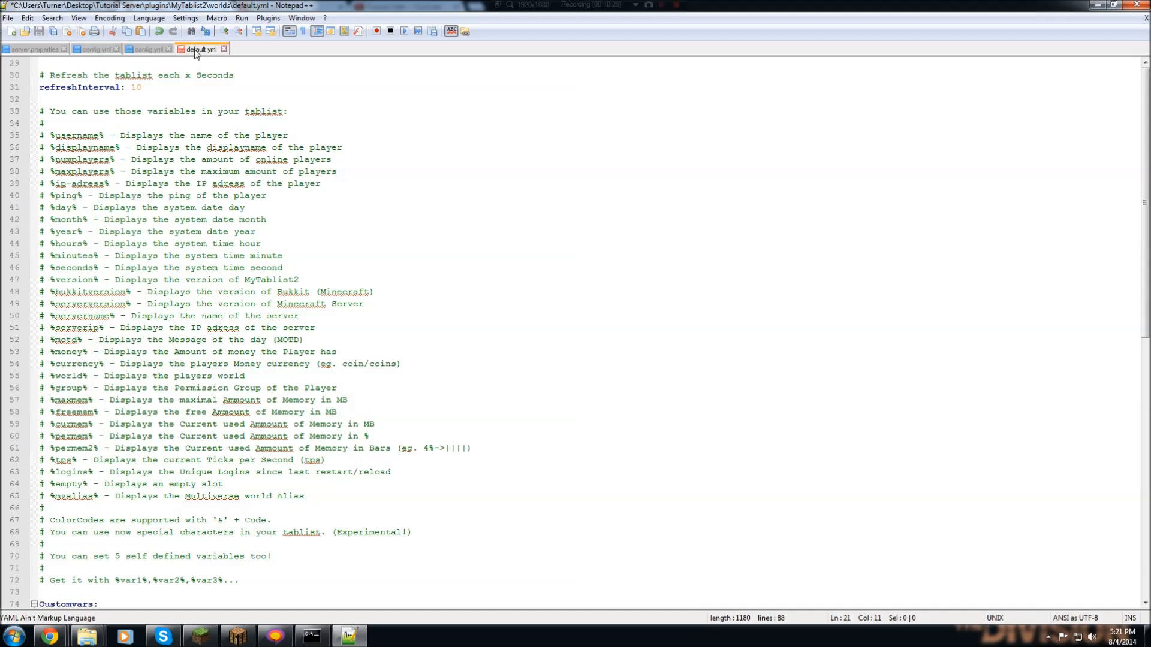
pyautogui.write("Ping: %%'")
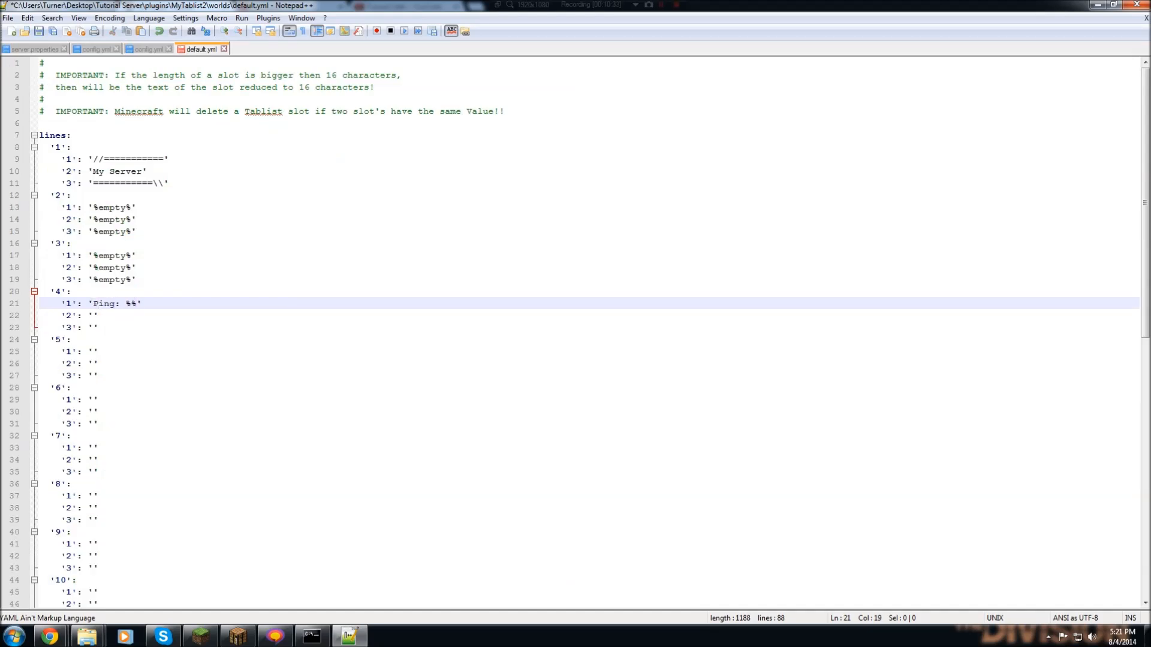
pyautogui.write('ping')
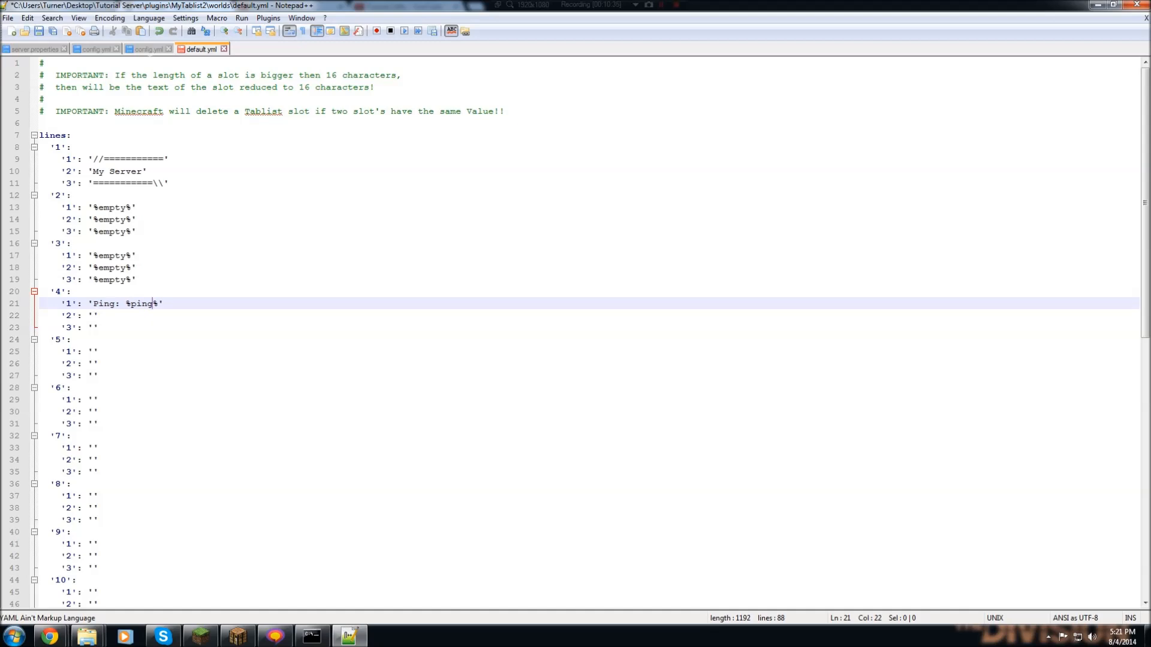
# Look up the %player1% variable and enter 'Owner: %player1%' in the second slot.
pyautogui.click(146, 49)
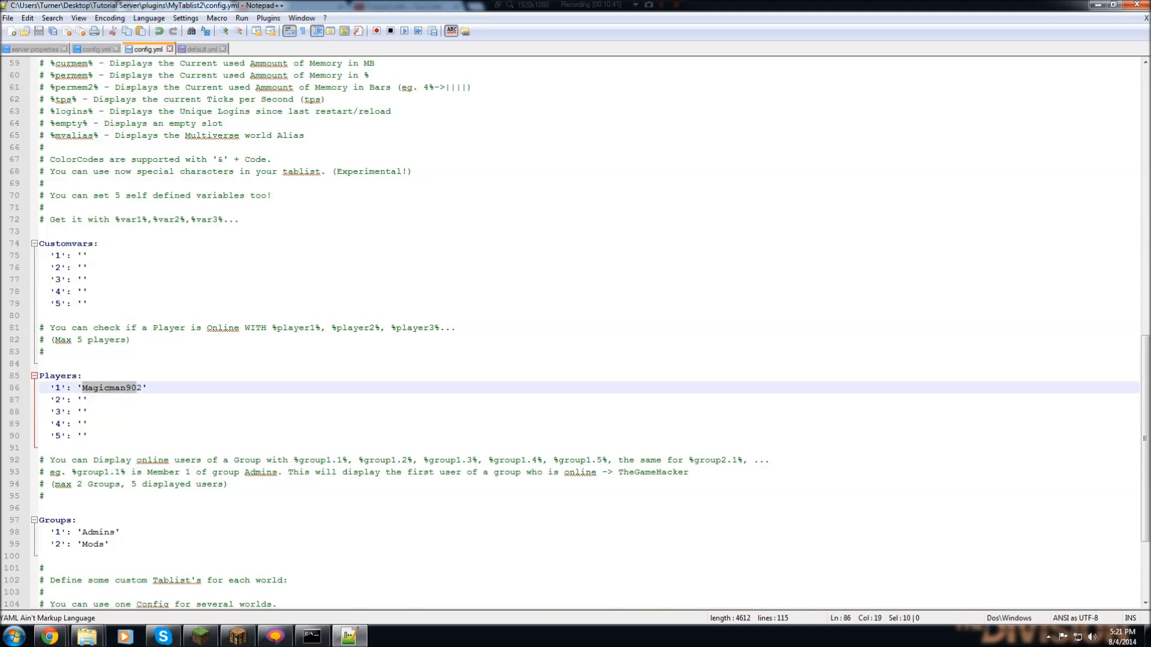
pyautogui.doubleClick(113, 388)
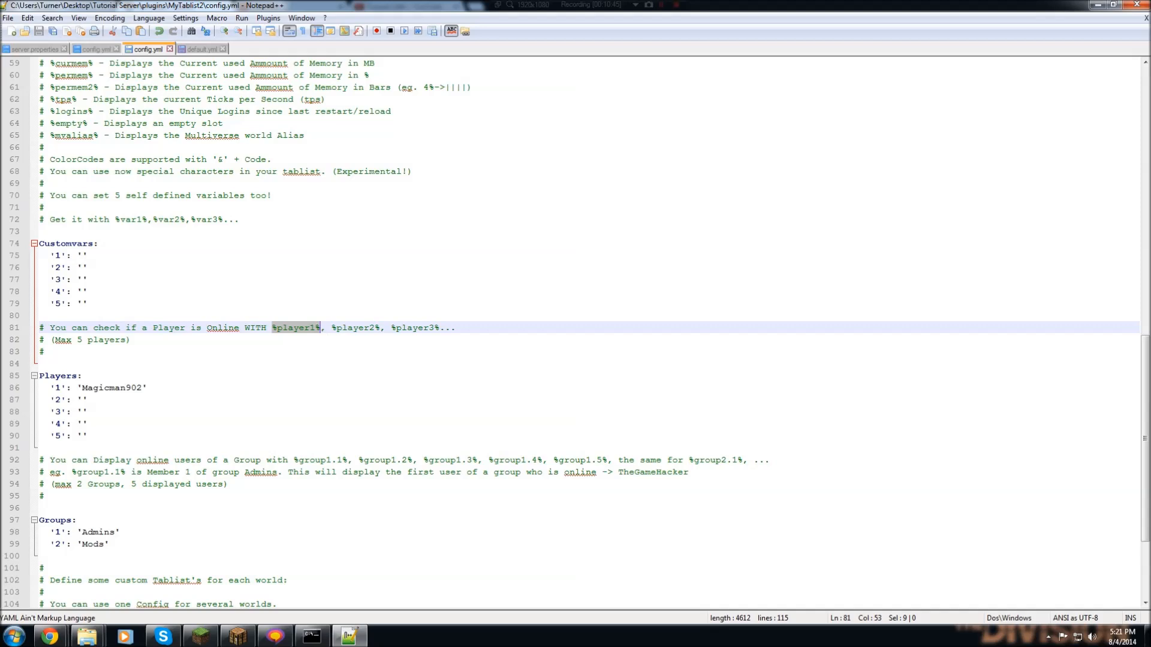
pyautogui.click(200, 48)
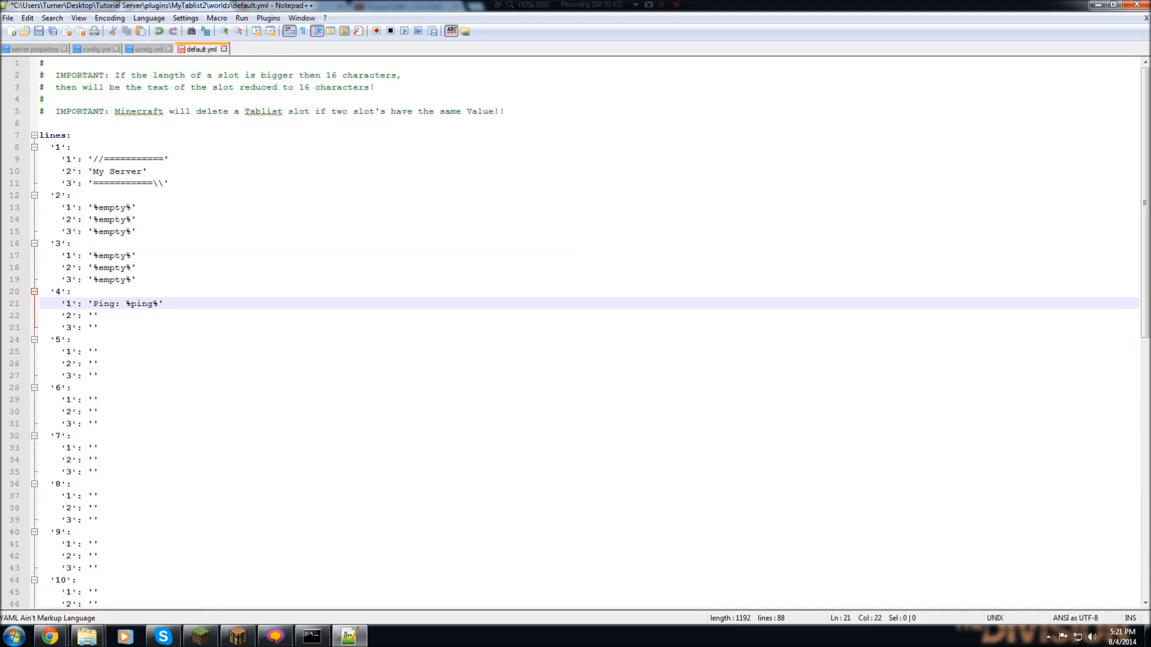
pyautogui.click(92, 316)
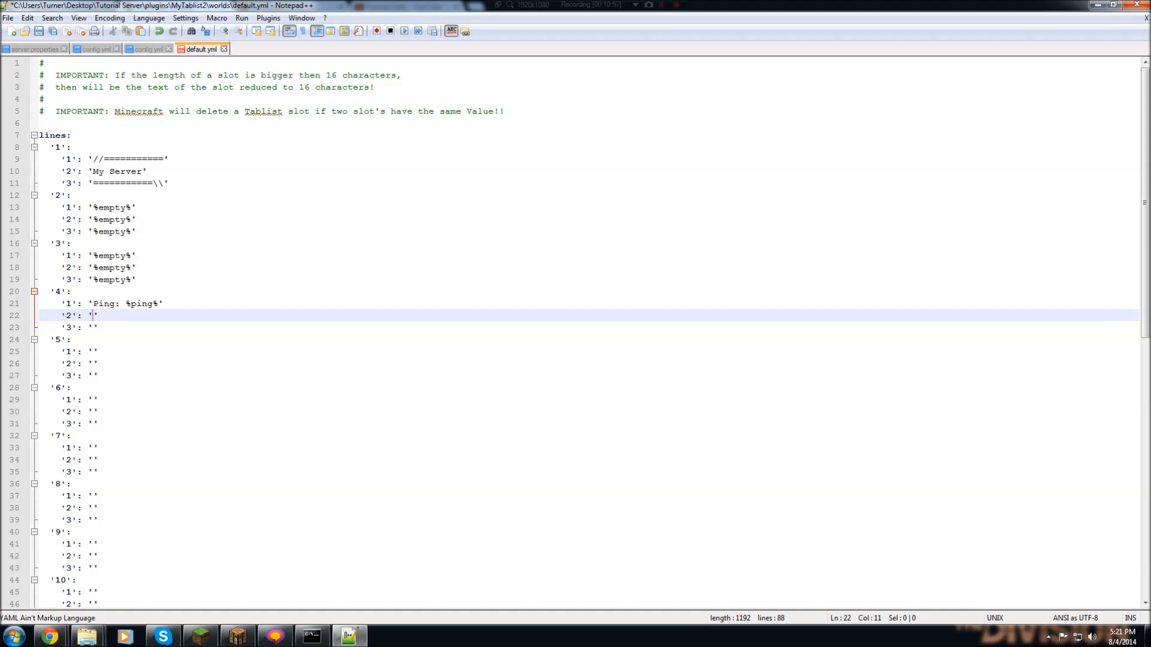
pyautogui.write('Owner: %player1%')
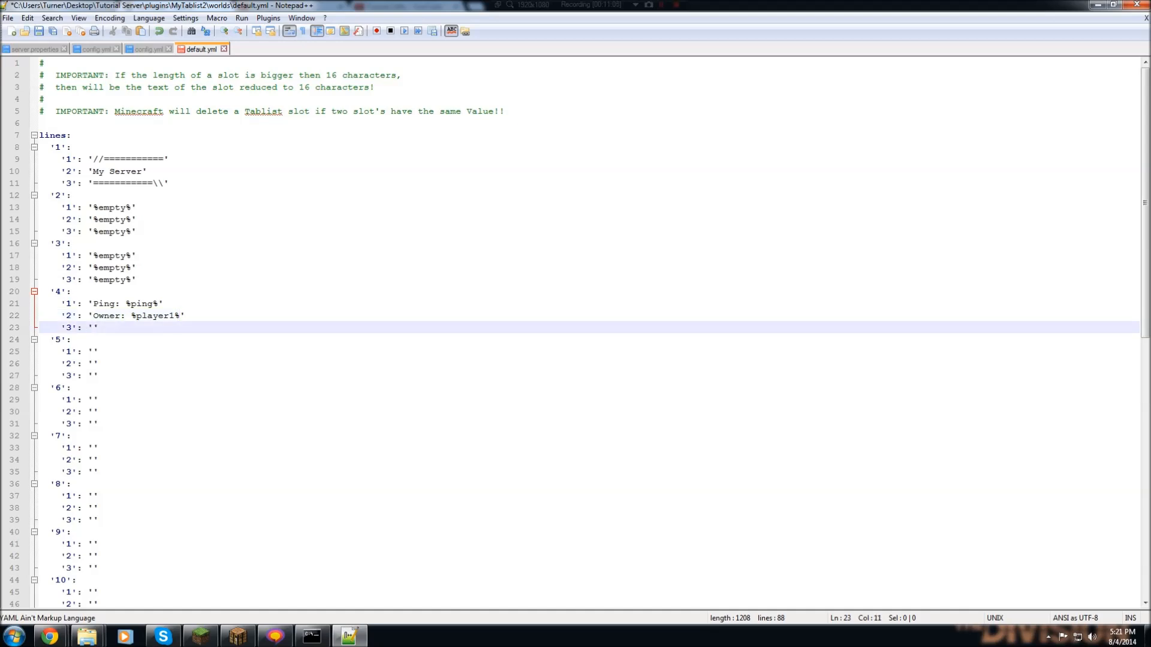
# Type 'Tps: %tps%' into the third slot and select the three new slots.
pyautogui.write('Tps')
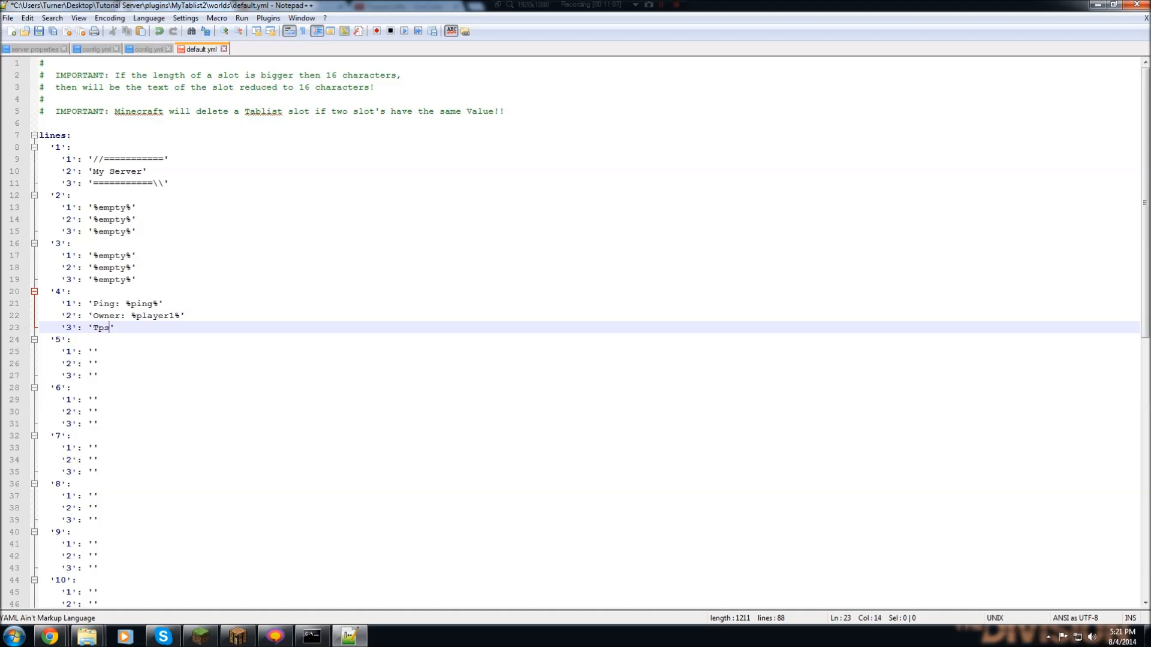
pyautogui.write(':')
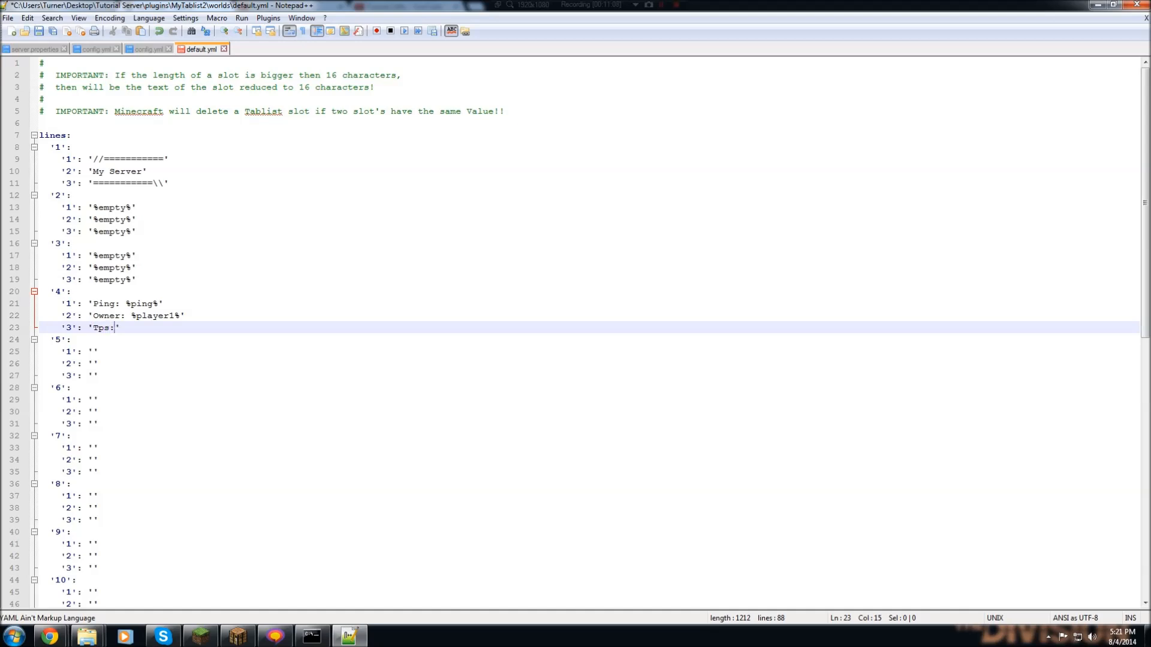
pyautogui.write('" "')
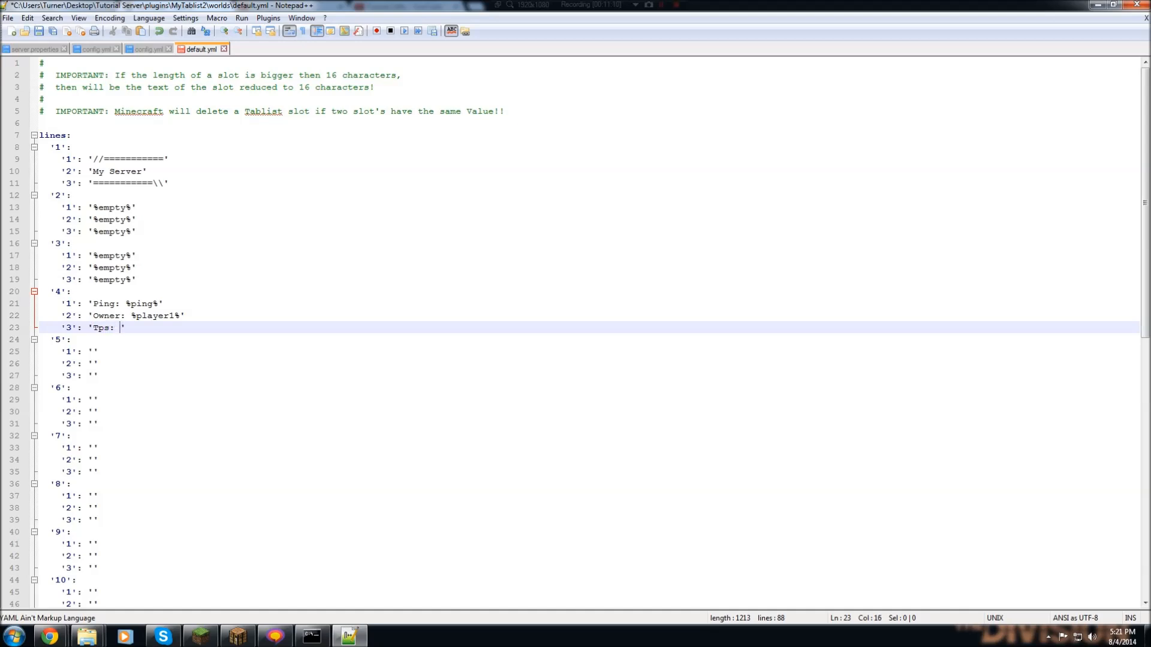
pyautogui.write('%%')
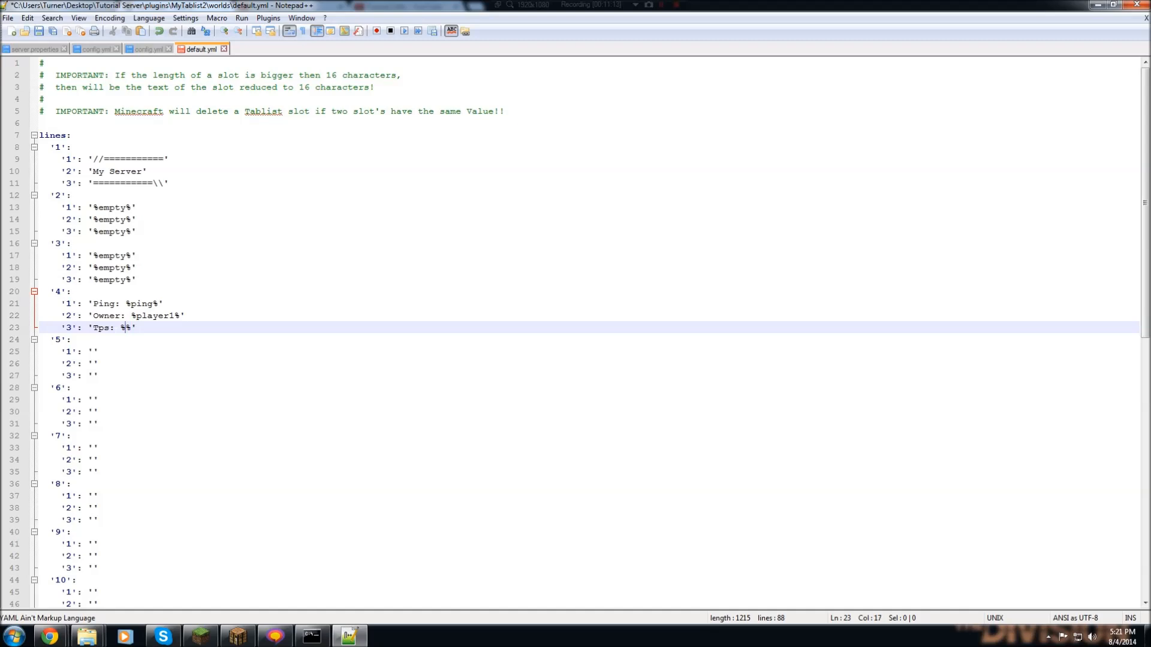
pyautogui.write('tps')
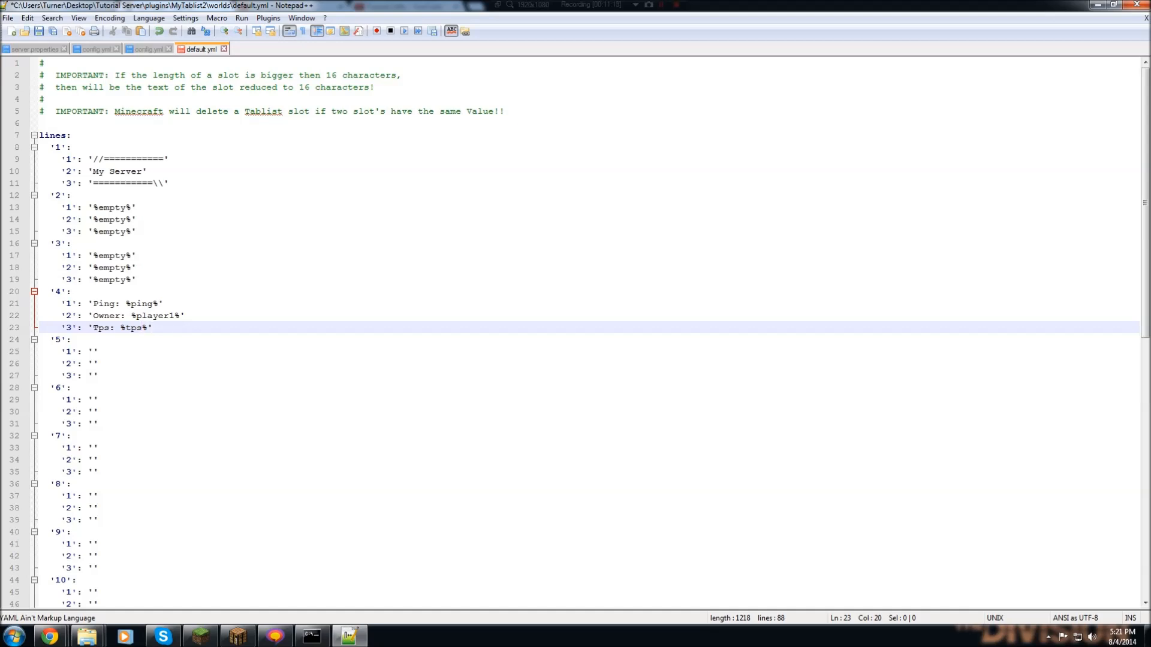
pyautogui.moveTo(84, 303); pyautogui.dragTo(151, 327)
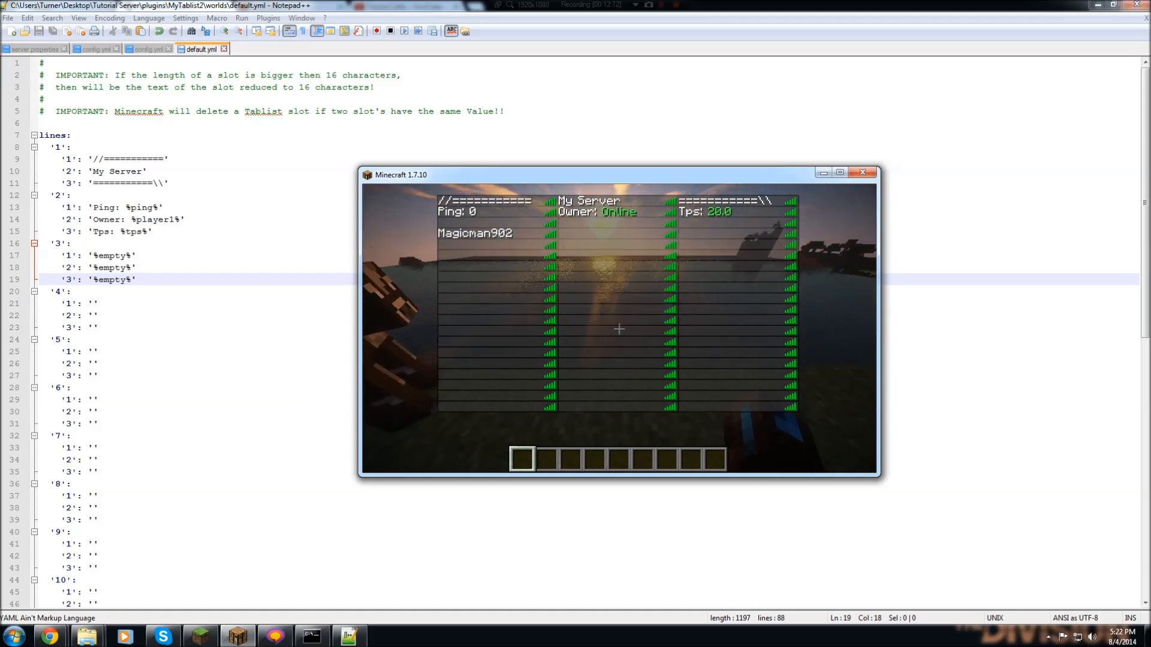
# Toggle Minecraft's tab list to see the My Server header with Ping, Owner and Tps.
pyautogui.press('tab')
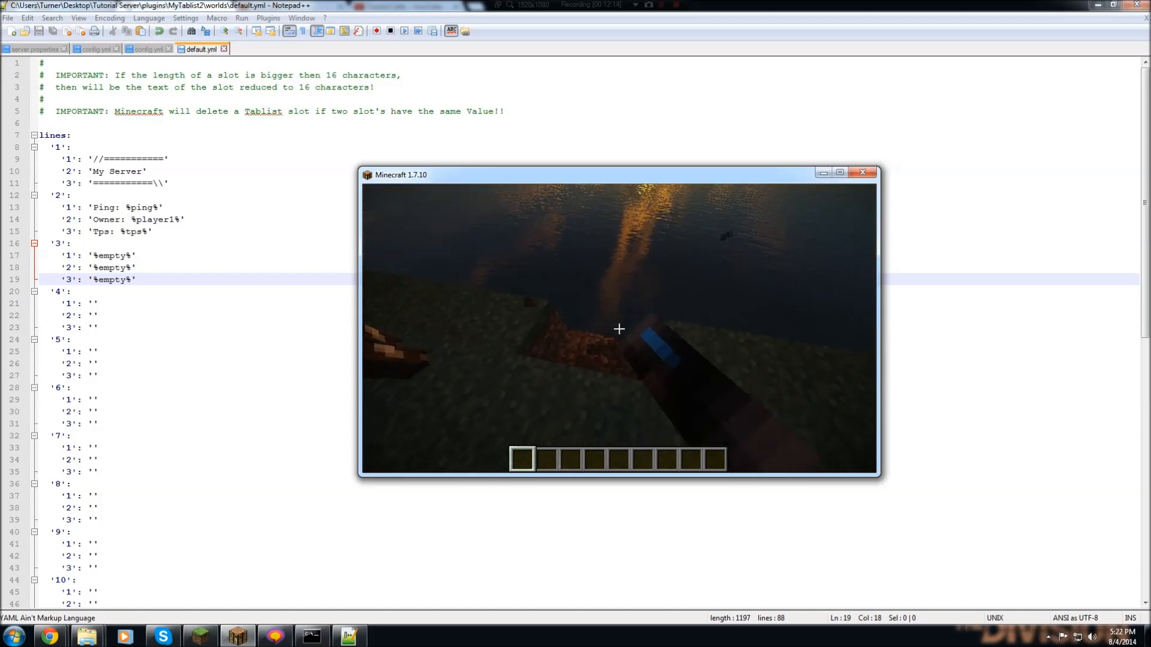
pyautogui.press('tab')
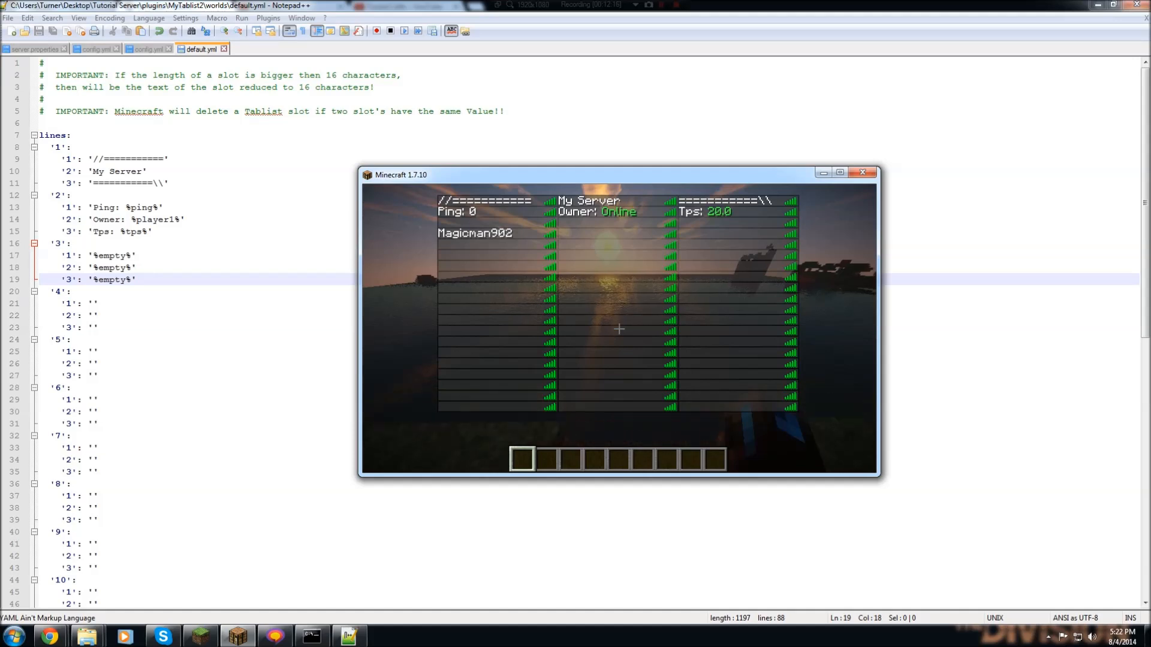